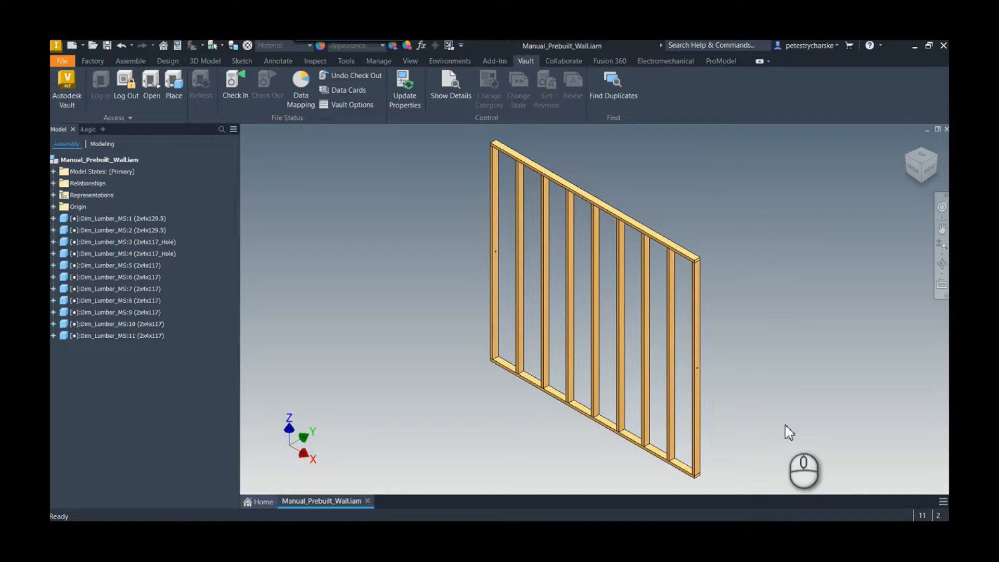
mouse_move(730, 330)
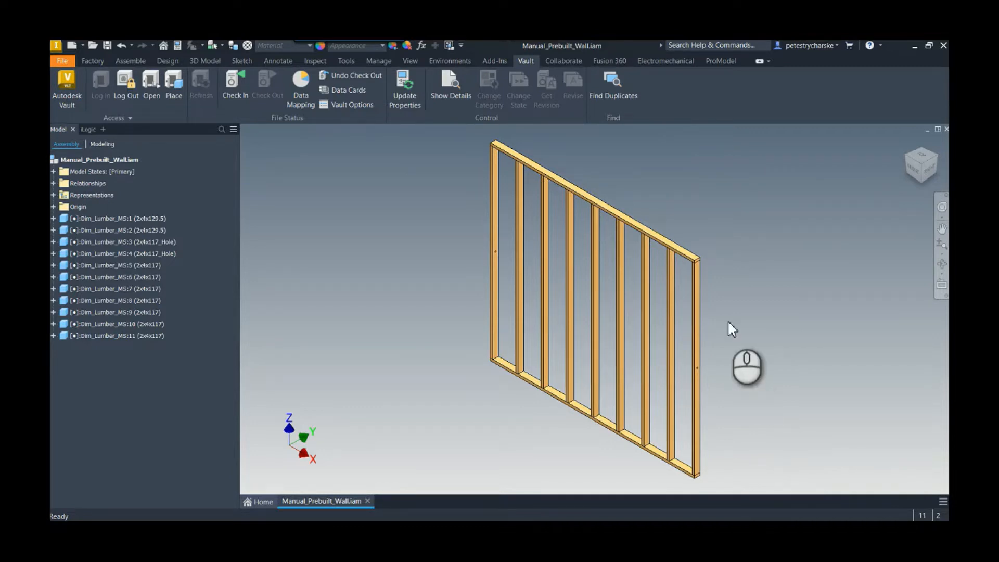
mouse_move(728, 348)
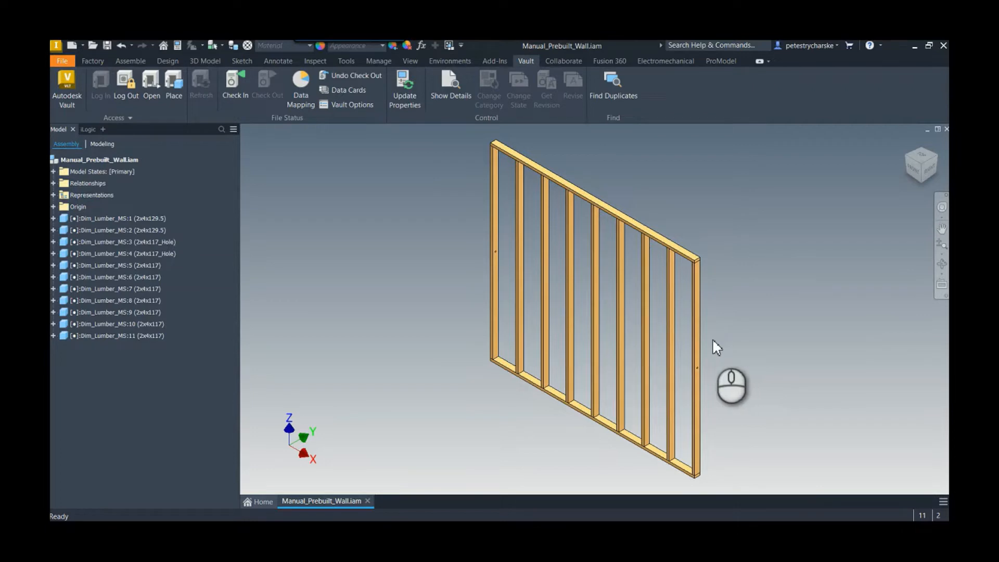
mouse_move(481, 263)
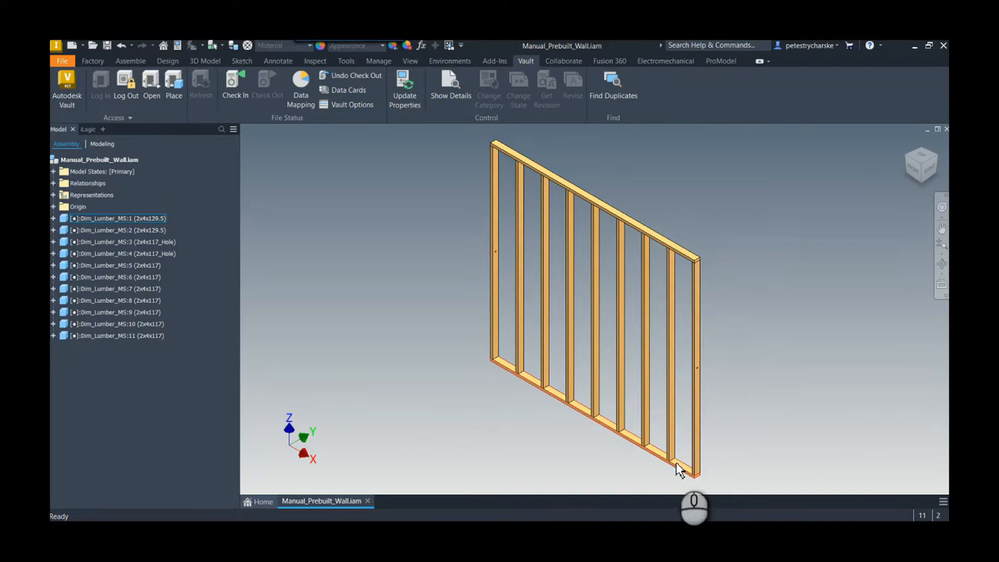
mouse_move(736, 395)
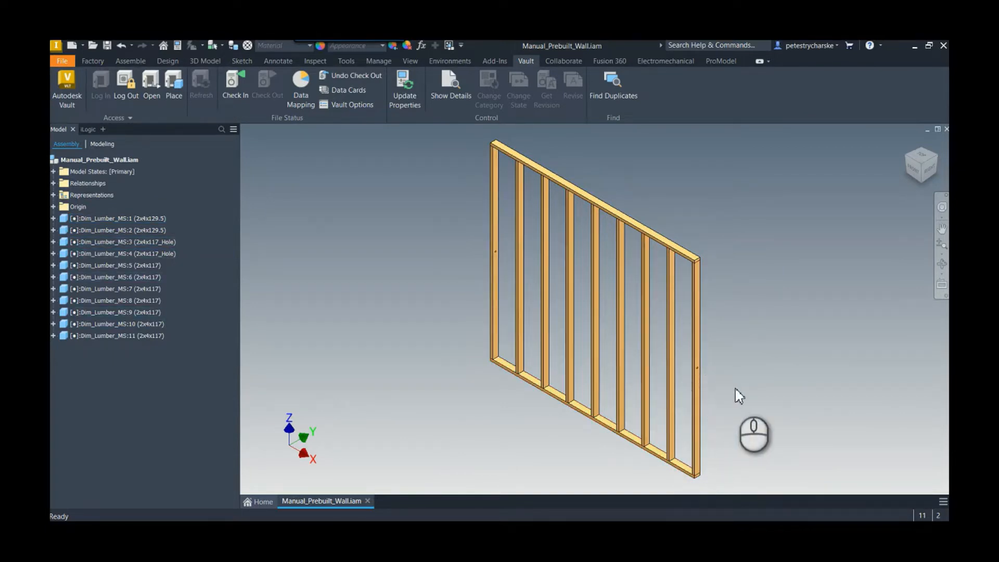
mouse_move(450, 305)
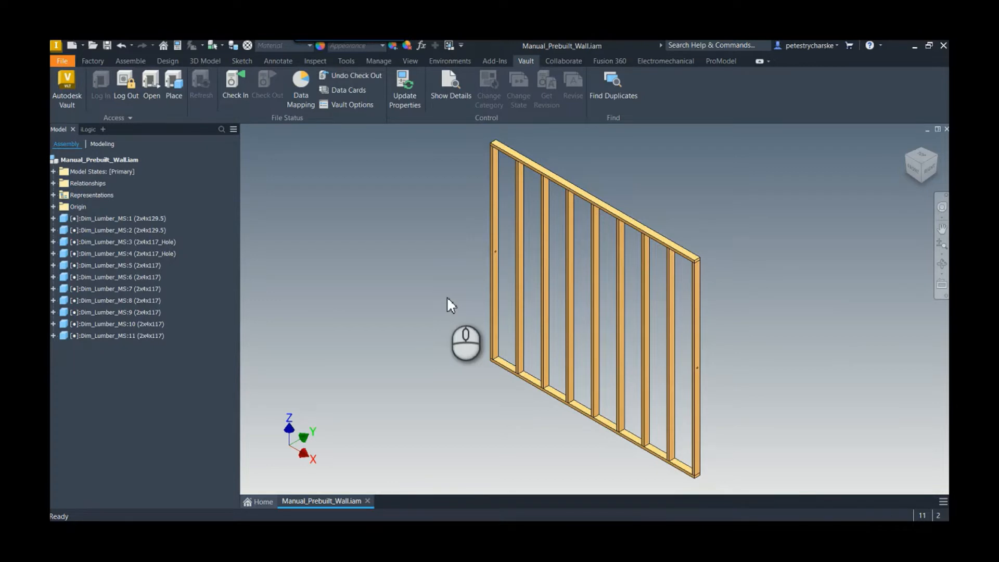
Step: Expand and collapse the first lumber components to glance at their model states
left_click(121, 217)
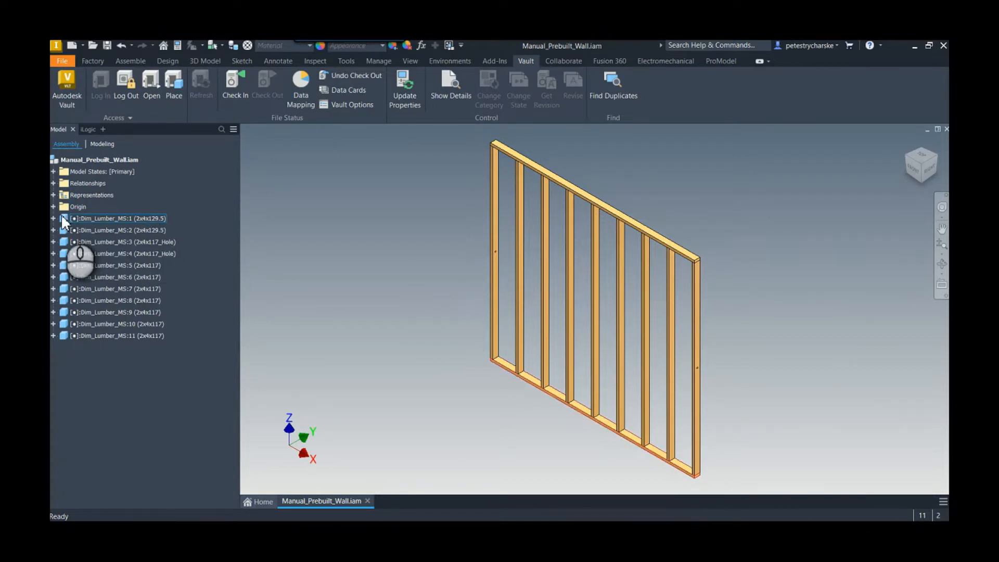
mouse_move(137, 223)
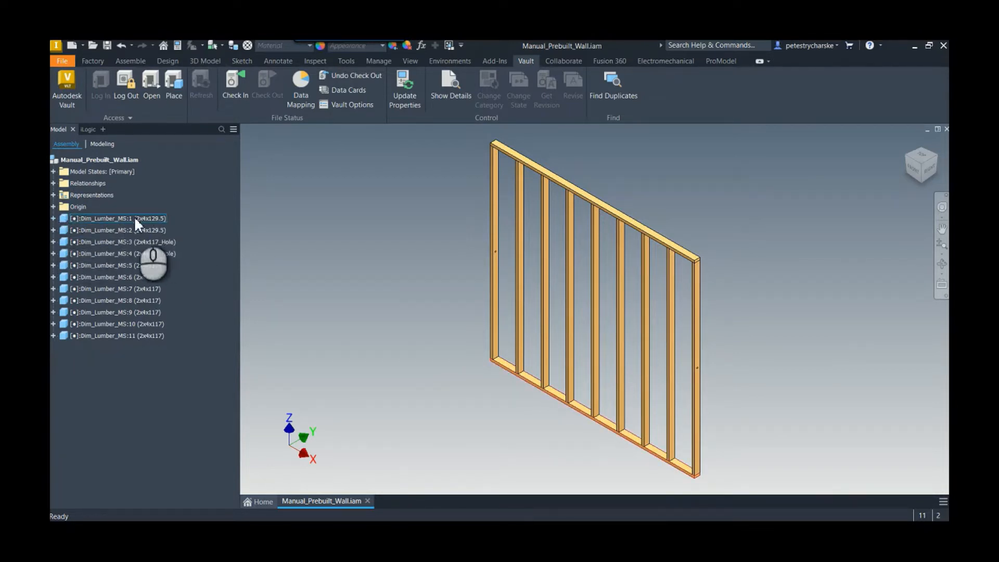
left_click(53, 218)
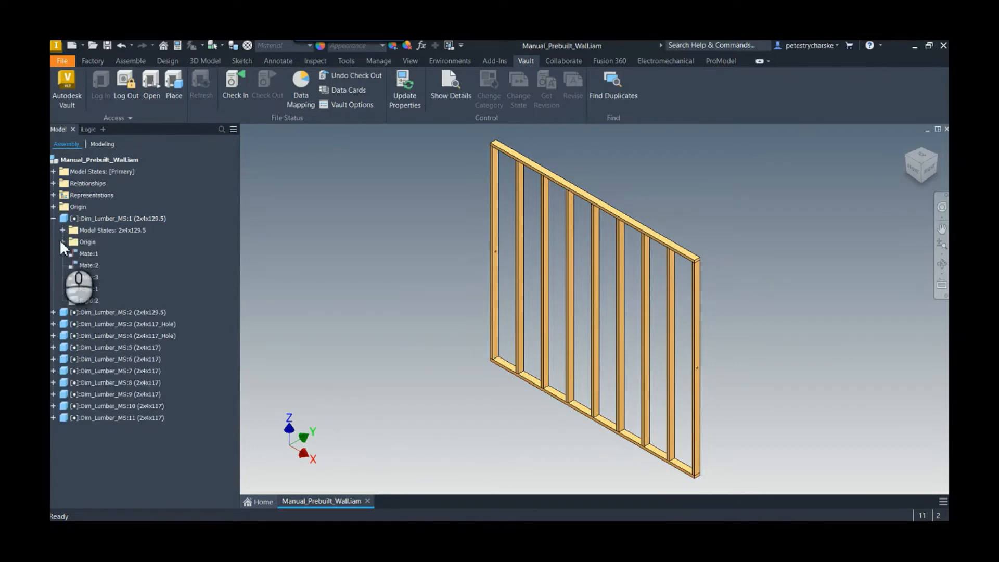
left_click(62, 230)
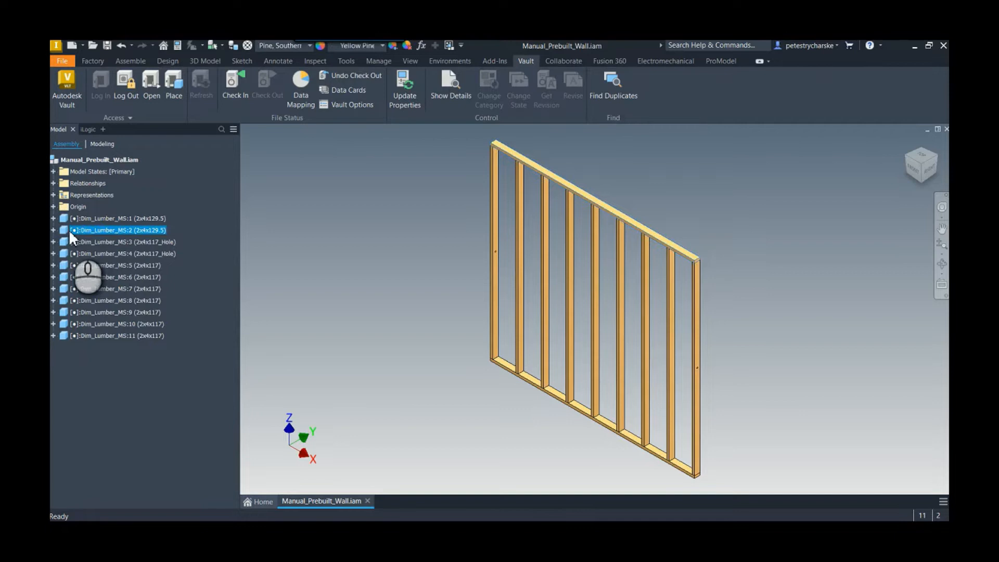
left_click(54, 230)
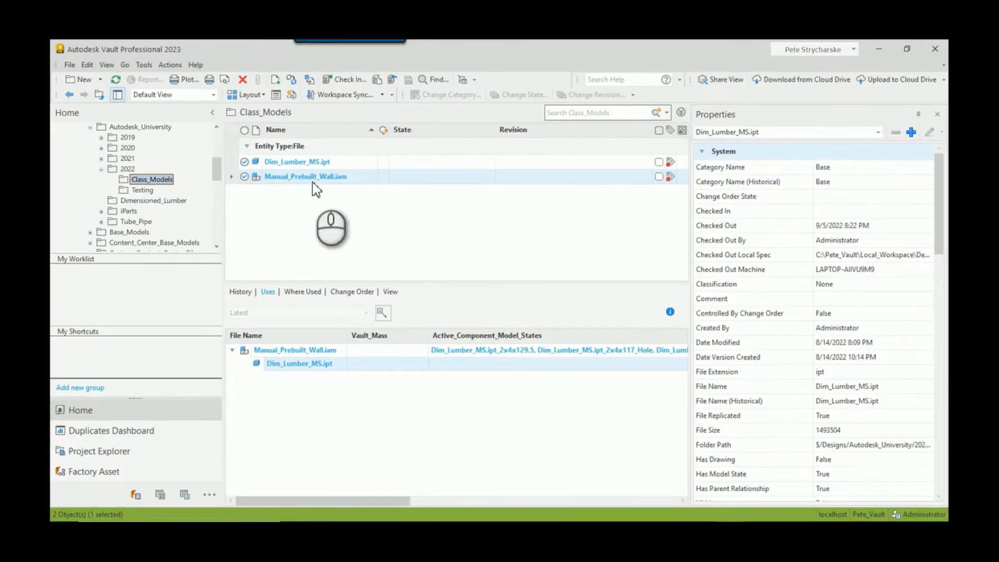
Step: Select Manual_Prebuilt_Wall.iam and reveal its Active_Component_Model_States column in the Uses grid
left_click(306, 177)
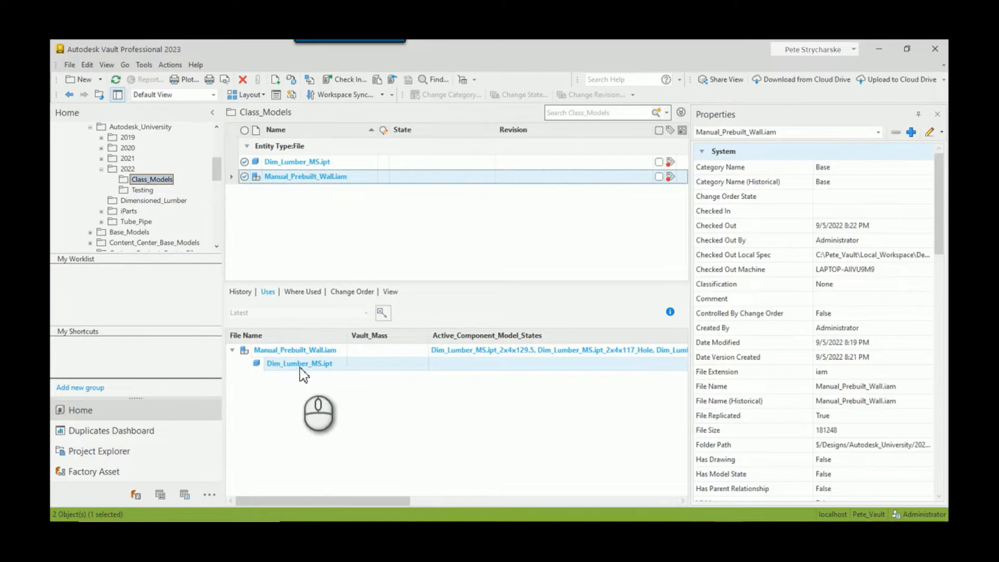
mouse_move(273, 296)
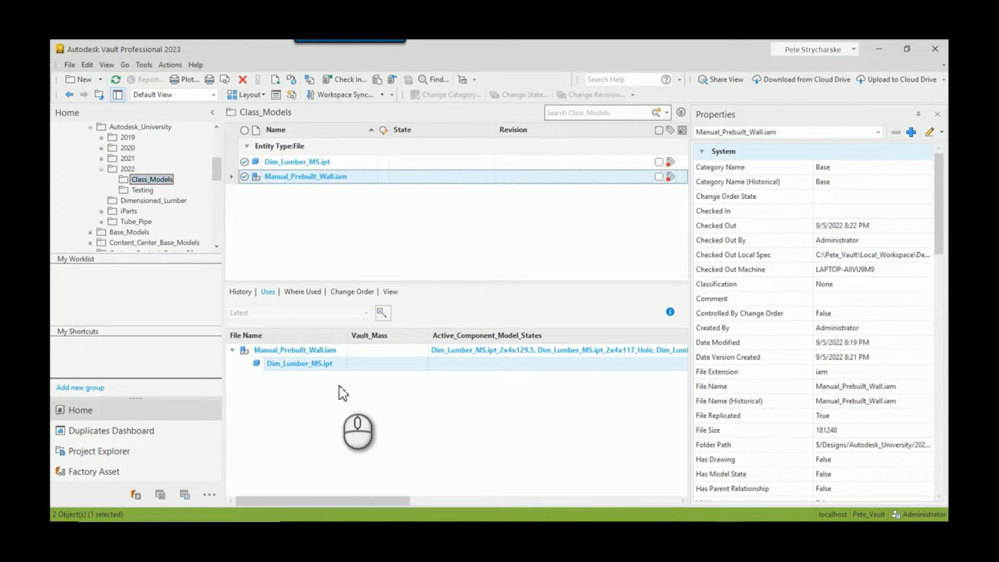
left_click_drag(321, 501, 484, 502)
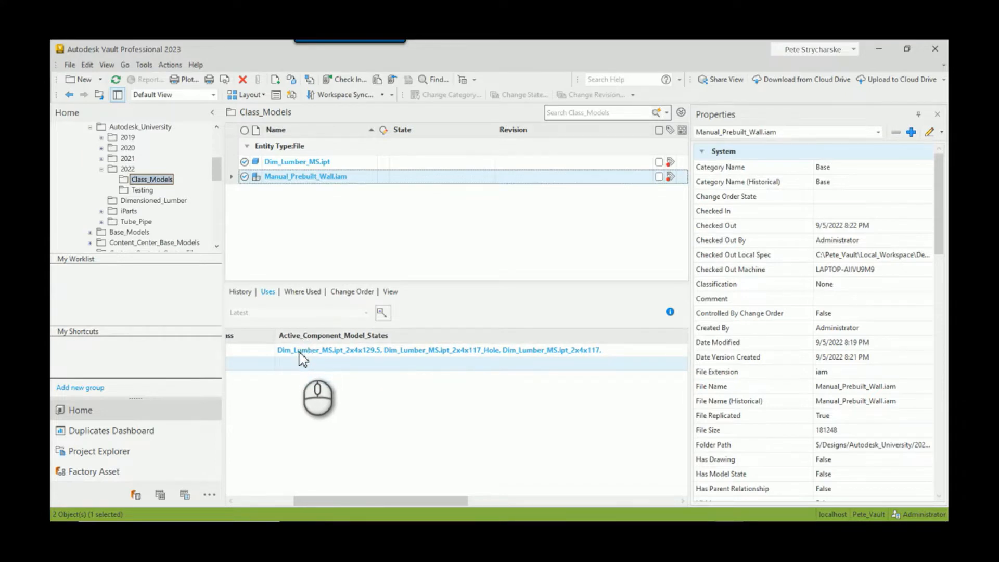
mouse_move(378, 360)
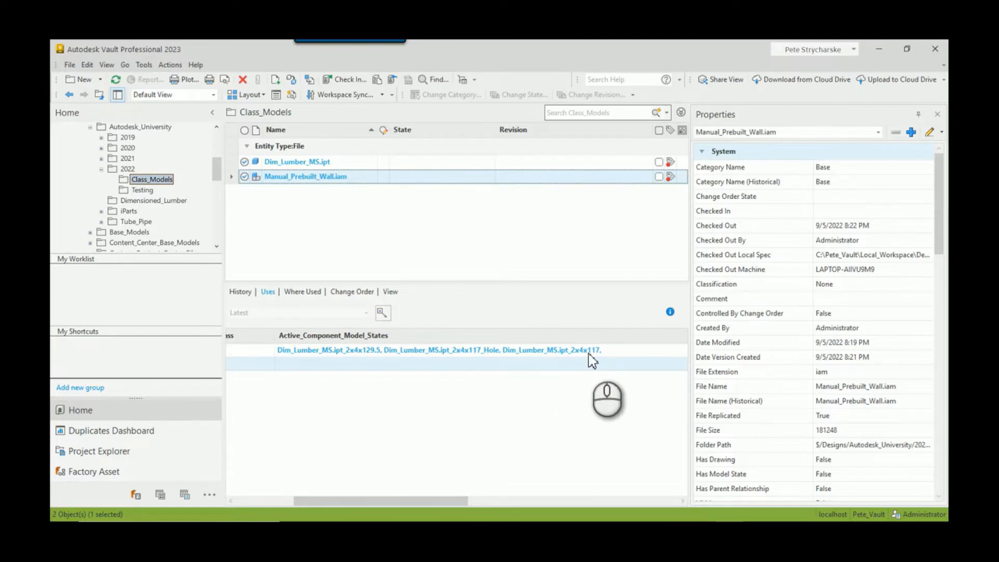
mouse_move(408, 501)
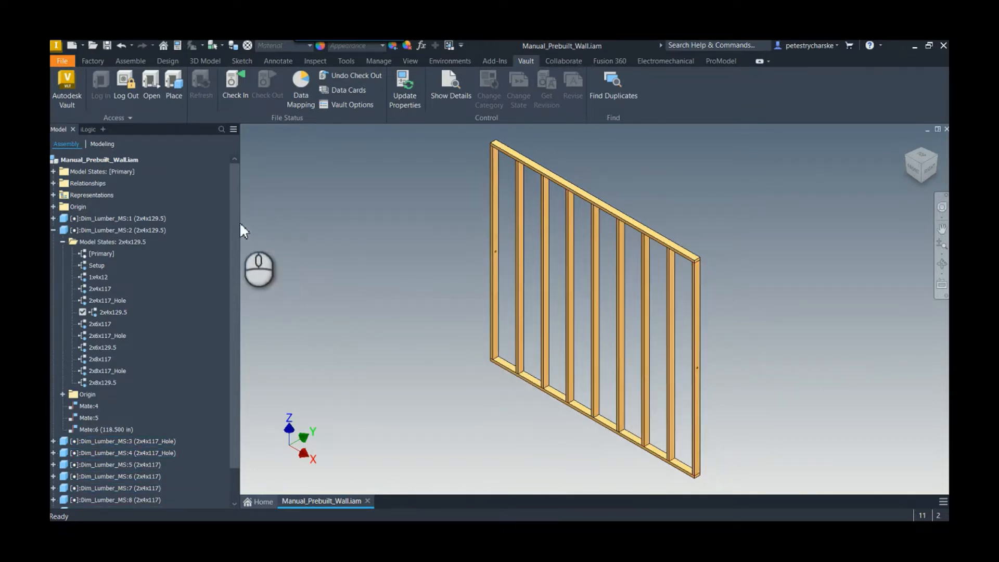
right_click(99, 159)
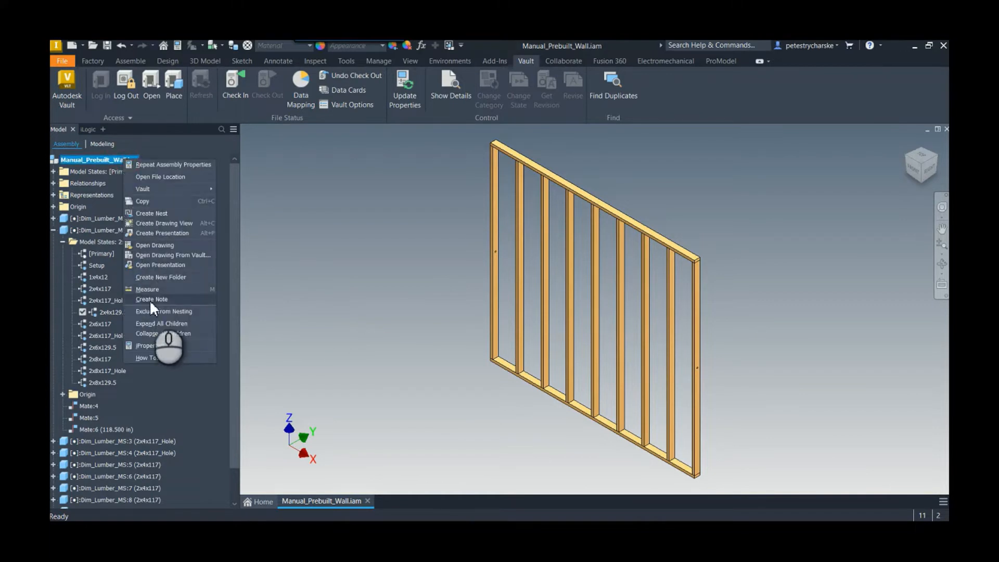
left_click(146, 345)
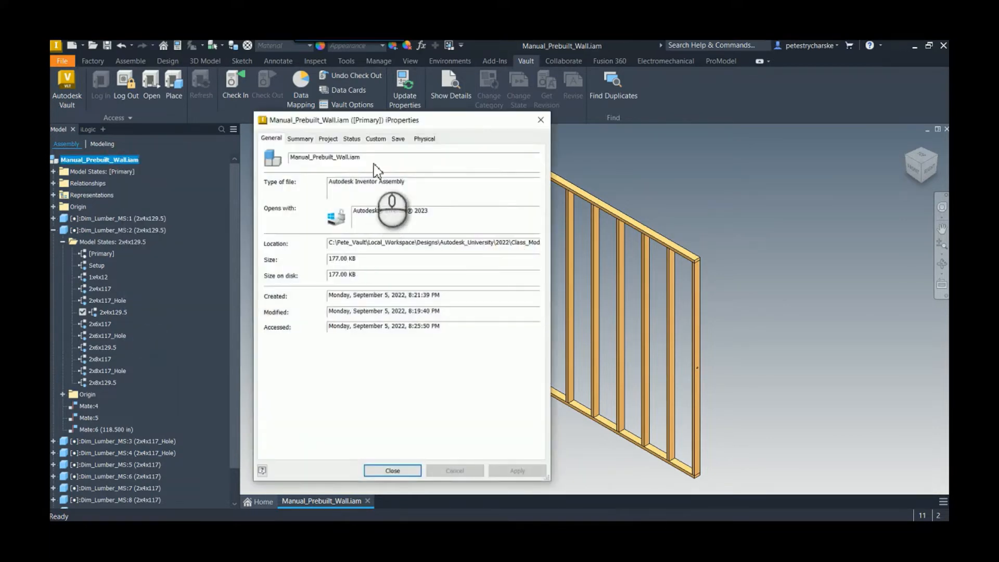
left_click(376, 138)
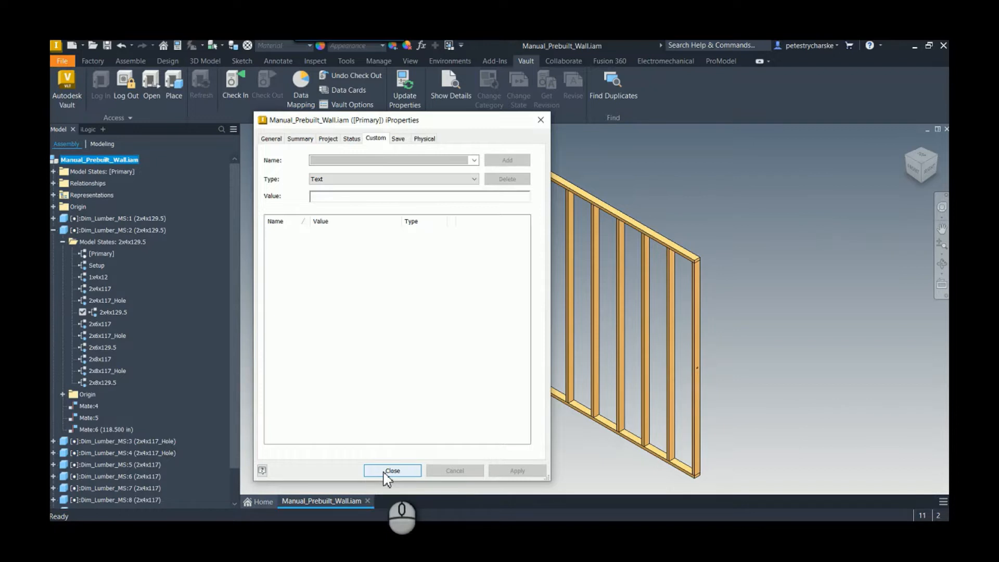
left_click(392, 470)
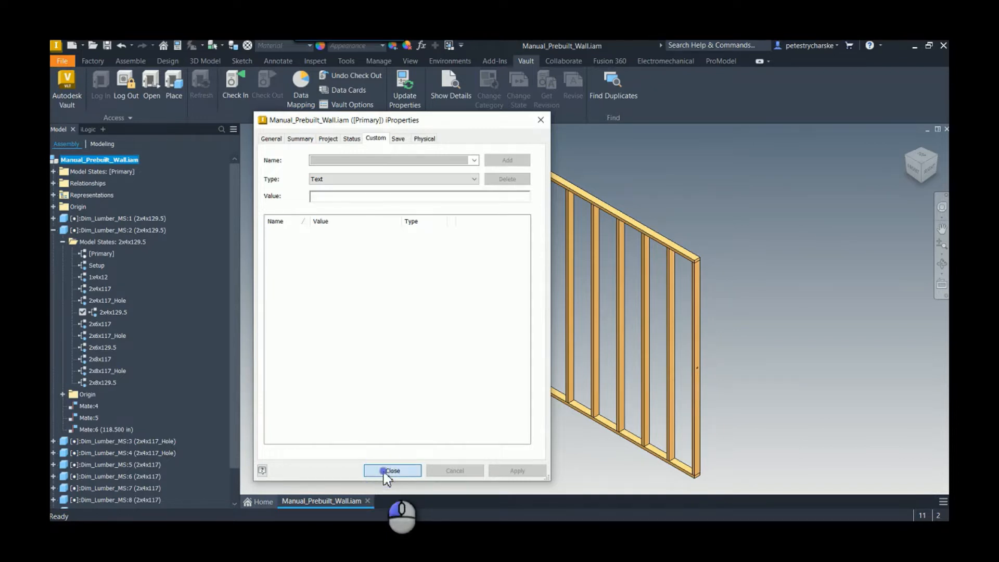
left_click(392, 470)
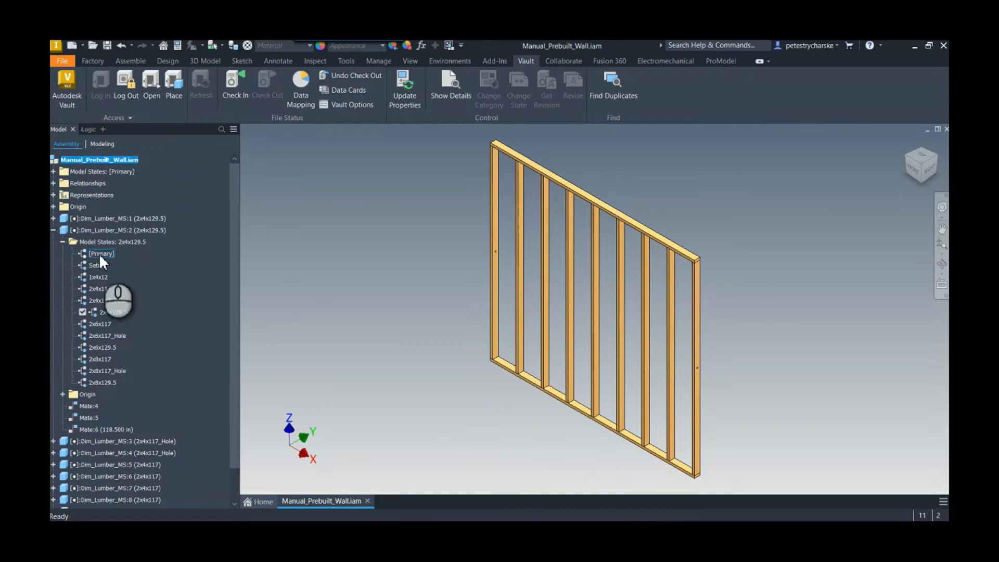
left_click(101, 254)
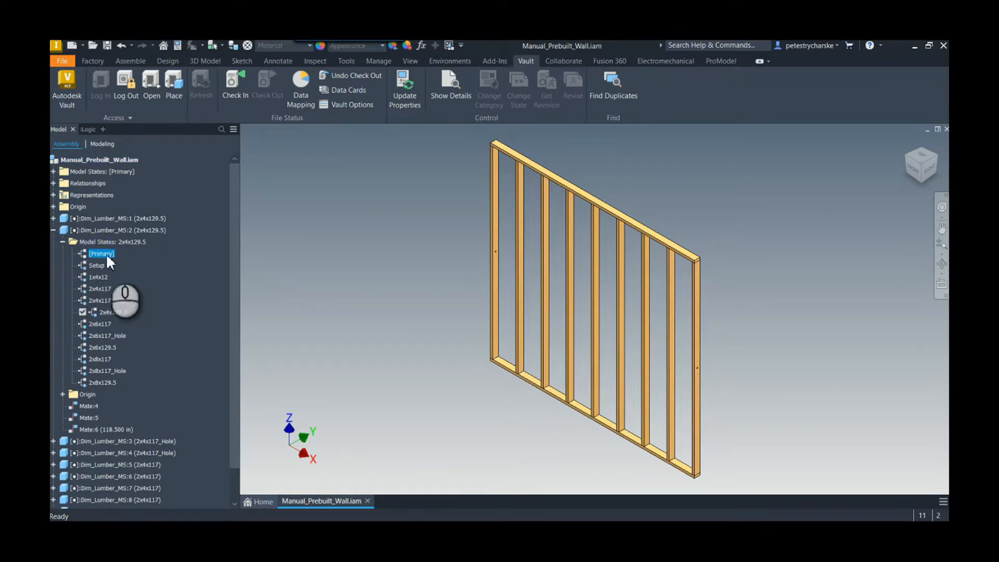
left_click(96, 265)
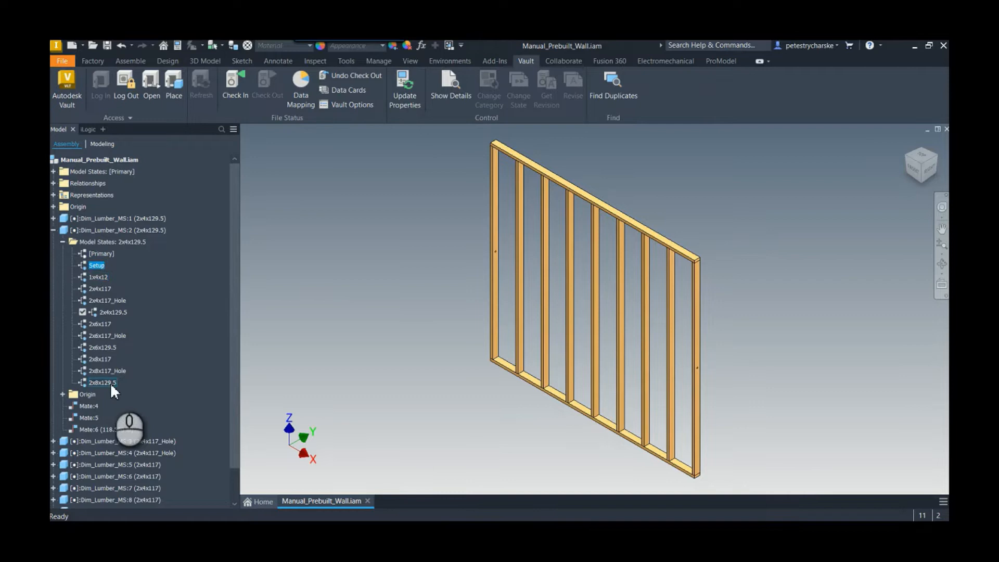
mouse_move(117, 400)
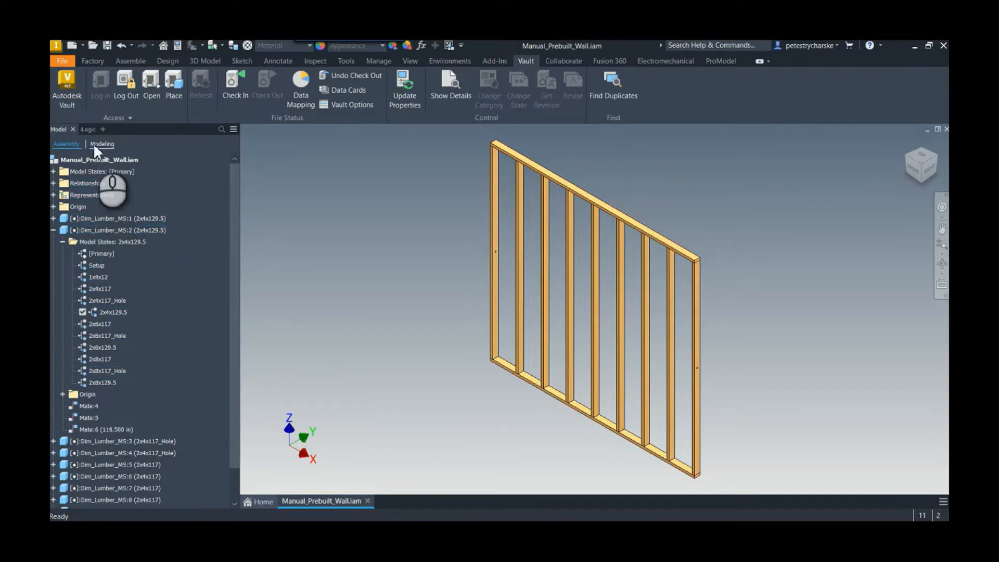
Step: Open Model_States_iProperty_List from the External Rules list in the iLogic rule editor
left_click(87, 129)
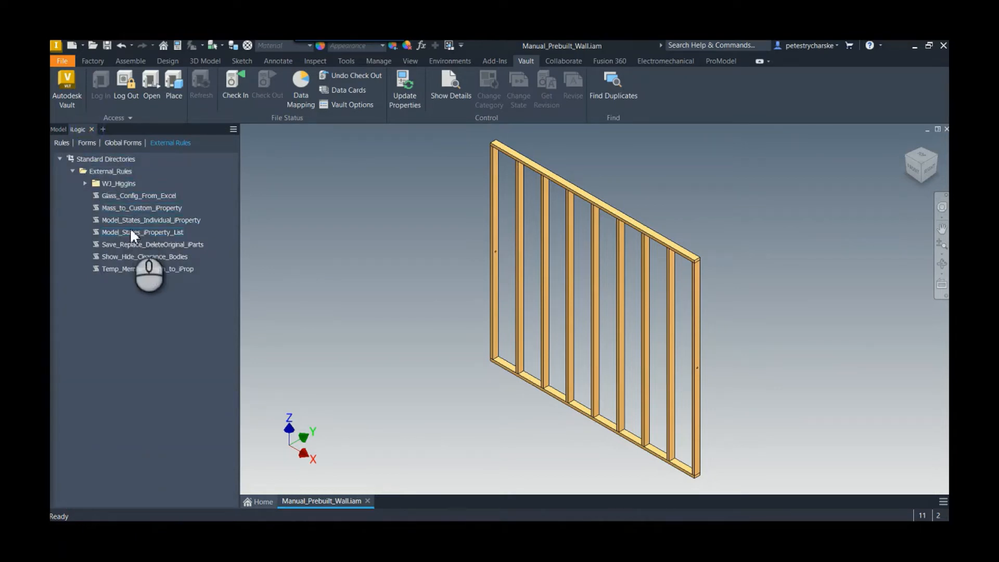
mouse_move(141, 232)
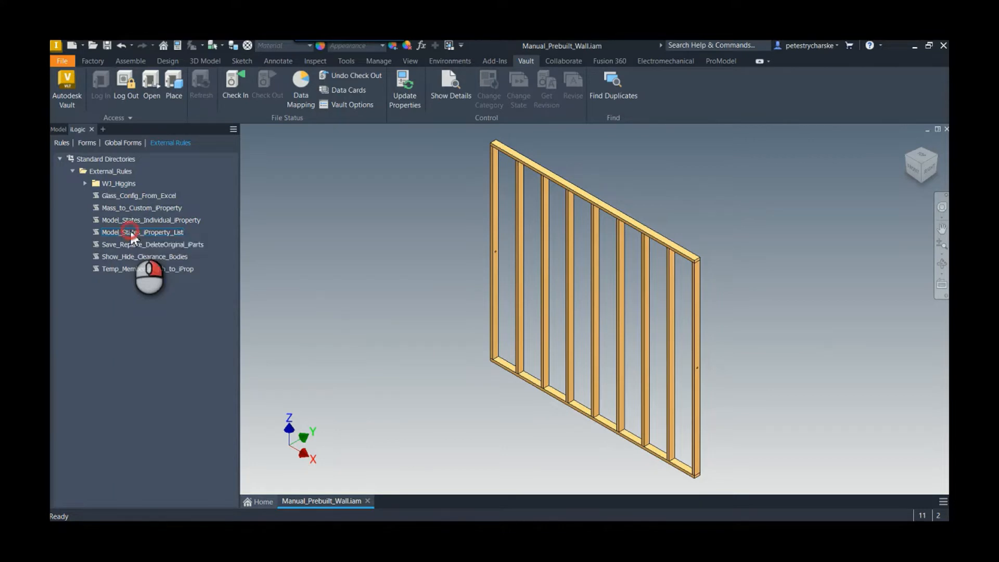
left_click(143, 232)
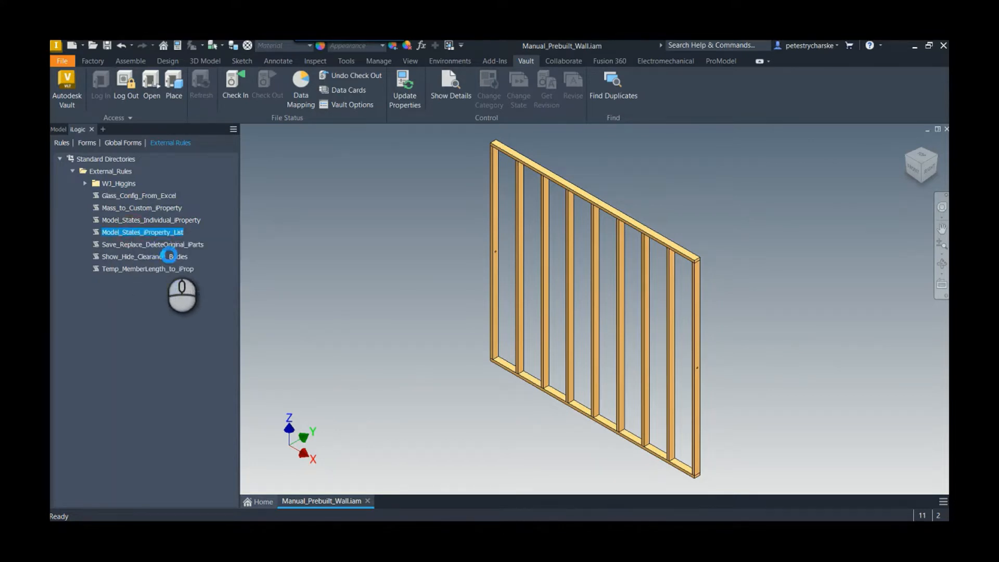
double_click(141, 232)
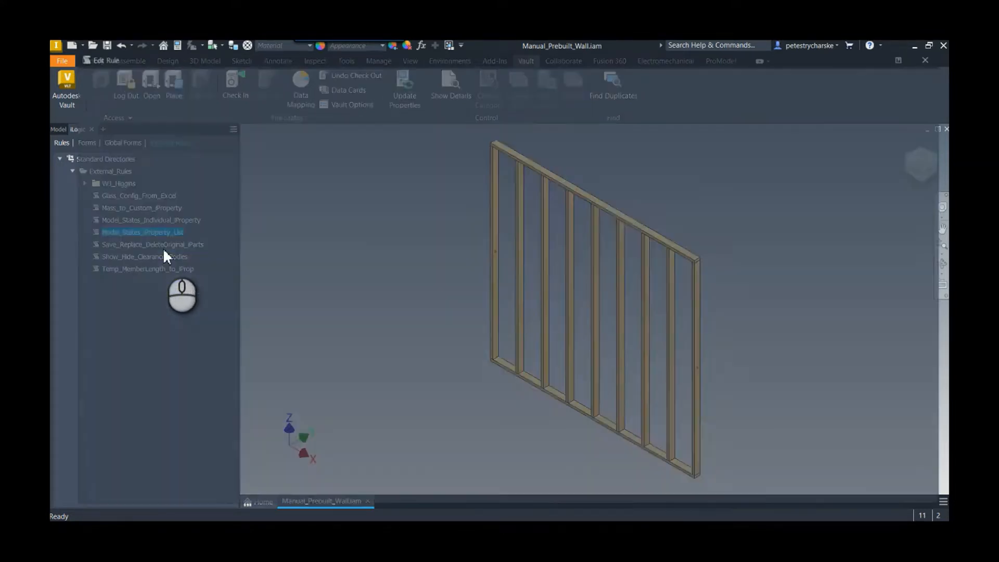
double_click(142, 231)
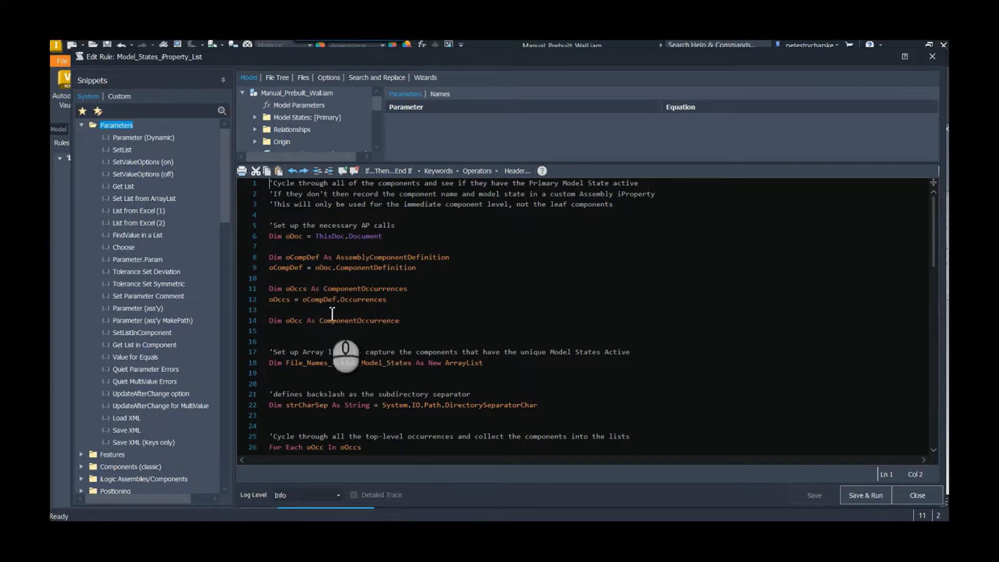
scroll("down", 3)
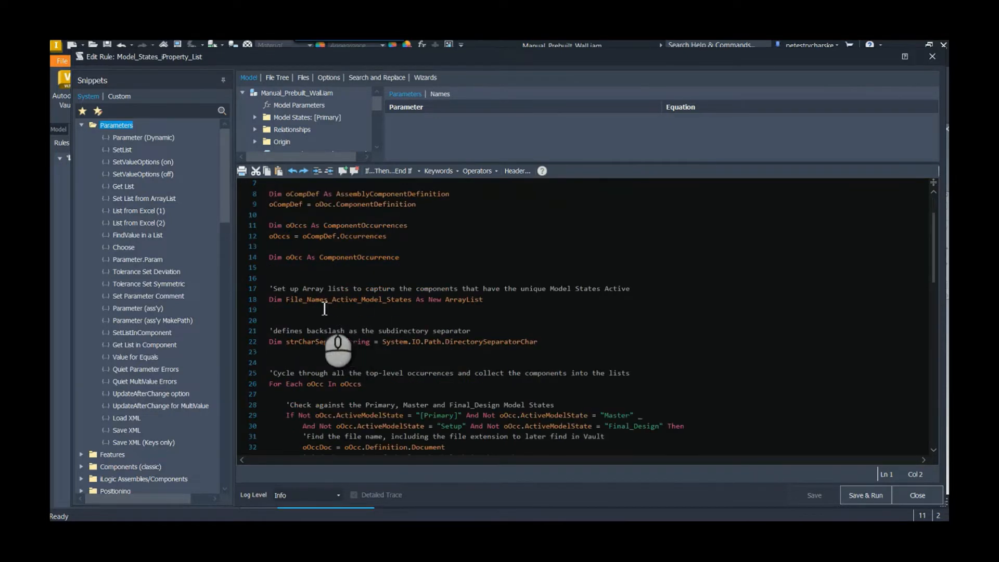
mouse_move(406, 350)
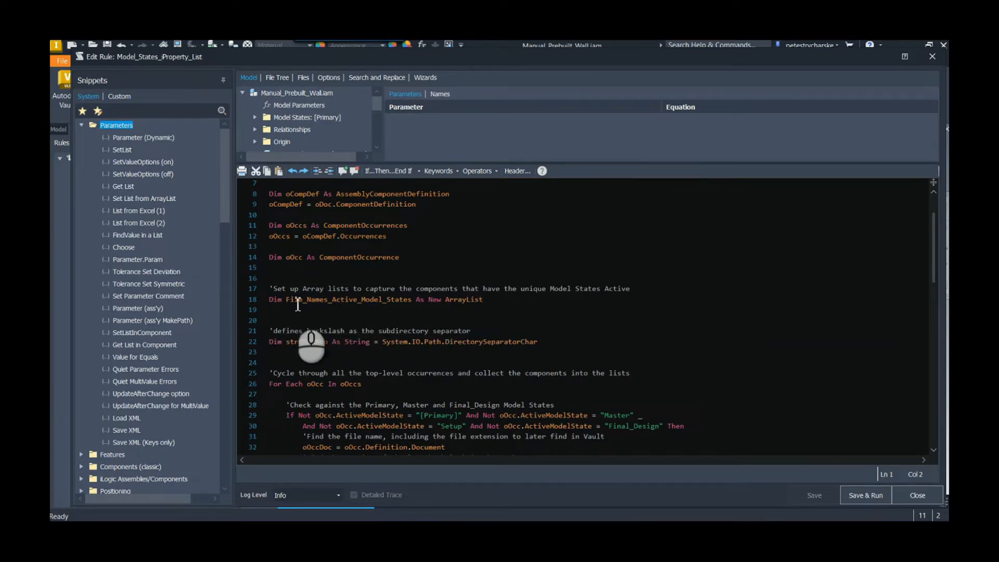
mouse_move(447, 341)
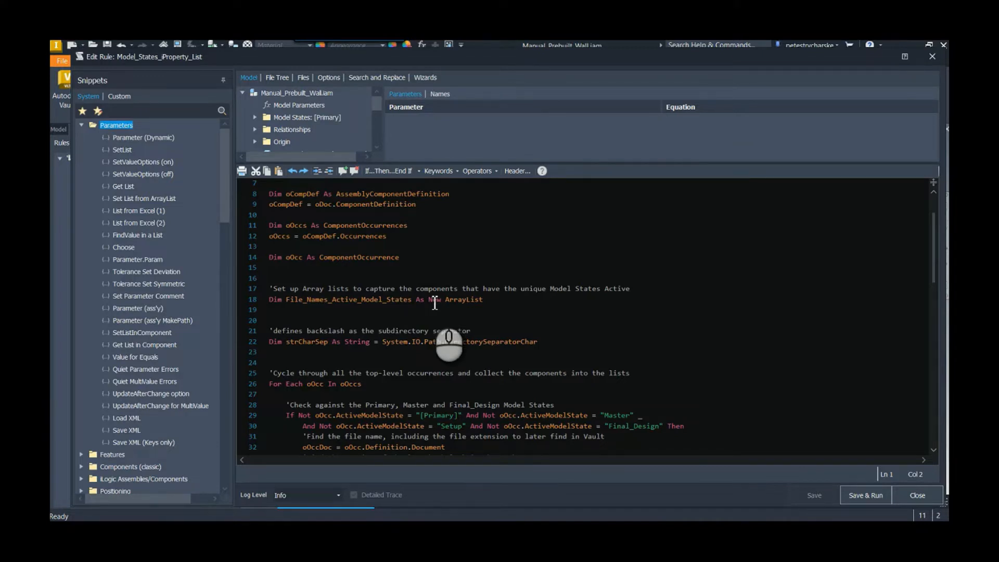
scroll("down", 3)
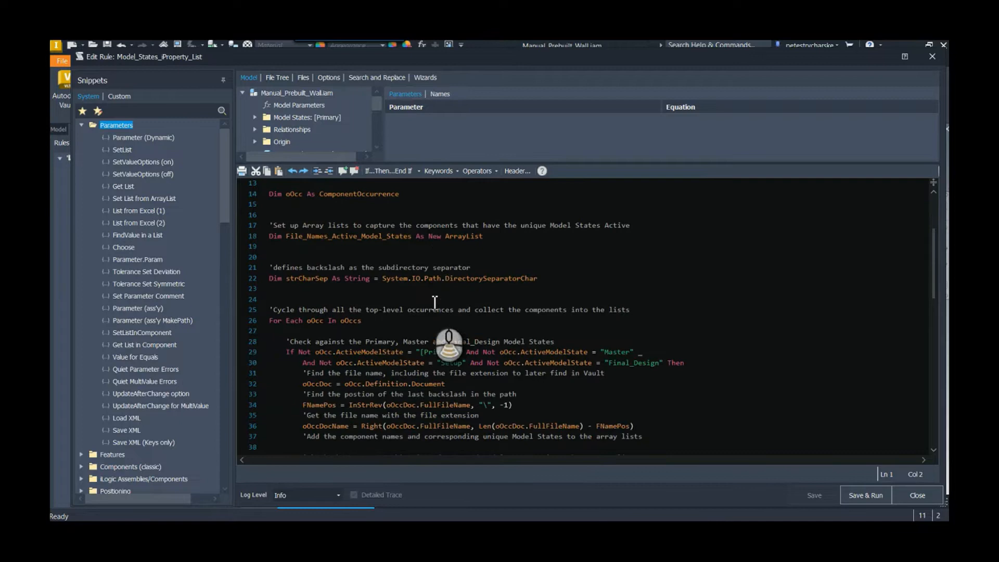
scroll("down", 3)
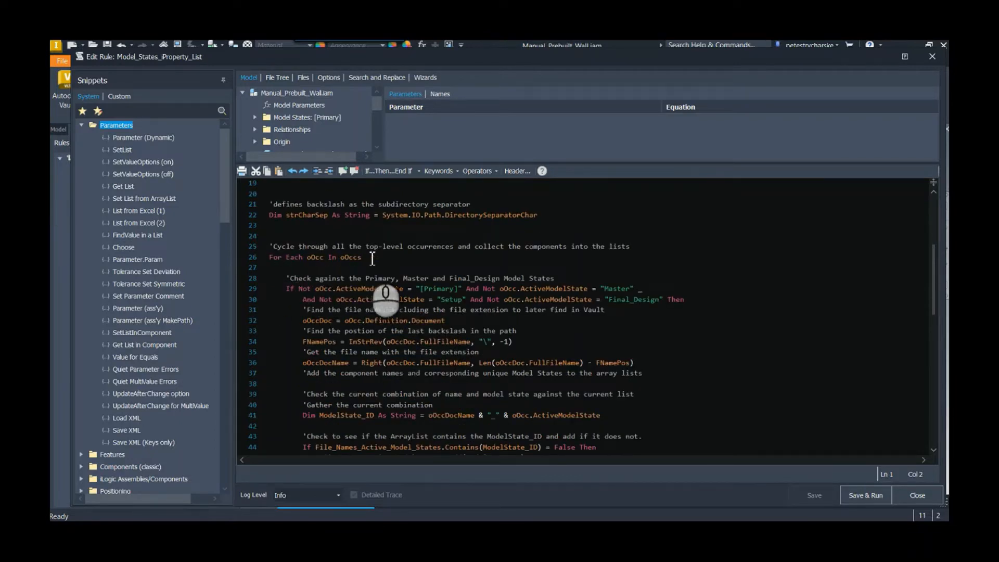
mouse_move(402, 326)
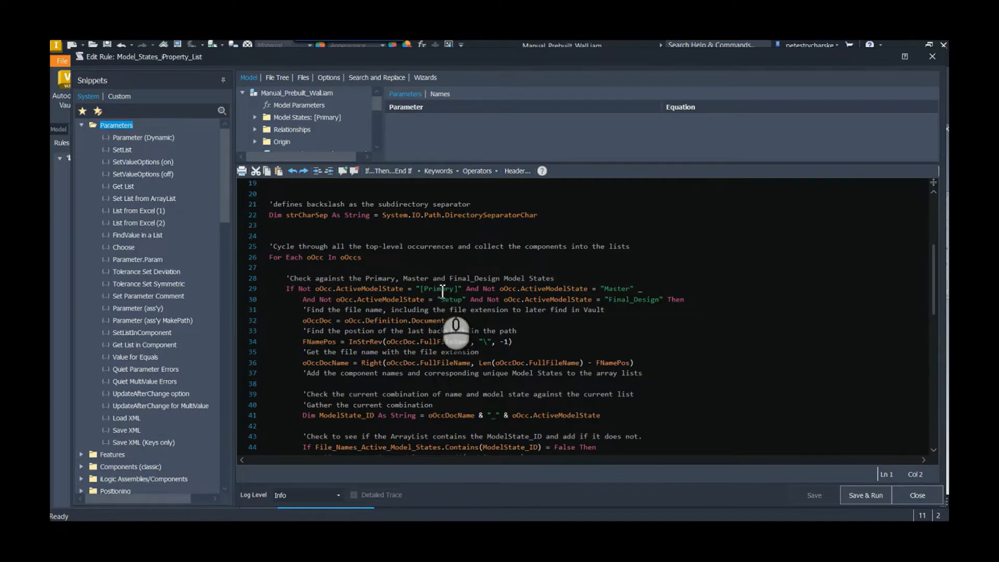
mouse_move(363, 289)
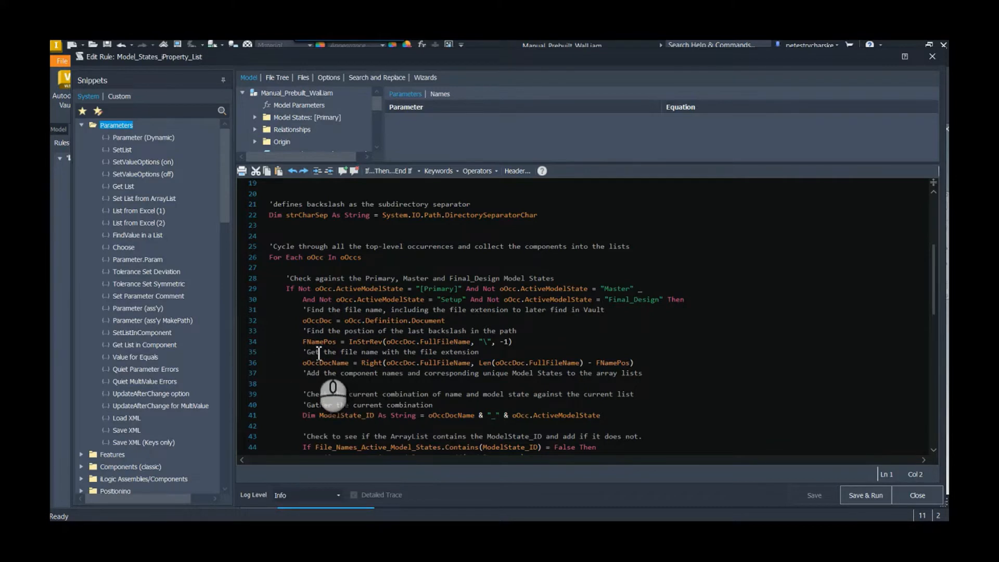
mouse_move(300, 373)
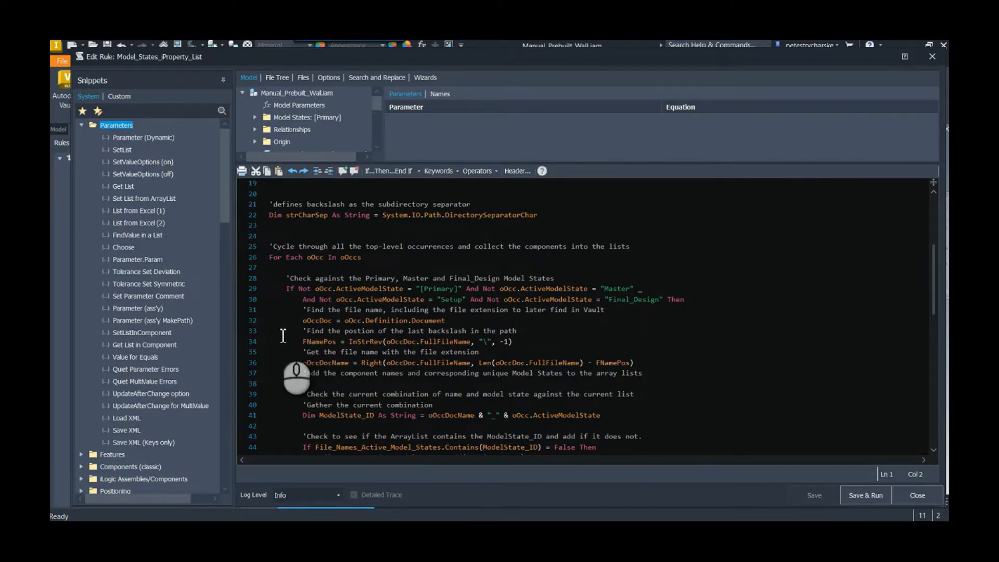
scroll("down", 3)
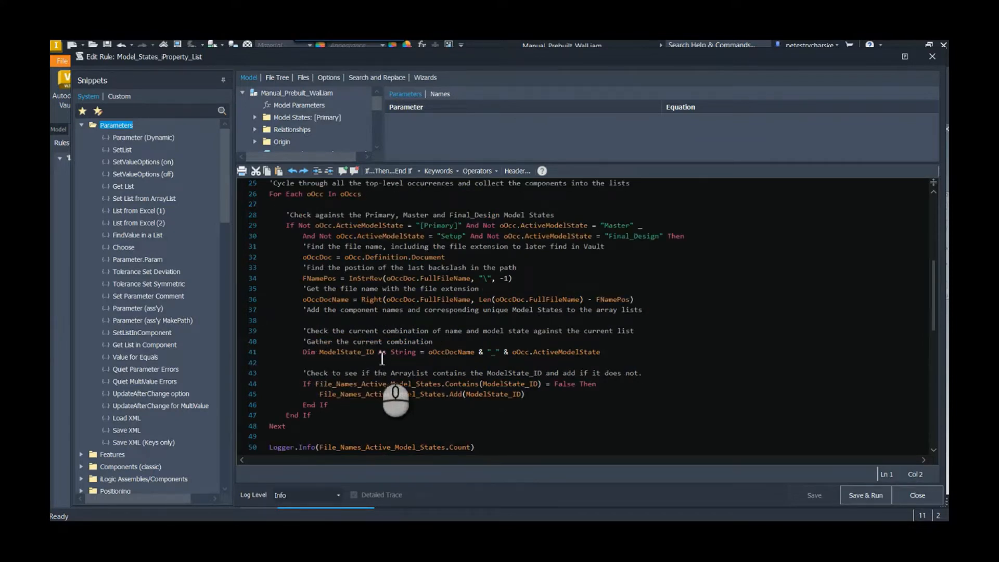
mouse_move(478, 393)
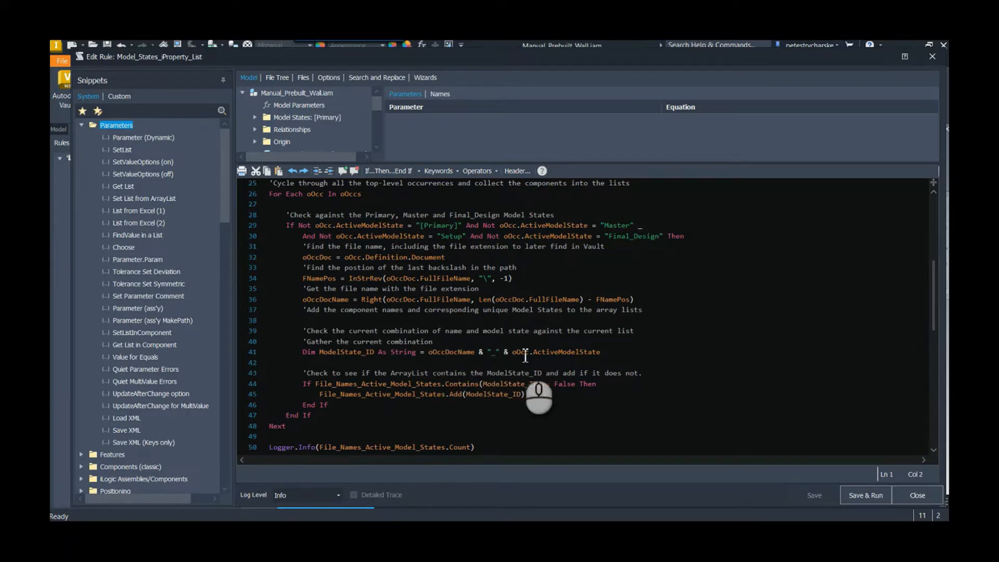
mouse_move(628, 396)
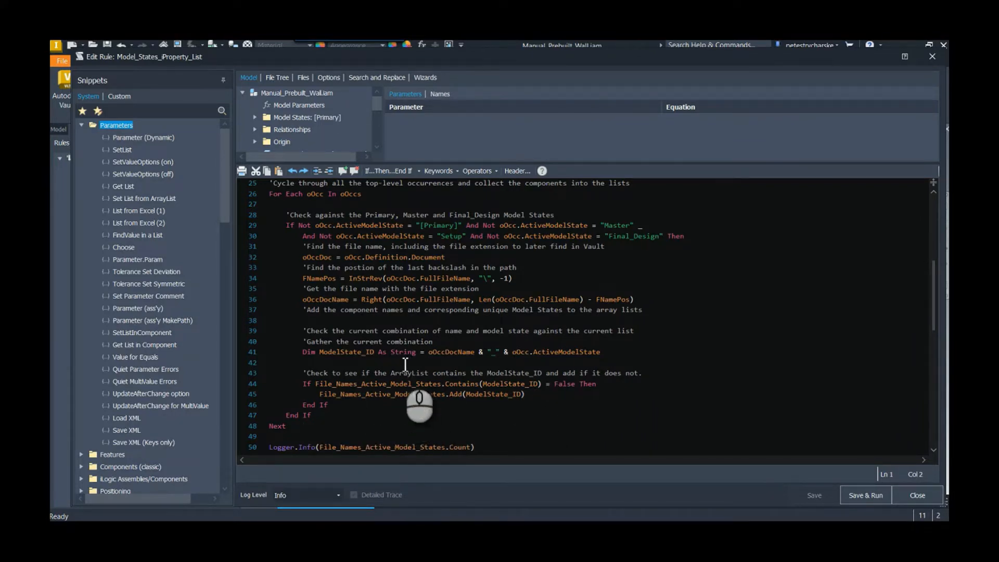
scroll("down", 3)
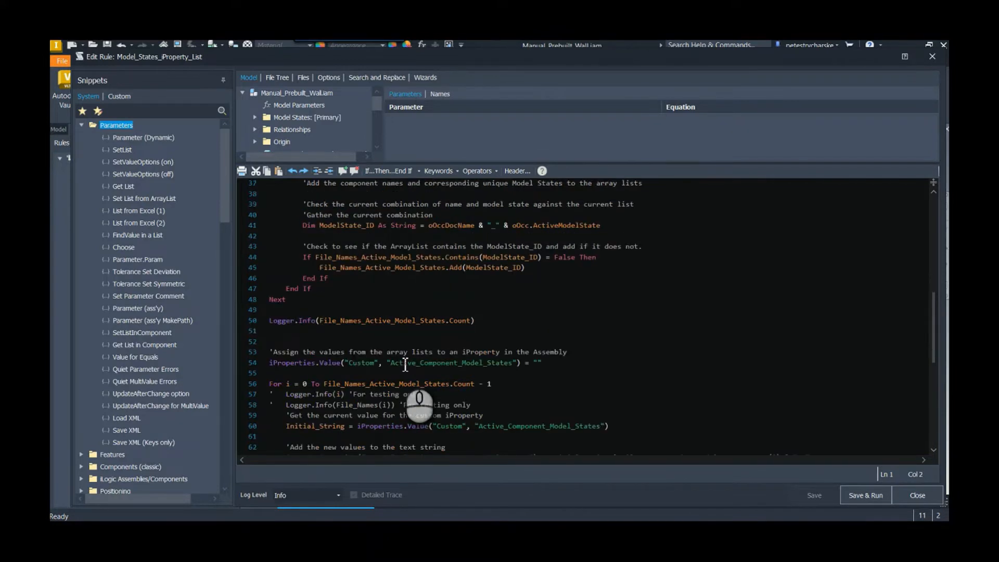
Step: Scroll to the end of the rule code and Save & Run the rule
scroll("down", 3)
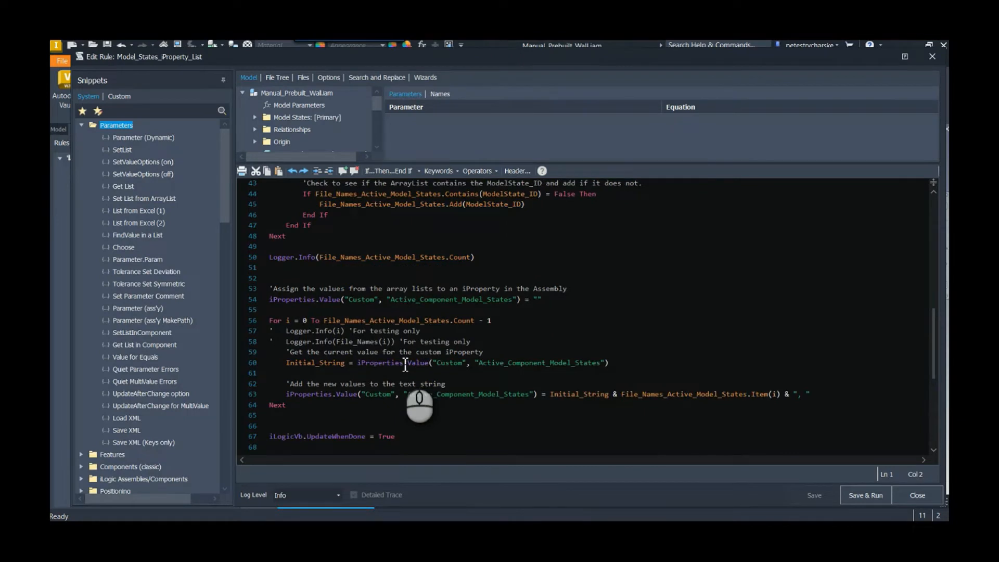
scroll("down", 3)
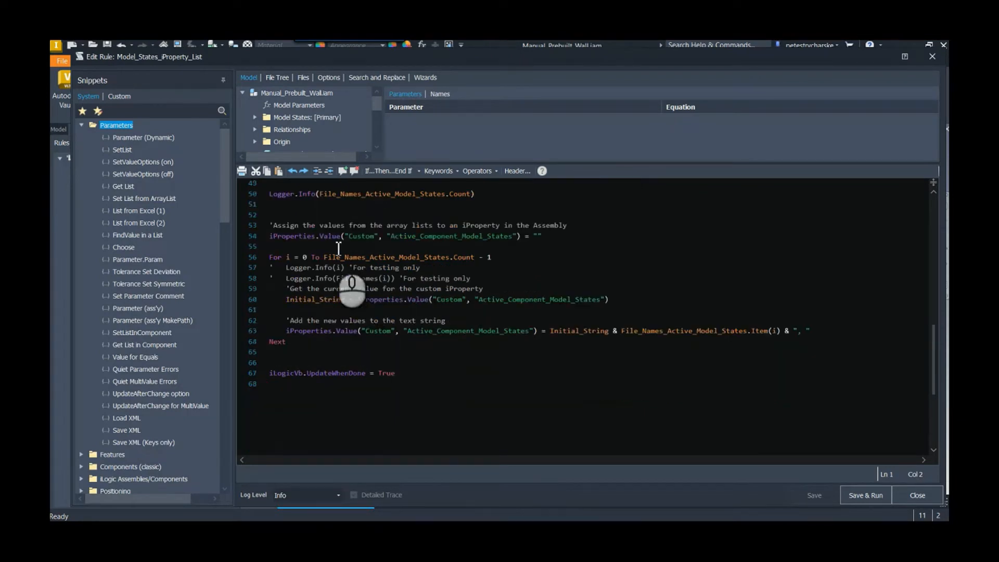
mouse_move(312, 274)
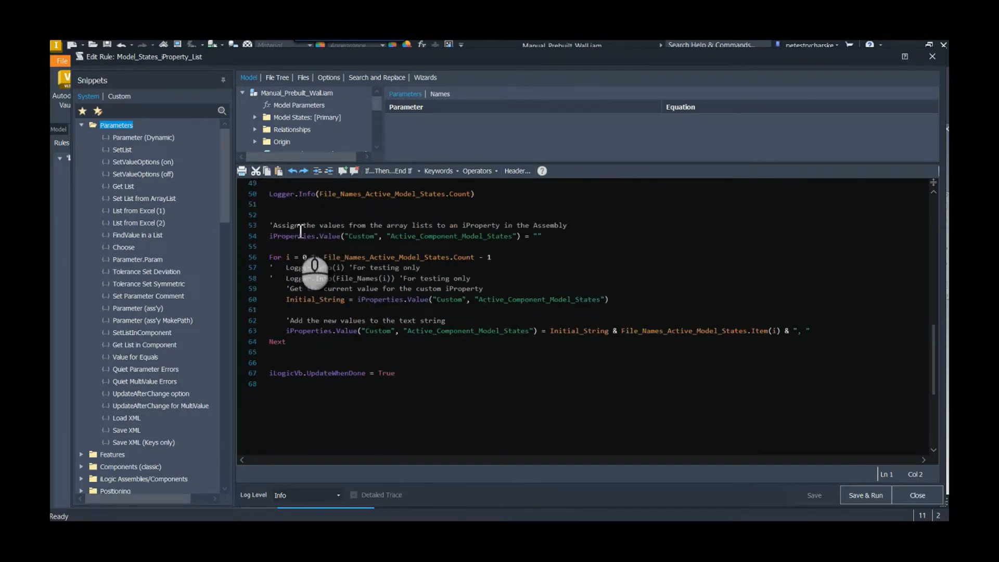
mouse_move(541, 270)
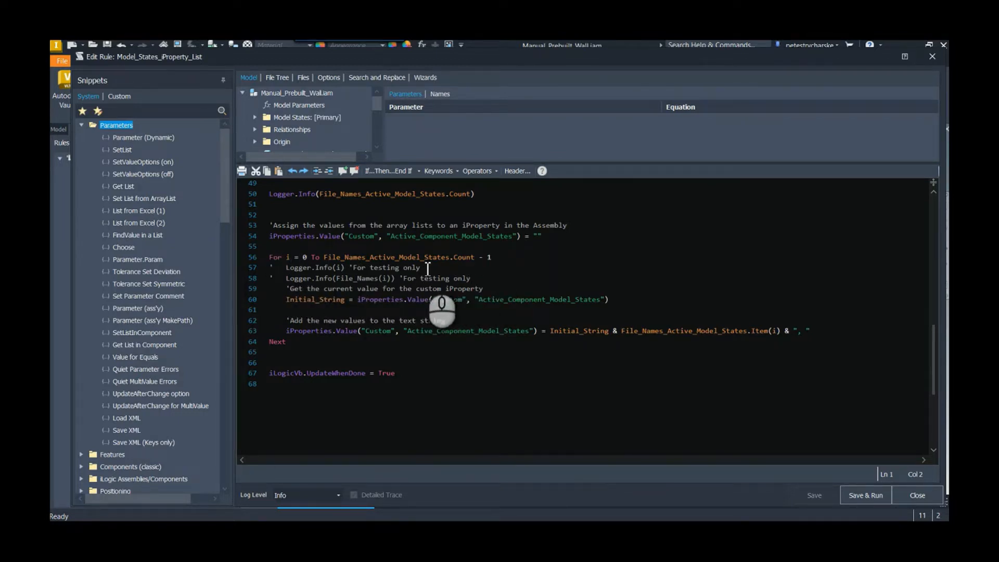
mouse_move(303, 324)
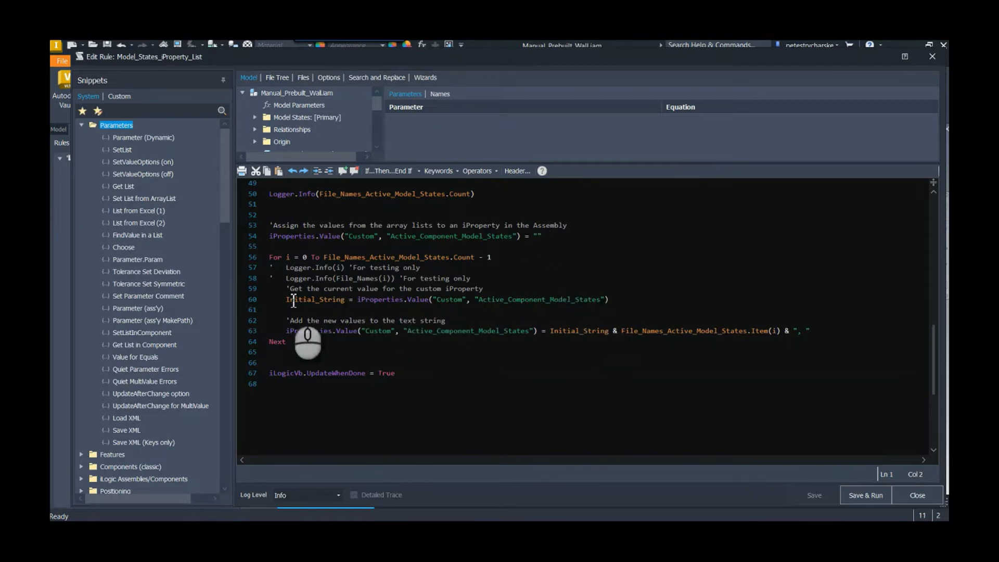
mouse_move(312, 372)
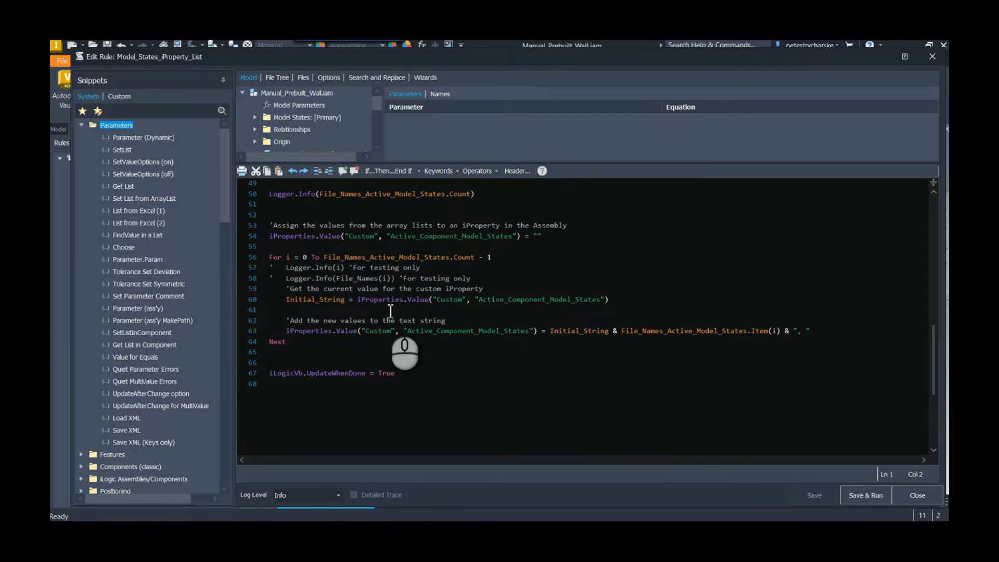
mouse_move(659, 382)
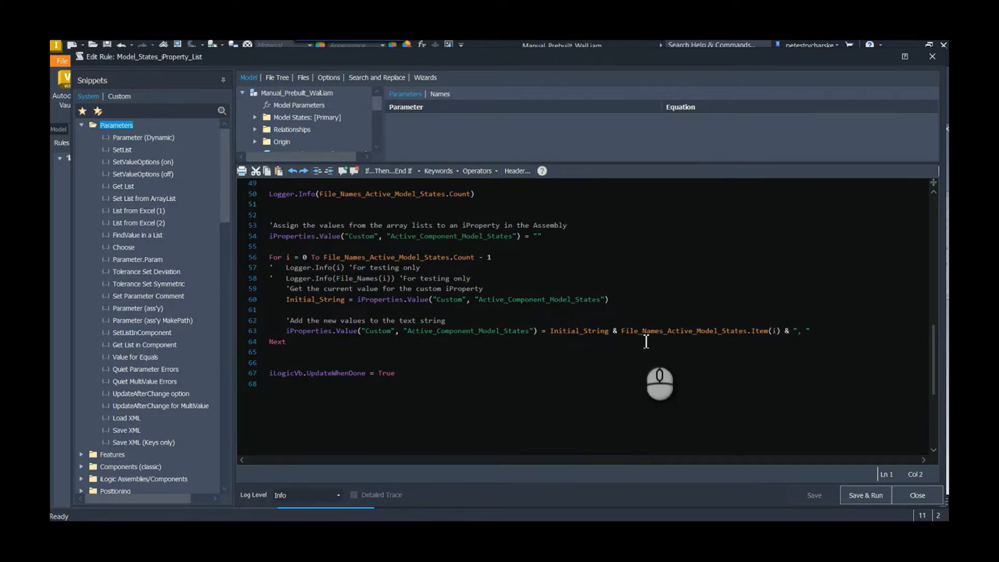
mouse_move(584, 376)
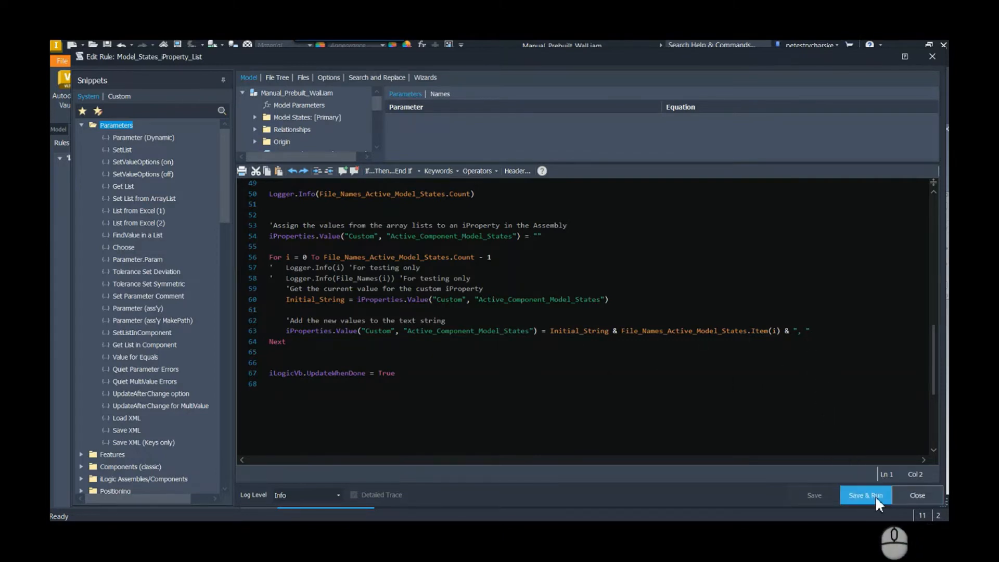
left_click(865, 495)
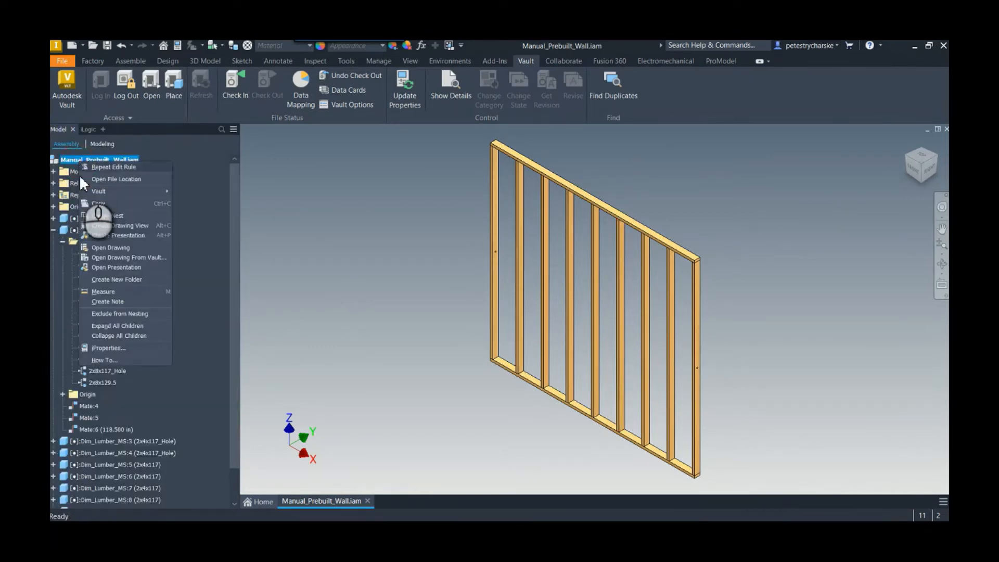
Step: Check the Active_Component_Model_States value on the Custom iProperties tab, then close the dialog
left_click(109, 347)
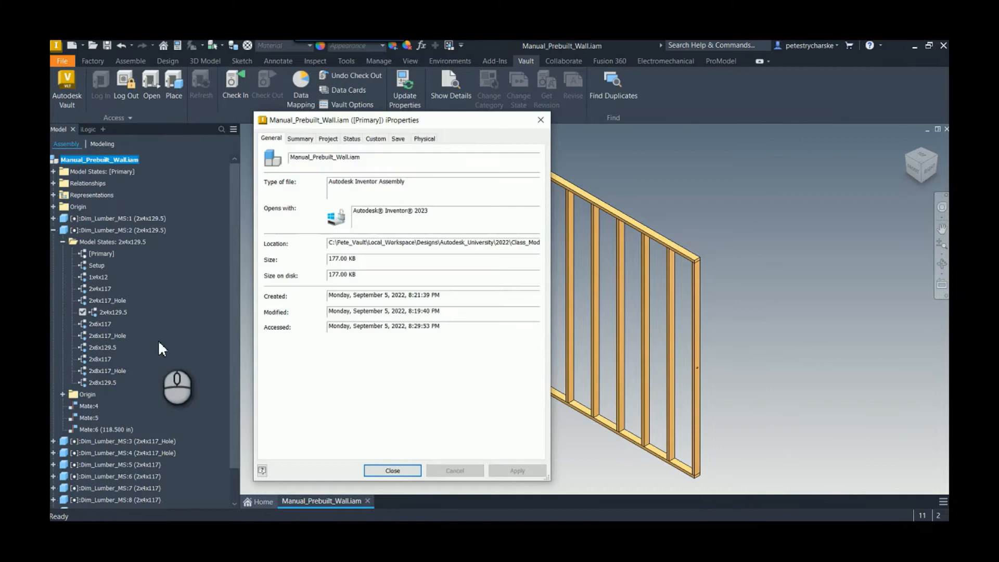
left_click(376, 139)
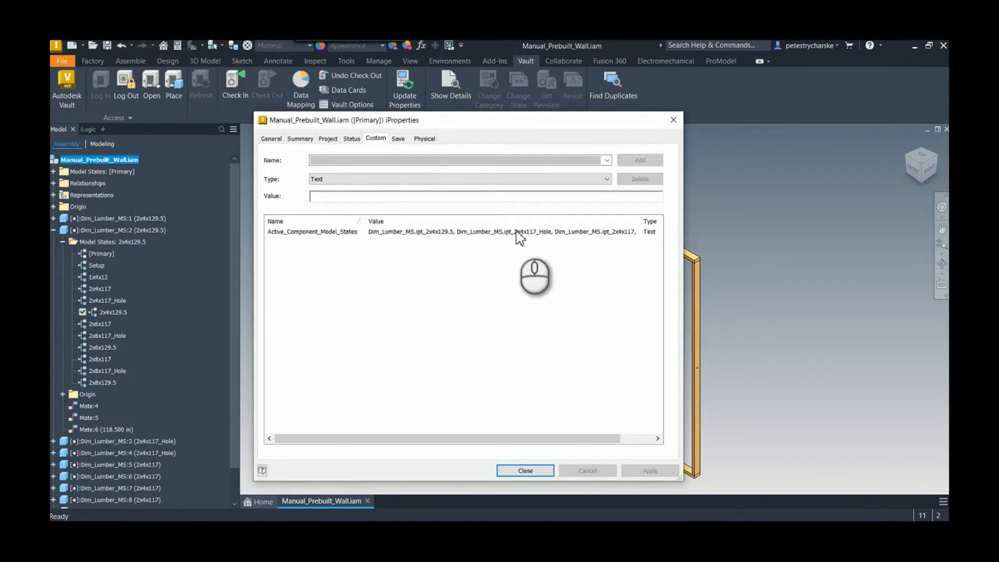
mouse_move(532, 240)
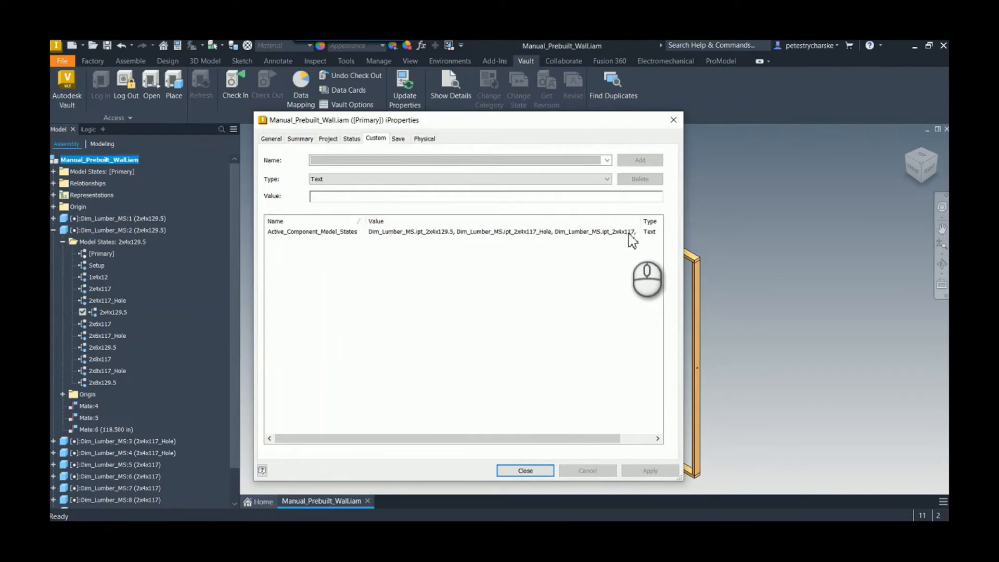
mouse_move(532, 240)
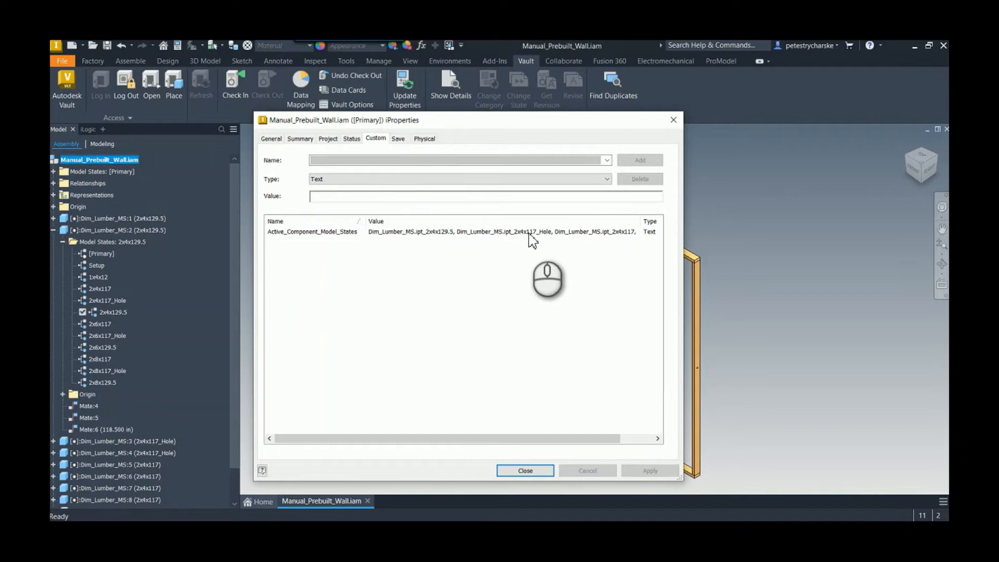
mouse_move(589, 450)
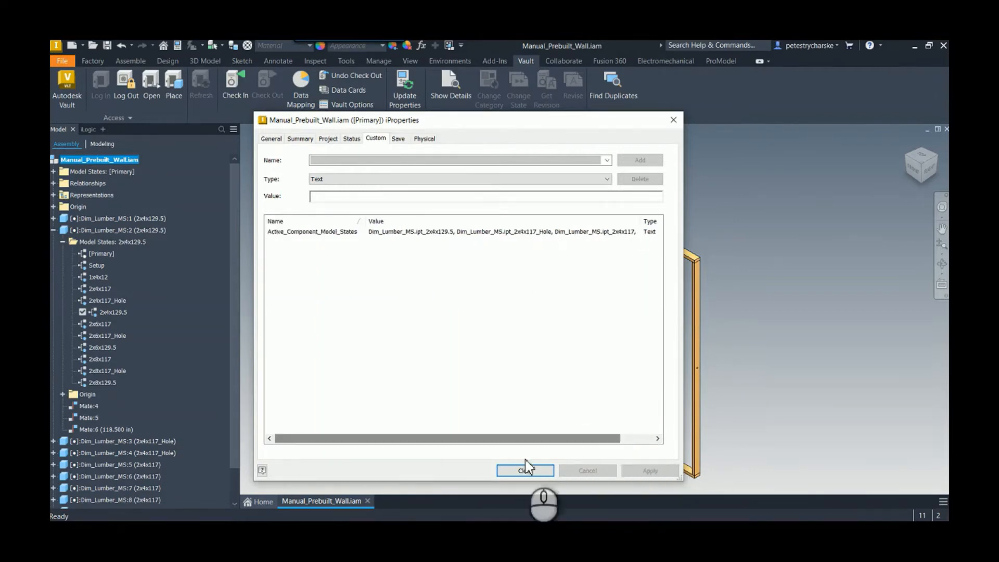
left_click(524, 470)
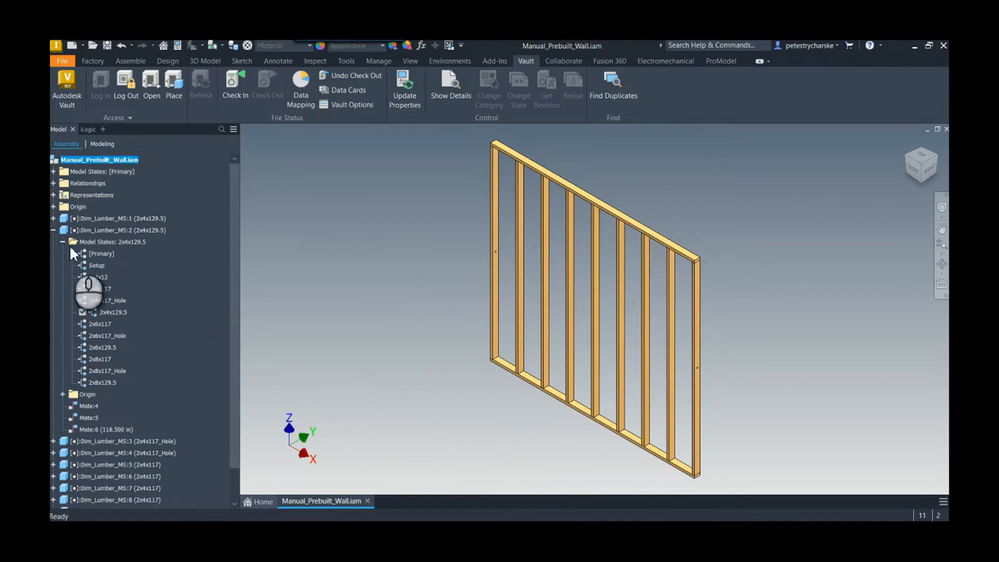
Step: Activate the 2x8x129.5 model state on the second Dim_Lumber_MS component
left_click(121, 230)
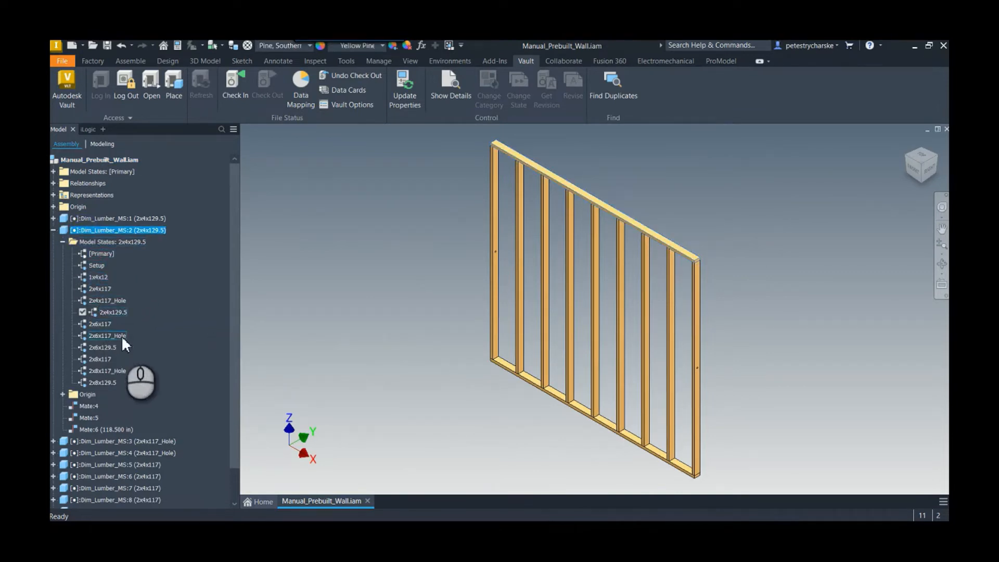
left_click(103, 382)
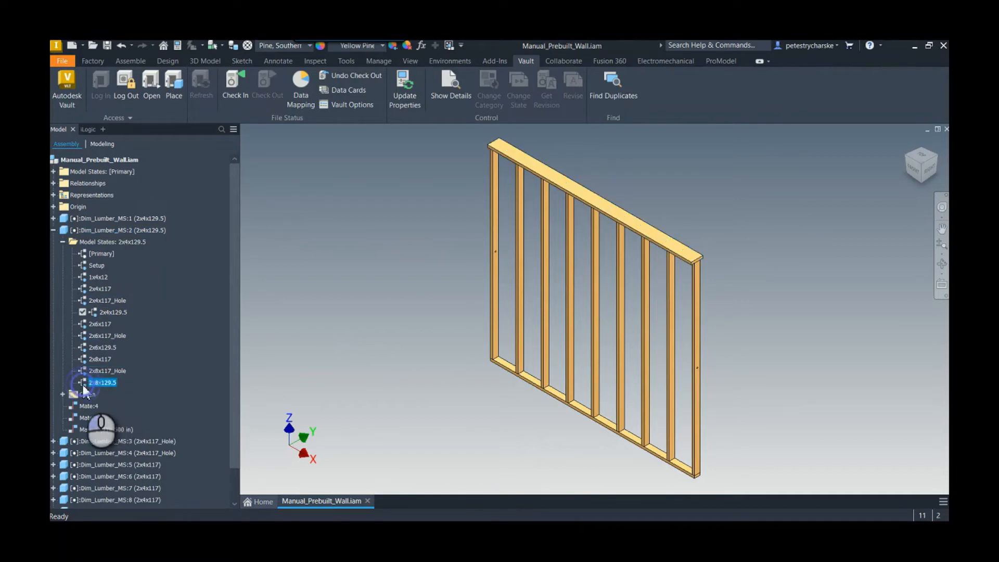
left_click(102, 382)
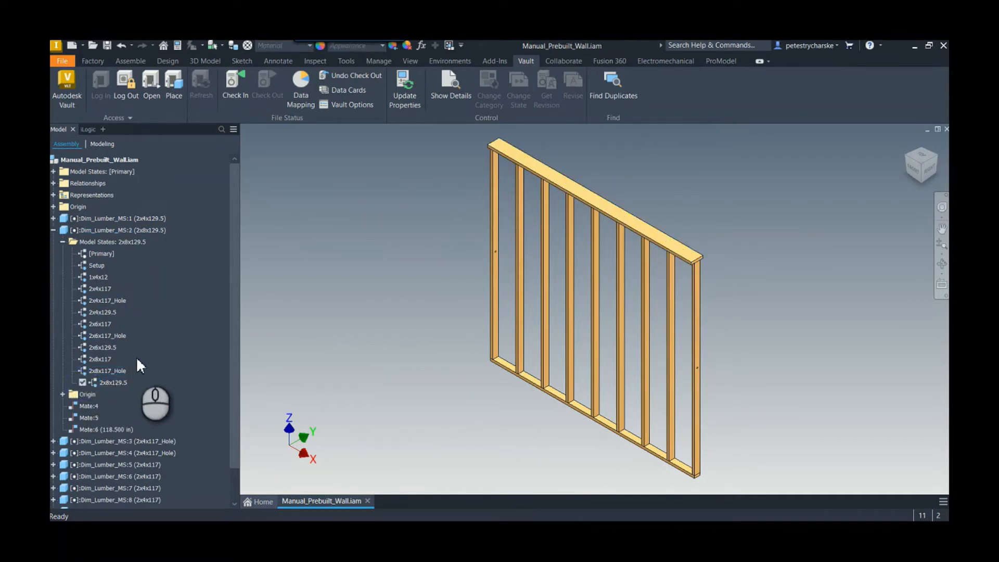
Step: Bring up the context menu for Model_States_iProperty_List in the iLogic External Rules
left_click(77, 129)
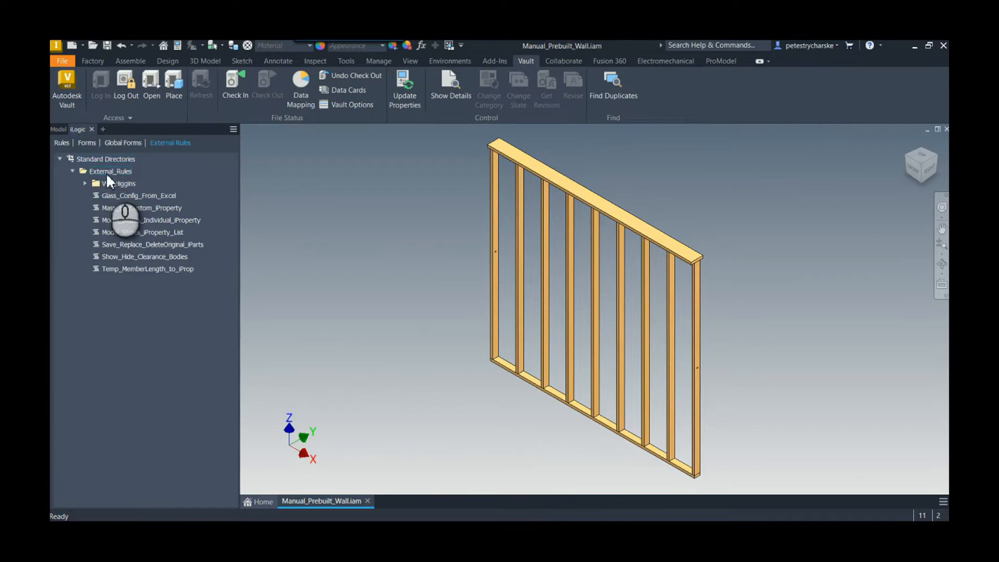
left_click(143, 232)
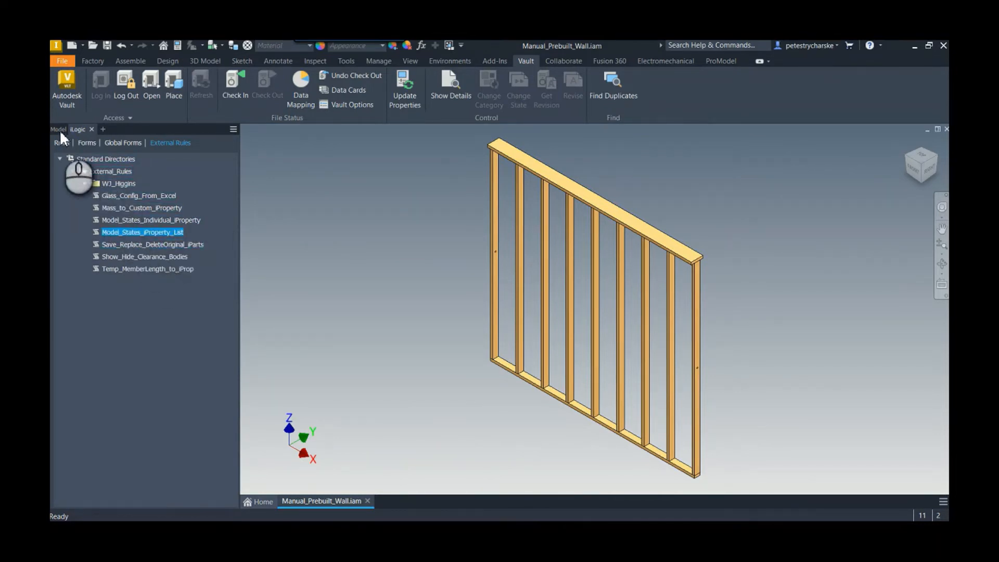
right_click(75, 159)
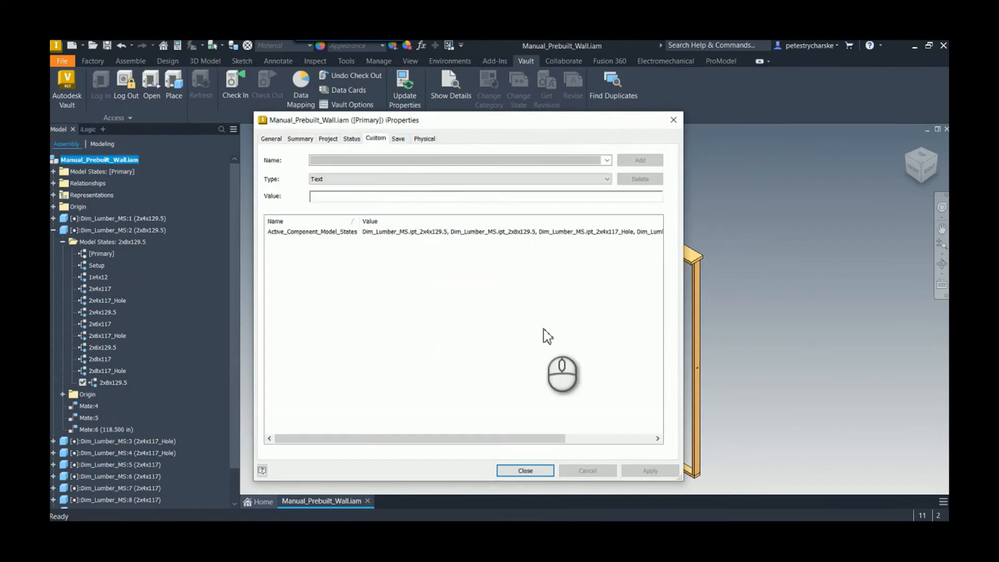
mouse_move(406, 240)
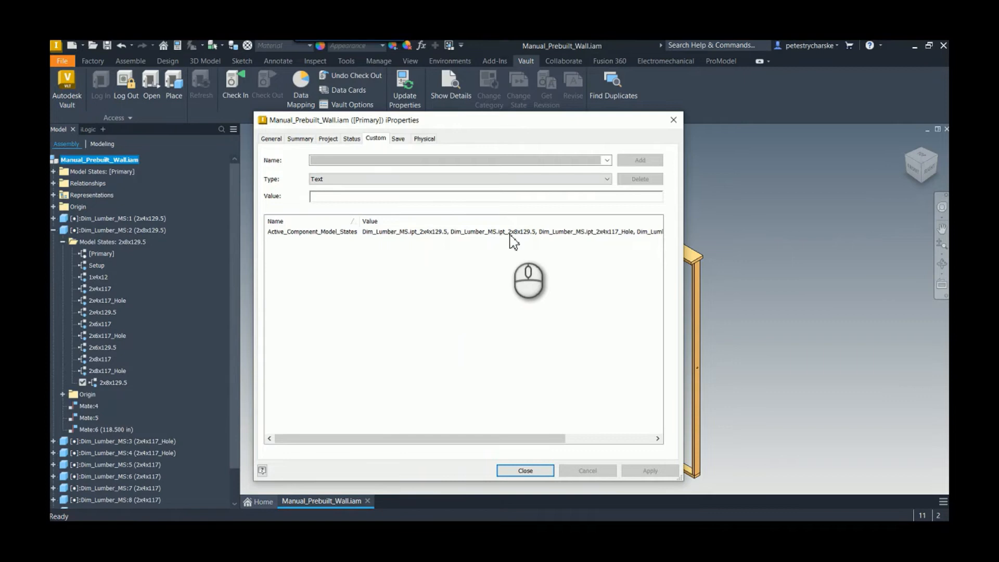
mouse_move(639, 240)
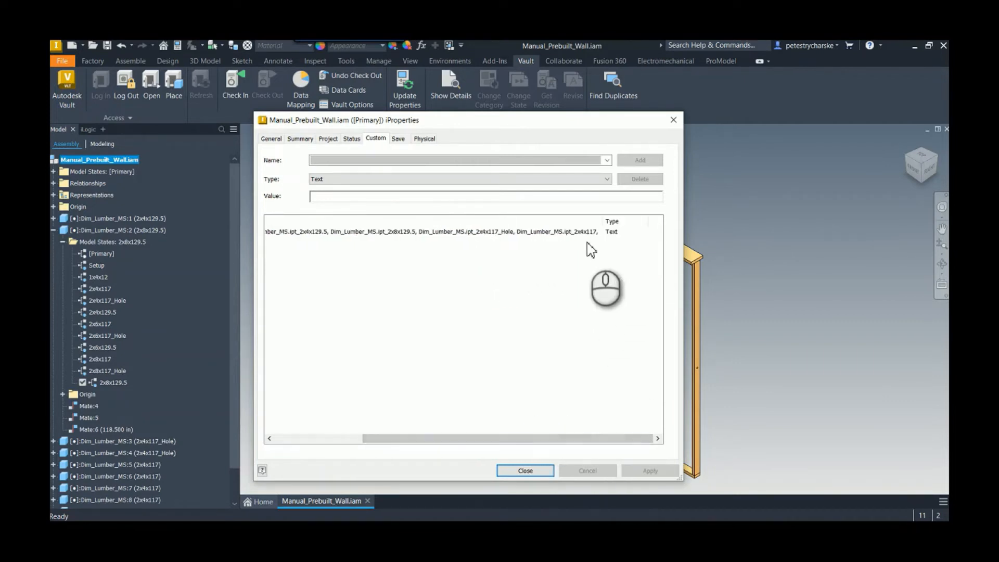
Step: Close iProperties and bring up actions for the Model_States_Individual_iProperty rule
left_click(525, 470)
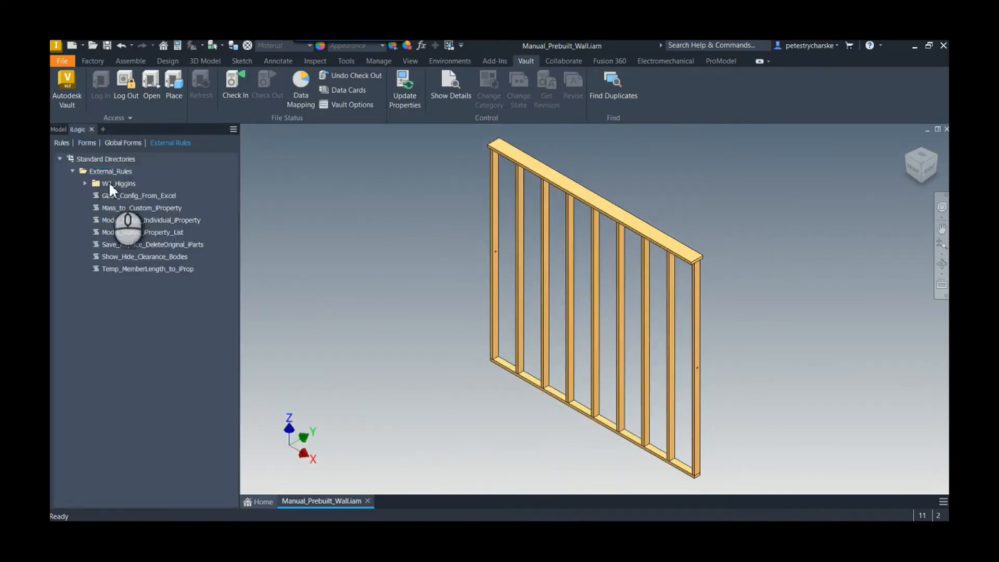
mouse_move(118, 224)
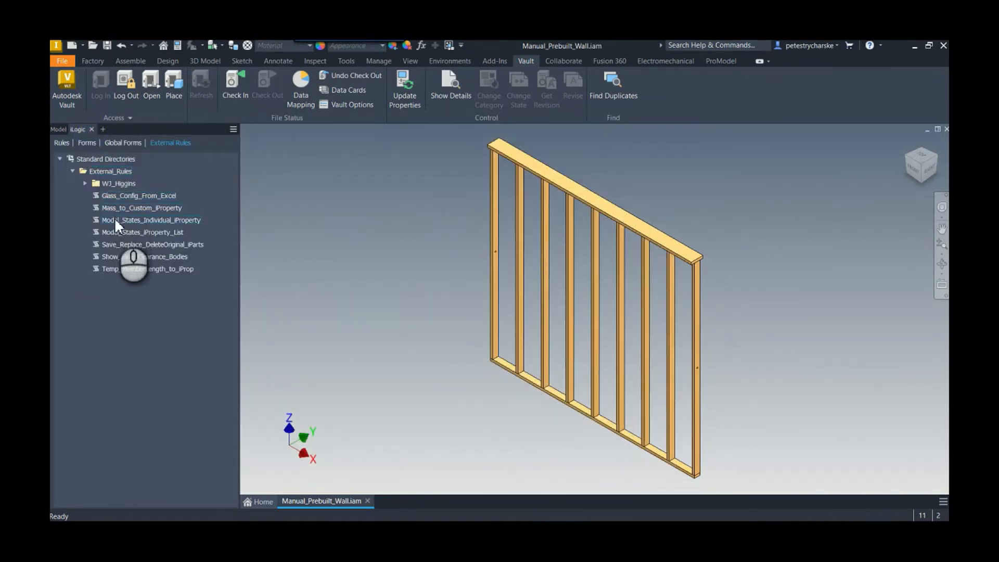
right_click(150, 219)
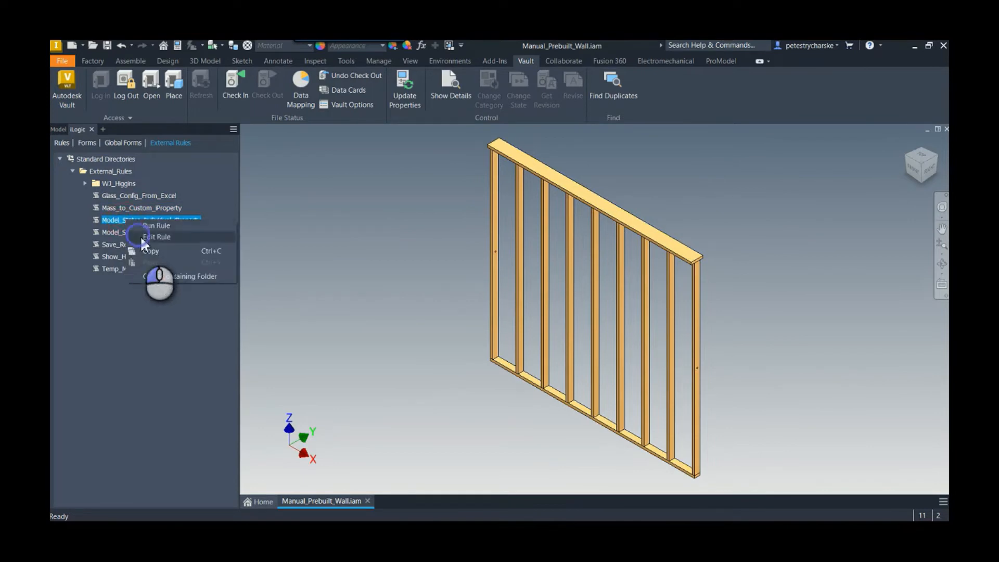
left_click(156, 237)
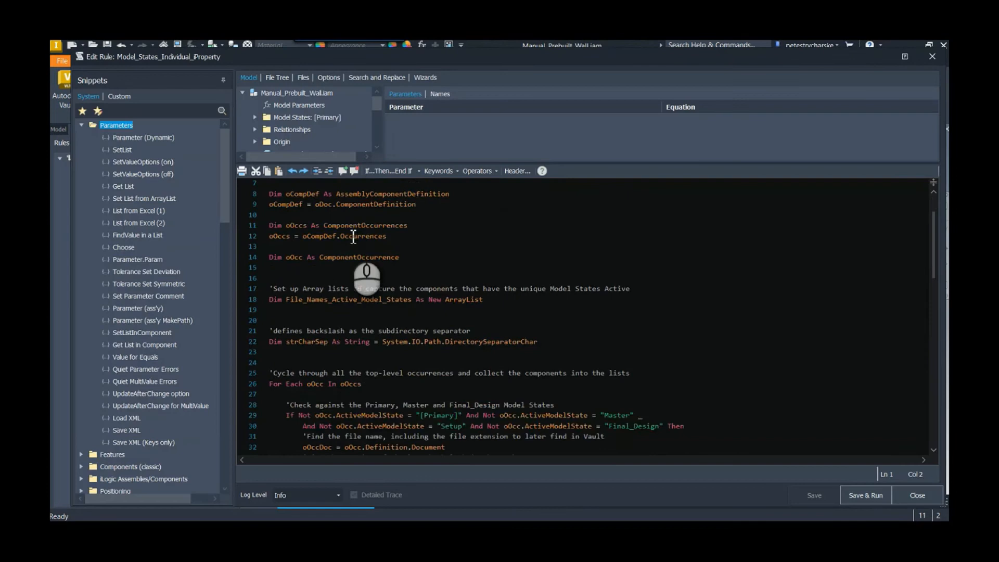
scroll("down", 3)
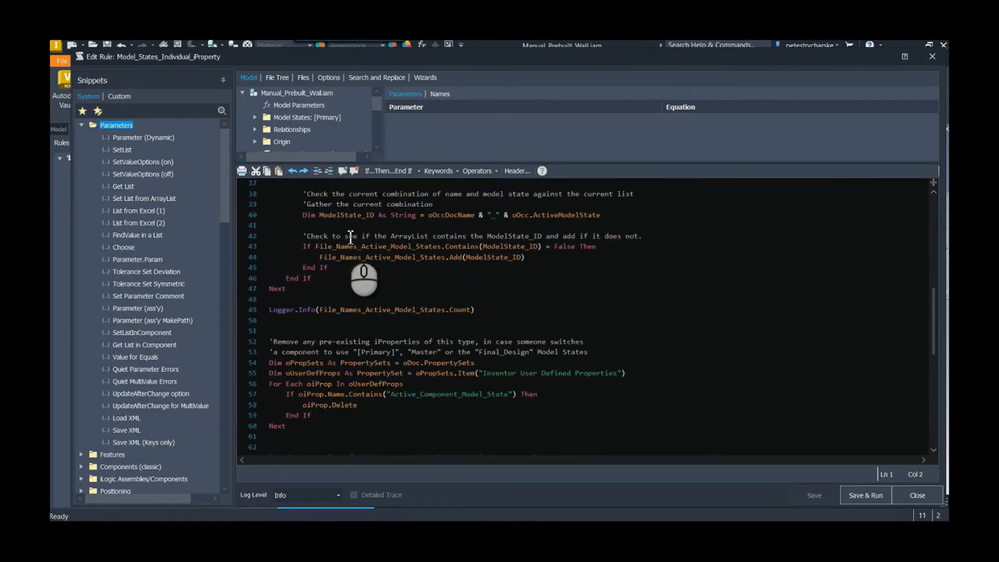
scroll("down", 3)
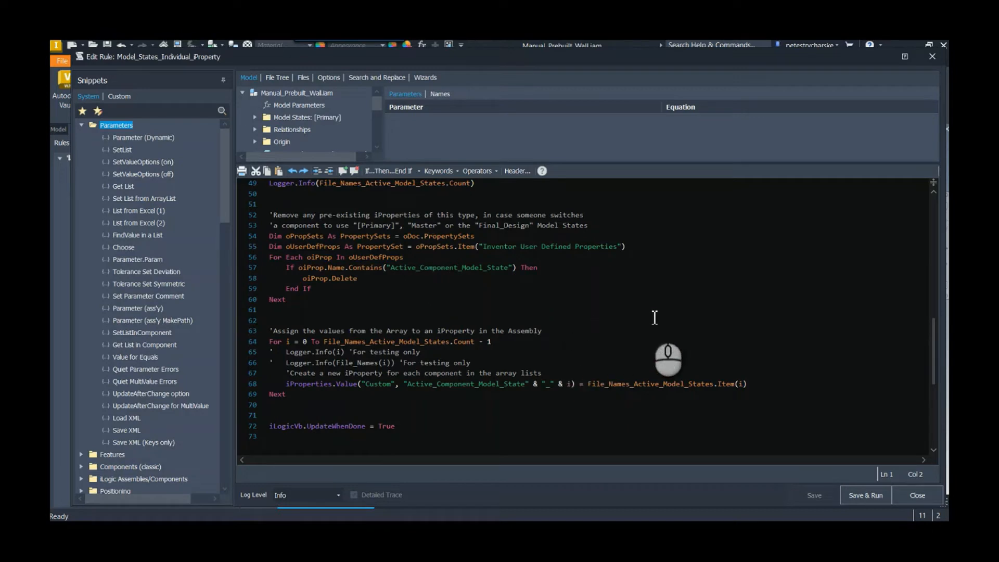
mouse_move(656, 301)
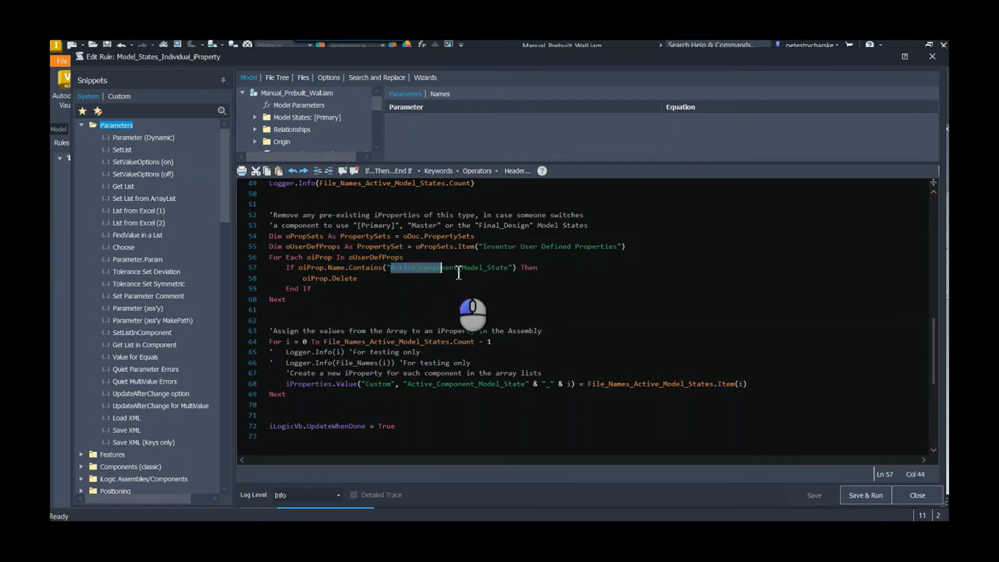
left_click_drag(459, 267, 512, 268)
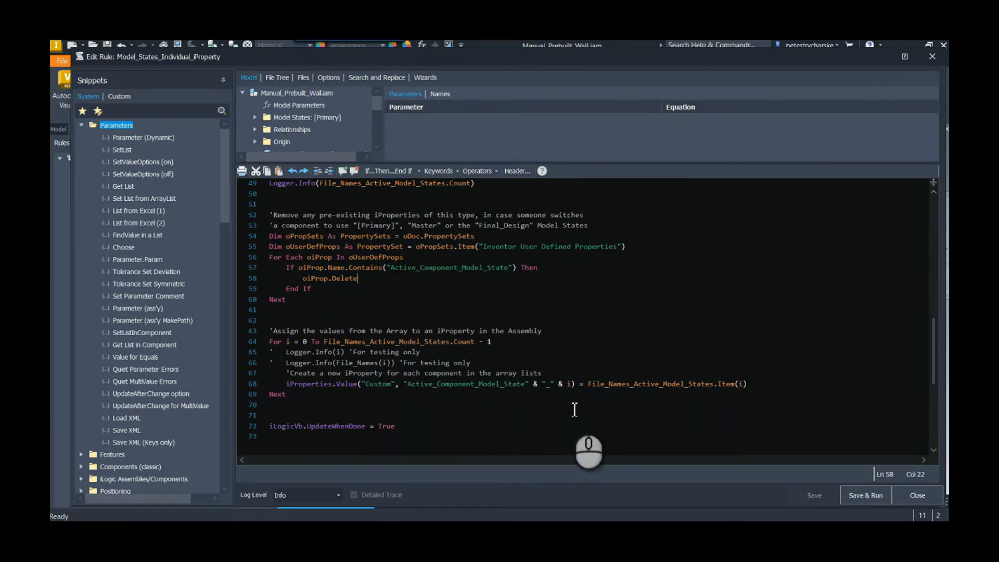
mouse_move(535, 402)
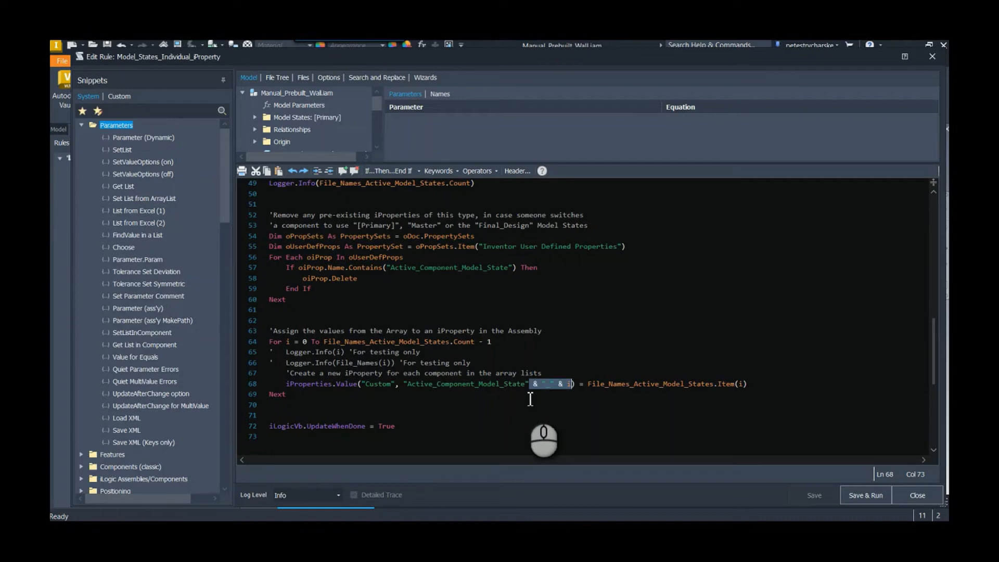
mouse_move(842, 510)
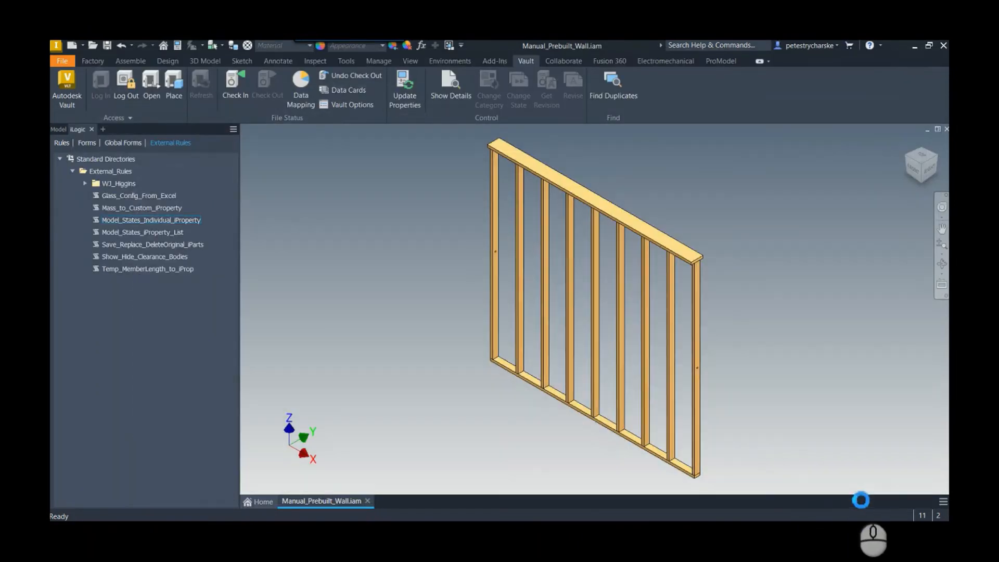
mouse_move(172, 225)
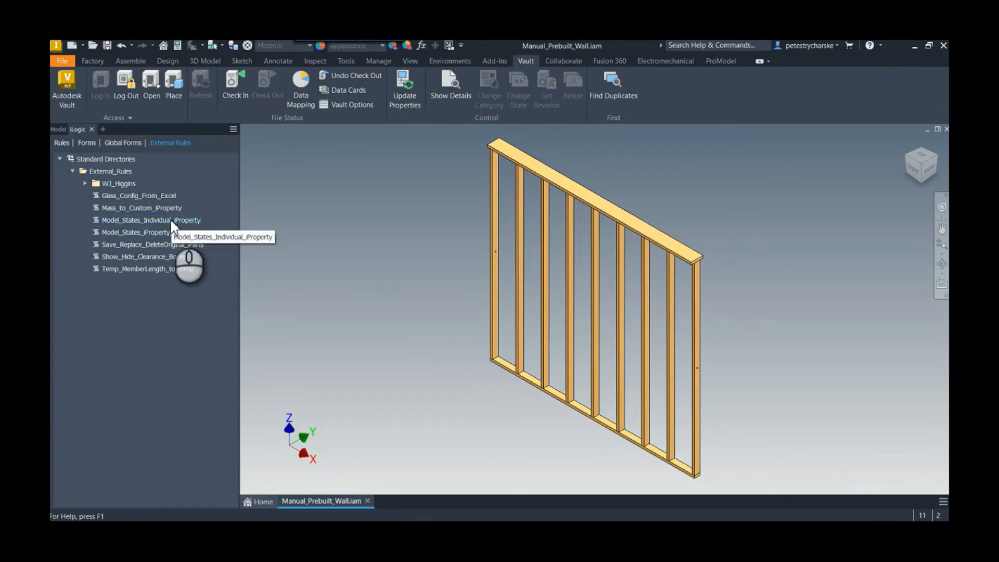
Step: Run the Model_States_Individual_iProperty rule to create Active_Component_Model_State_0 to _3
right_click(137, 232)
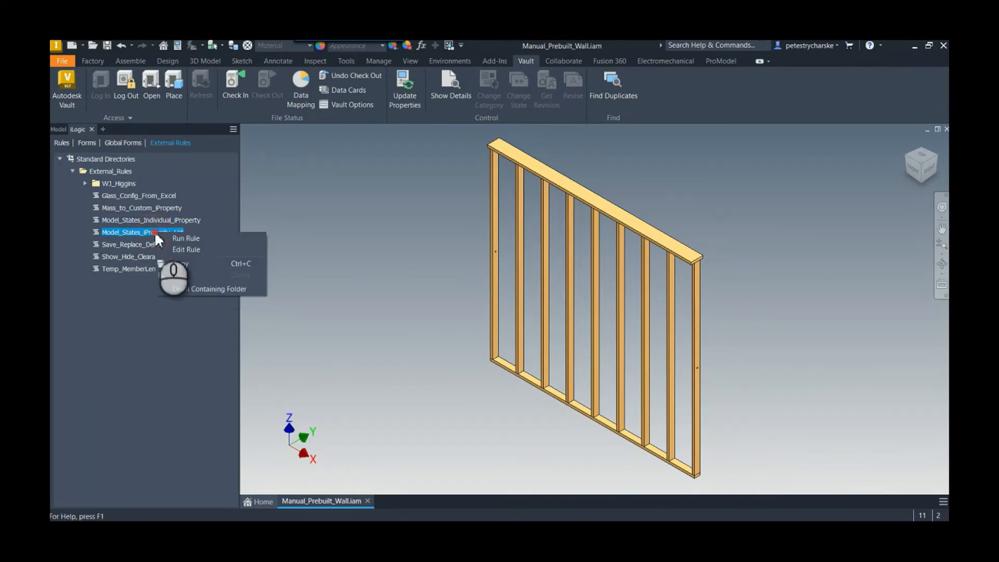
left_click(57, 131)
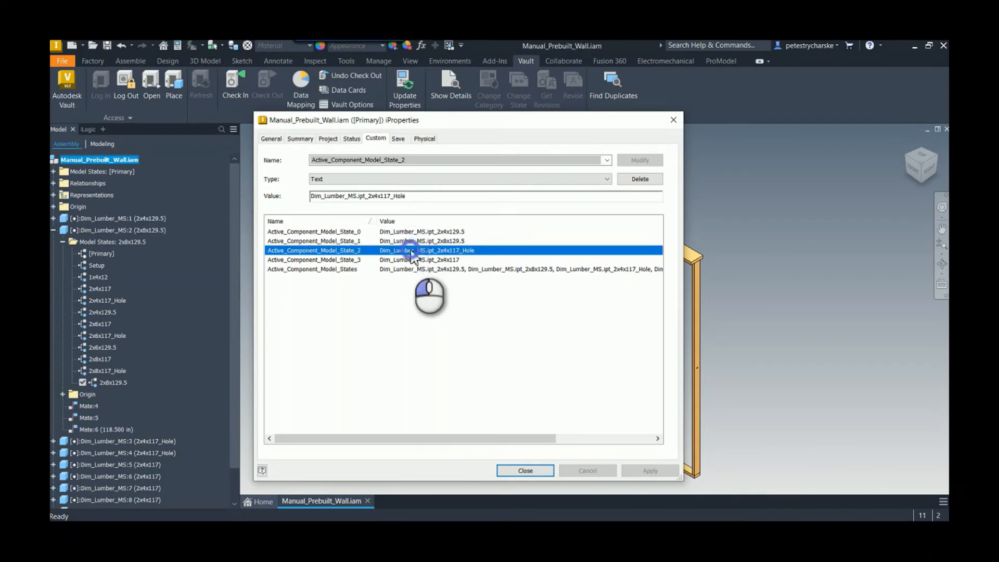
Step: Review the Active_Component_Model_State entries on the Custom tab and close iProperties
left_click(312, 268)
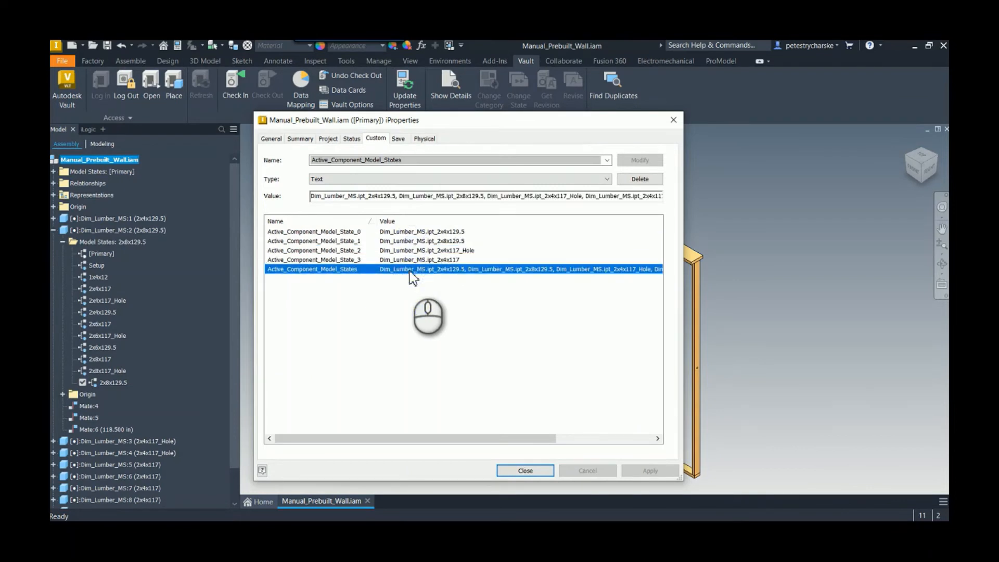
mouse_move(395, 277)
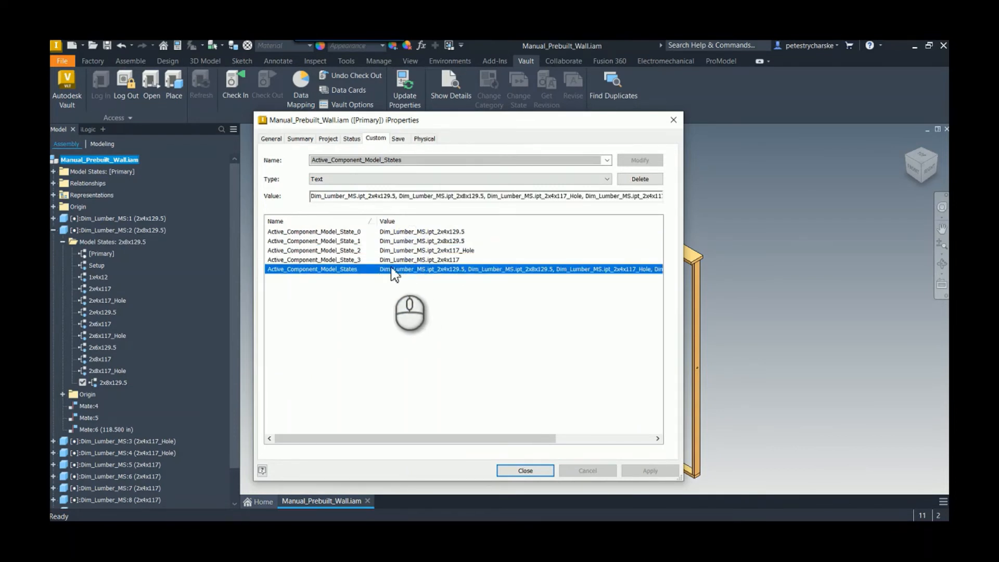
left_click(313, 250)
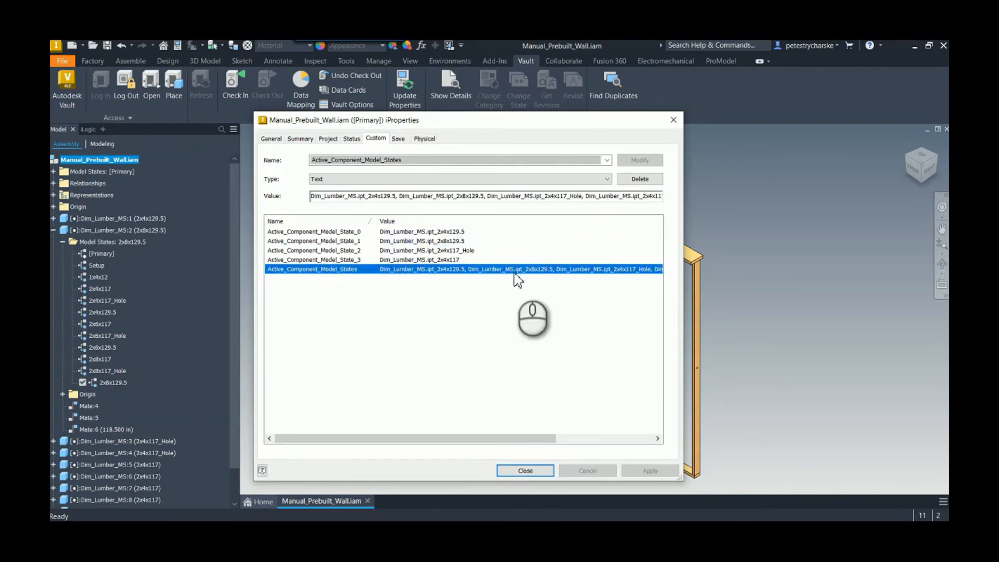
mouse_move(493, 285)
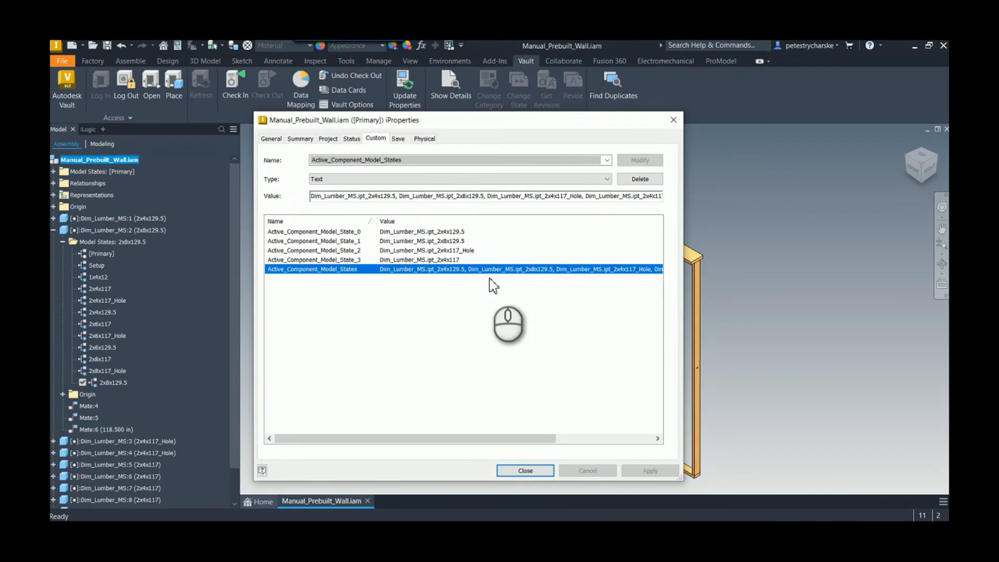
mouse_move(501, 298)
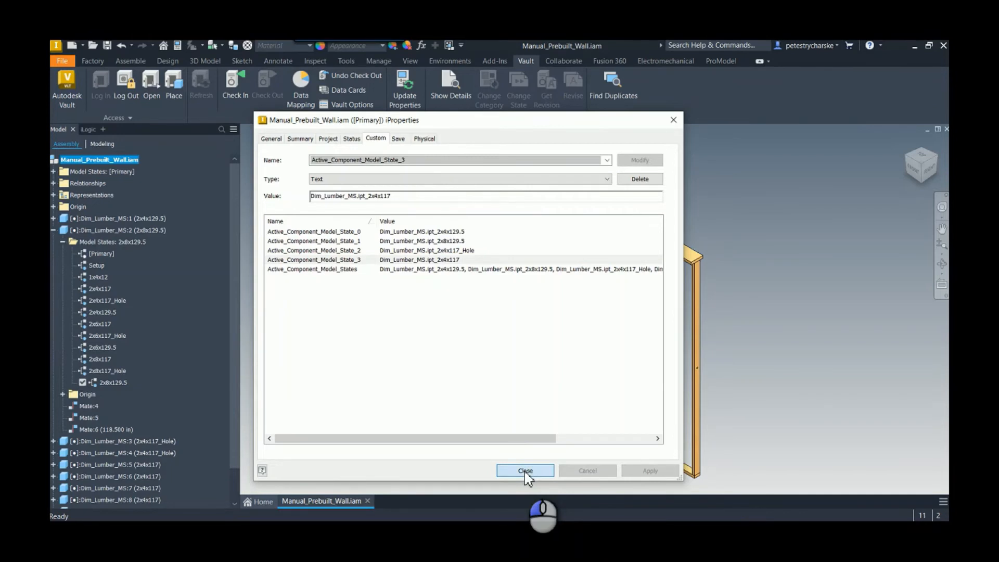
left_click(525, 471)
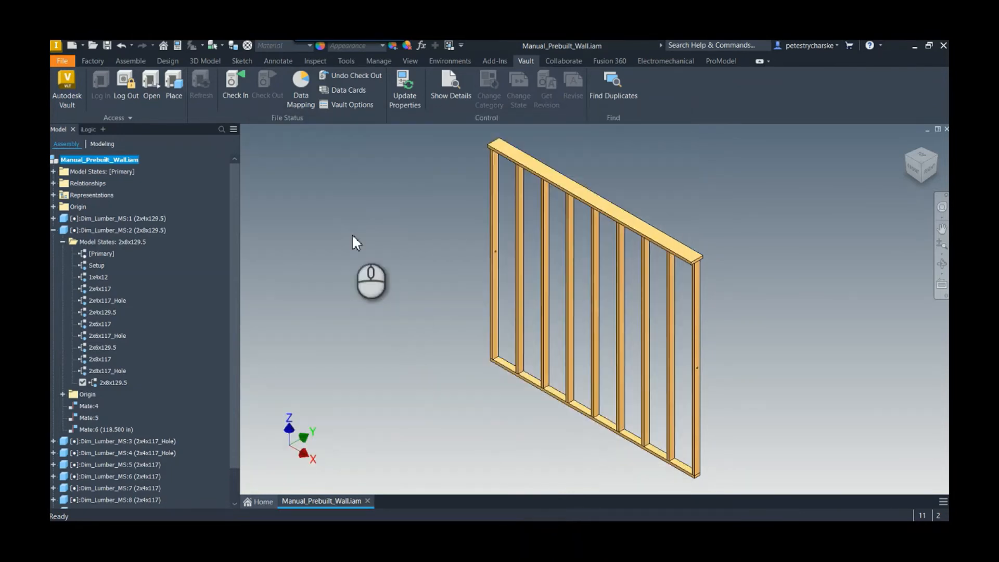
Step: Save and check the assembly into Vault with the comment 'Added the active Model States'
left_click(234, 86)
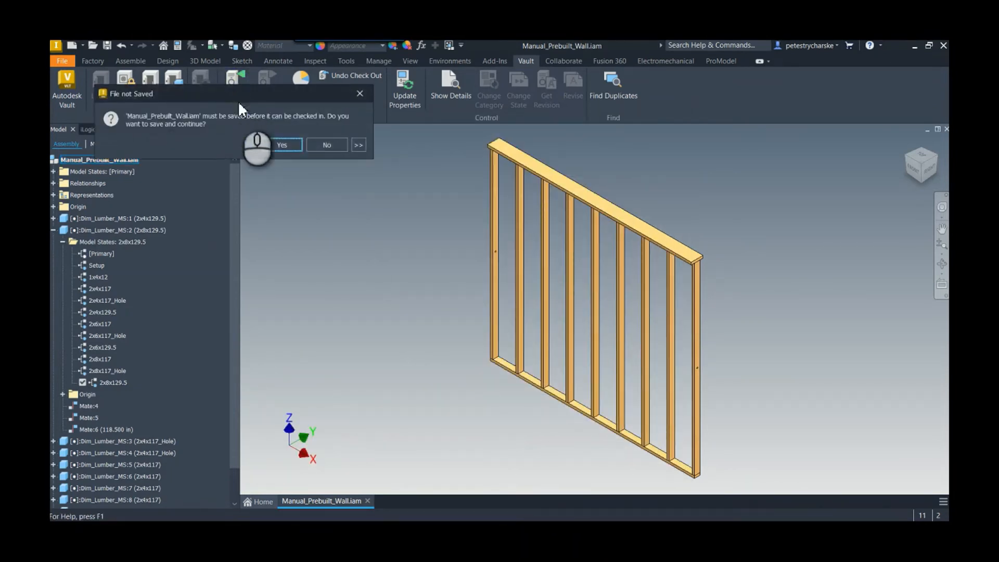
left_click(281, 145)
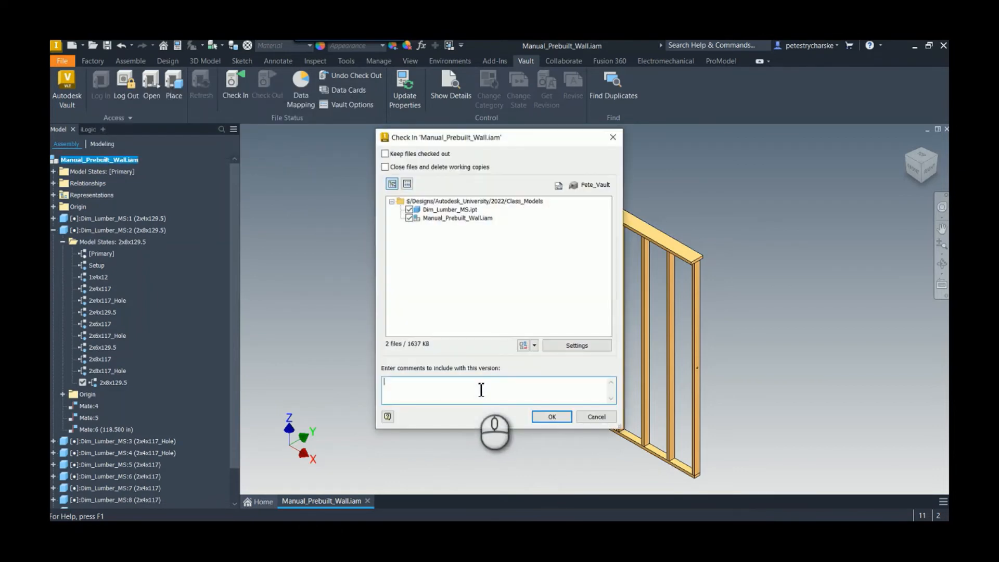
type("Added")
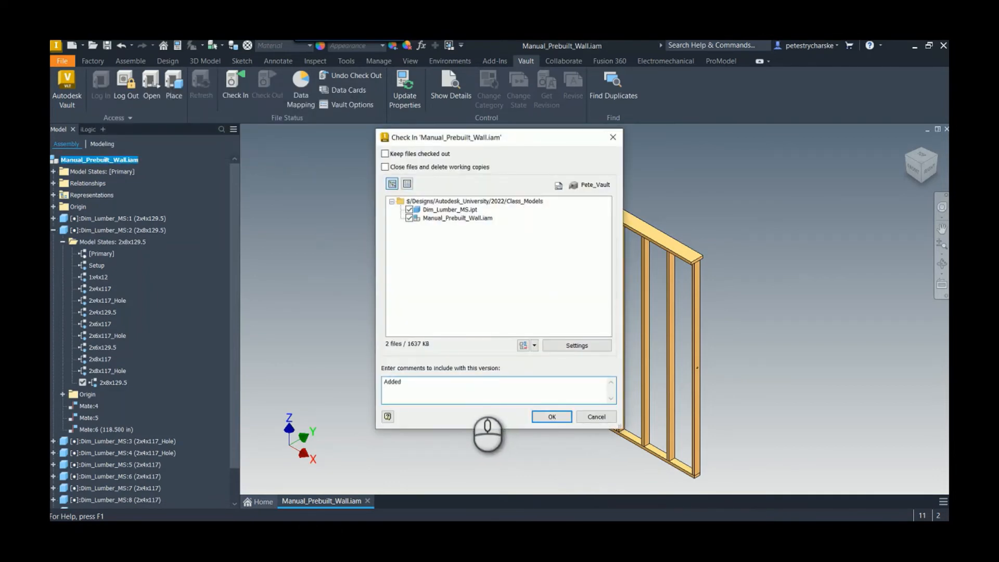
type("the active")
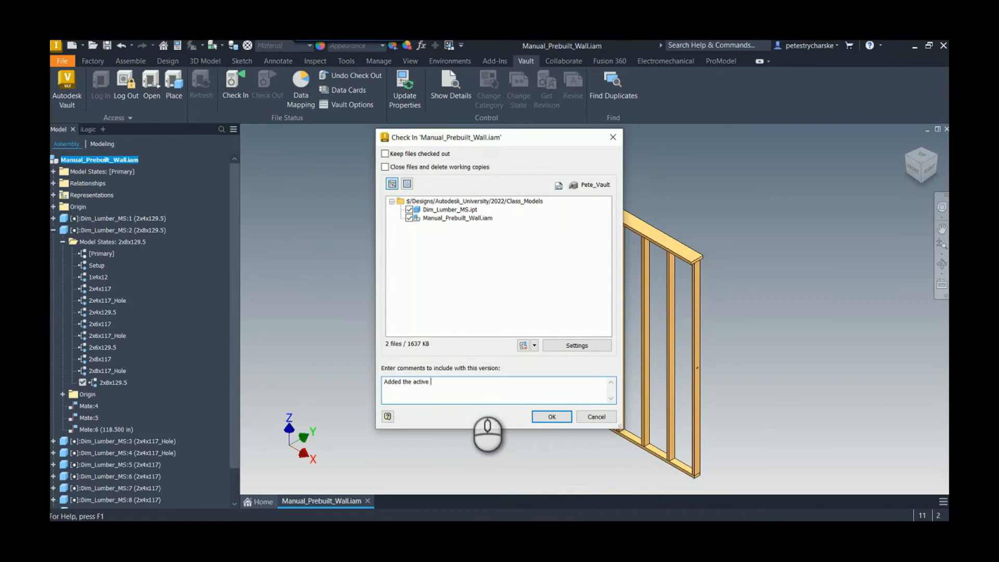
type("Model States")
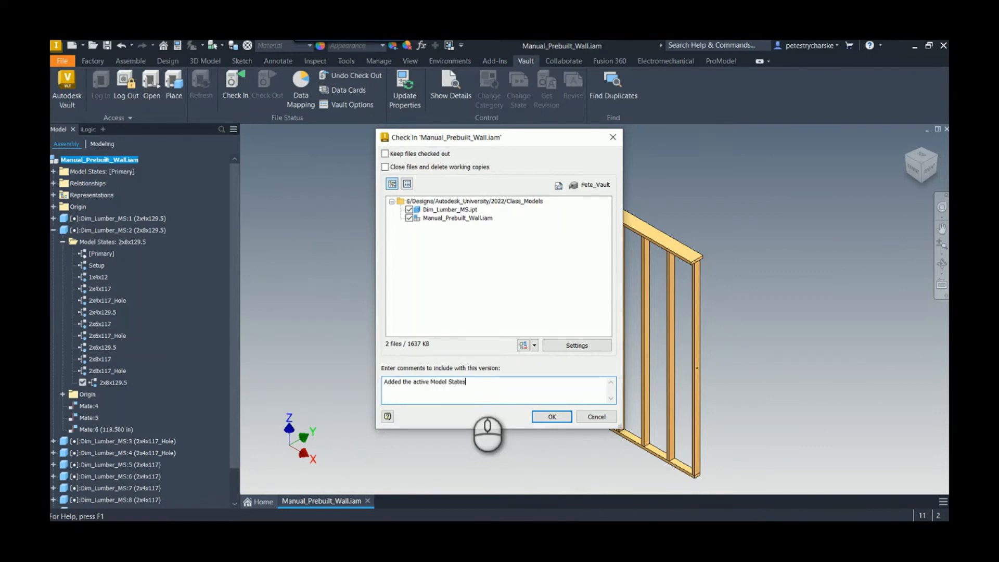
left_click(551, 416)
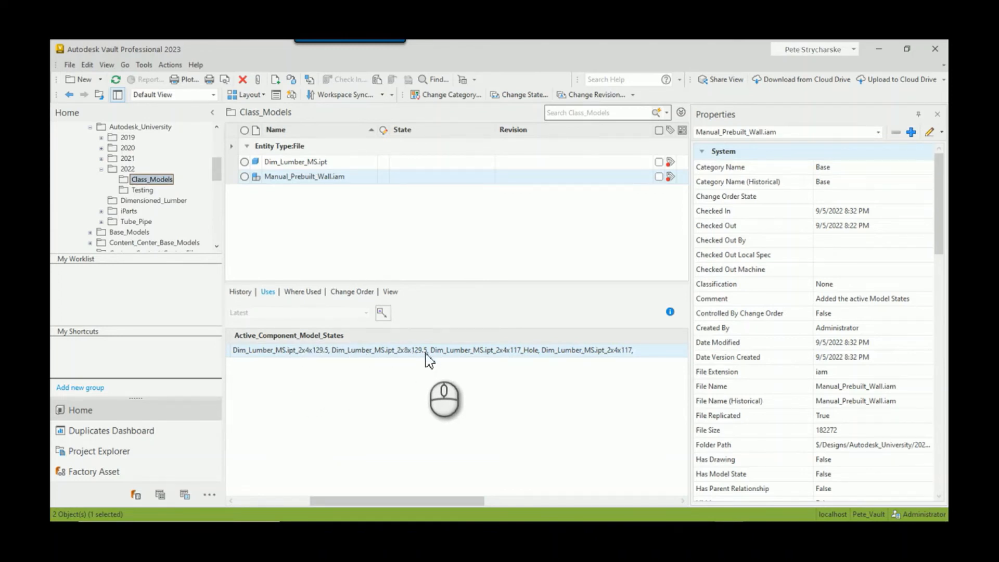
mouse_move(534, 358)
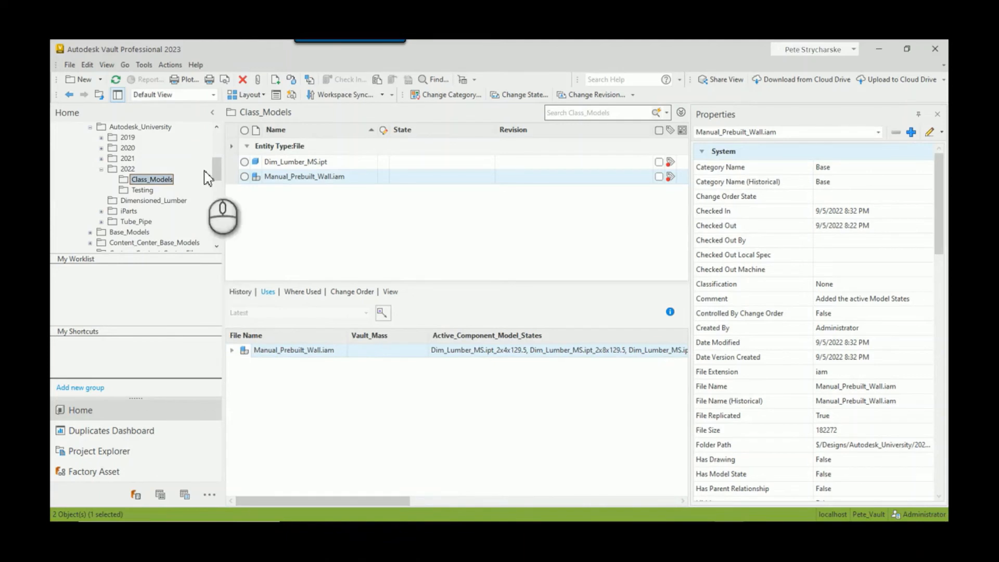
Step: Open Tools > Administration in Vault after viewing the wall's Active_Component_Model_States values
left_click(143, 64)
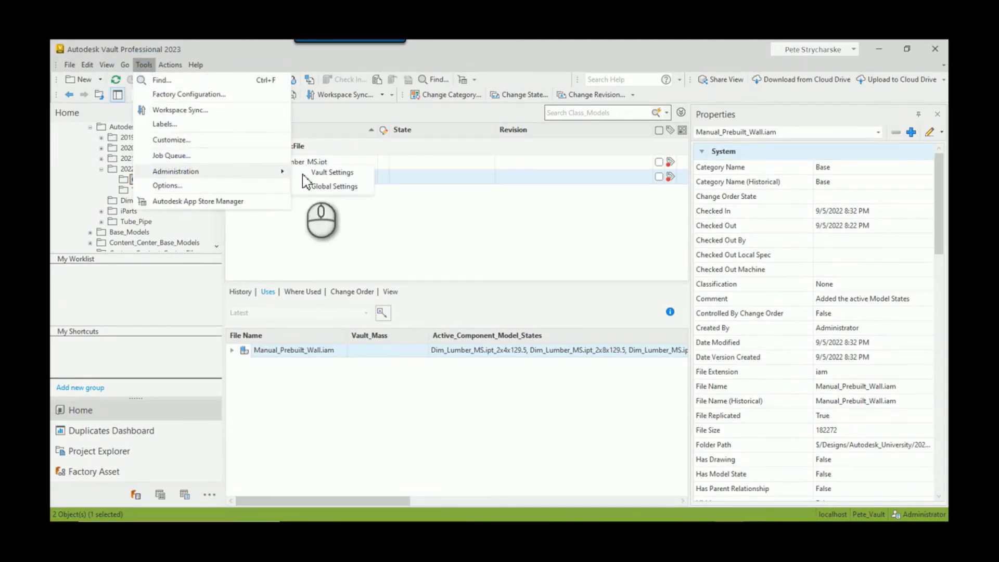
Step: Reach the Property Definitions list via Vault Settings > Behaviors > Properties
left_click(330, 171)
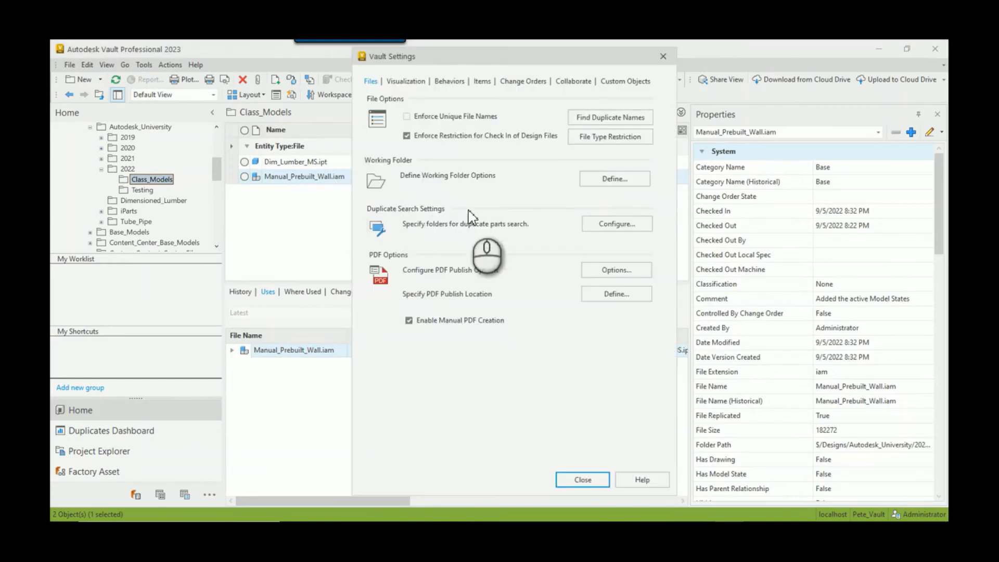
left_click(449, 81)
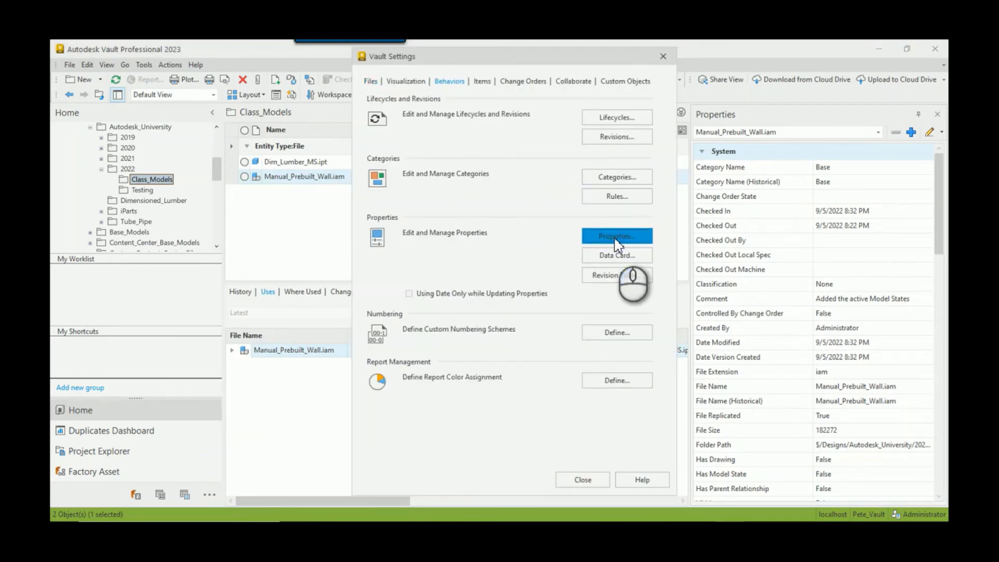
left_click(614, 236)
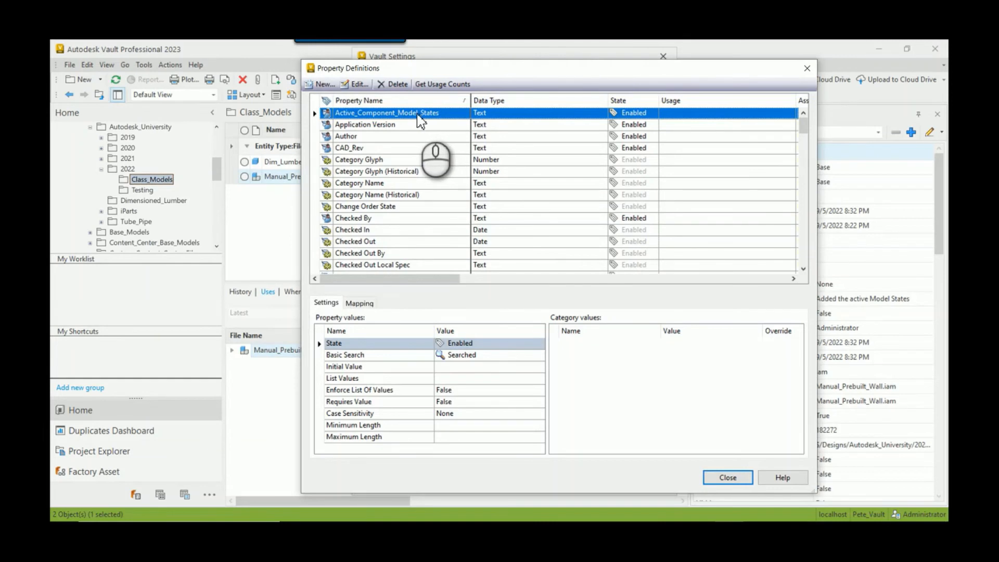
Step: Start a new property named Active_Component_Model_State_0
left_click(320, 83)
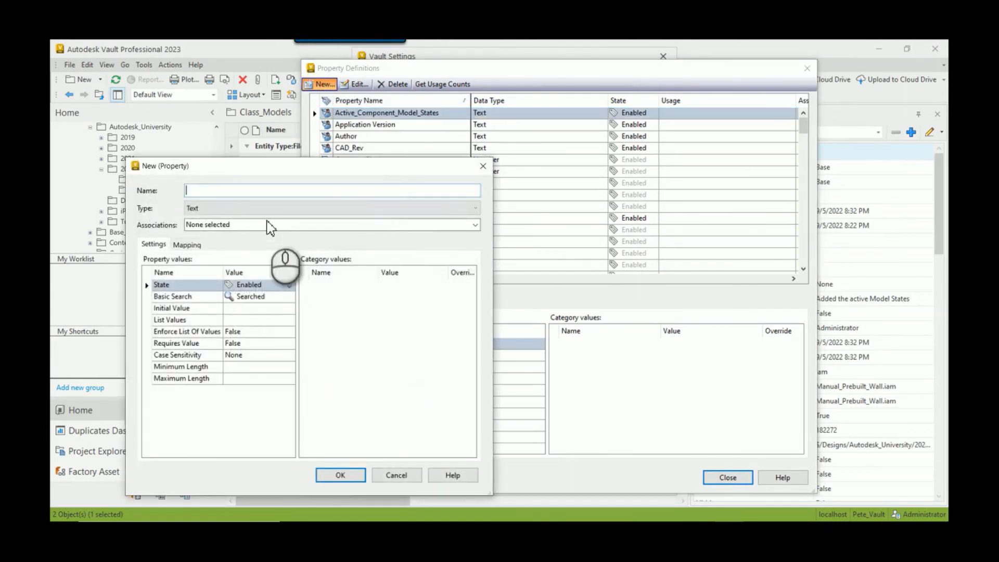
type("Active_Component")
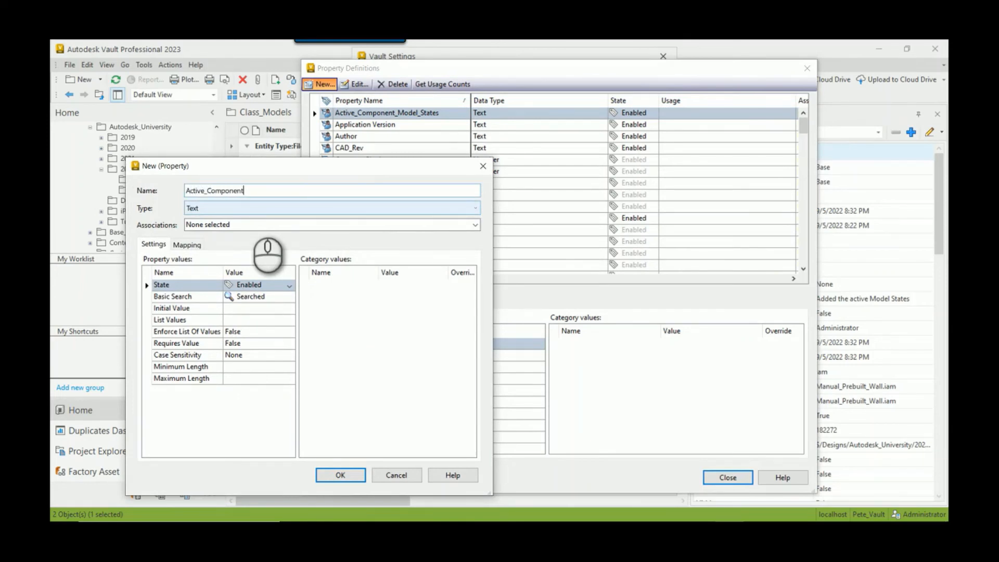
type("_Model_State")
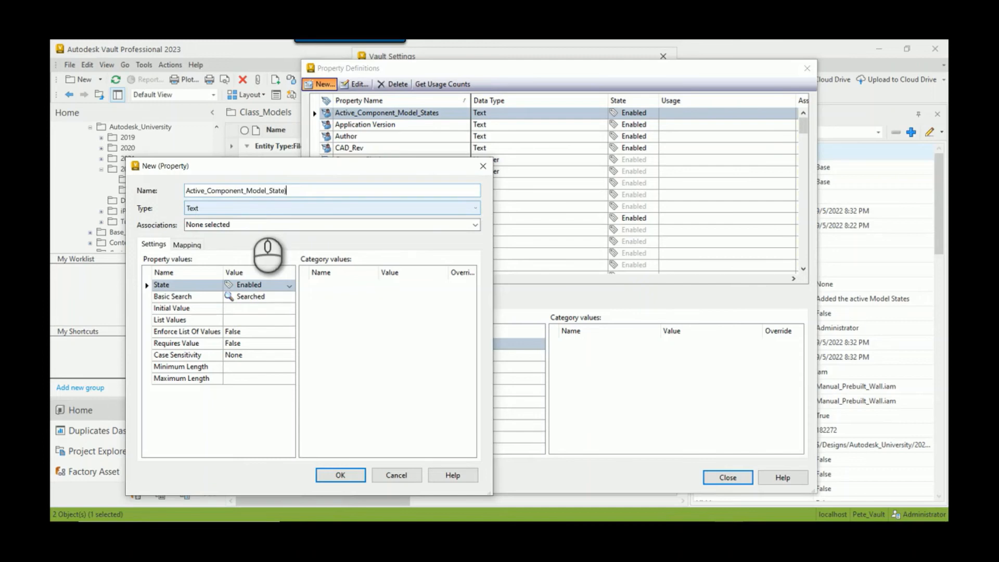
type("_0")
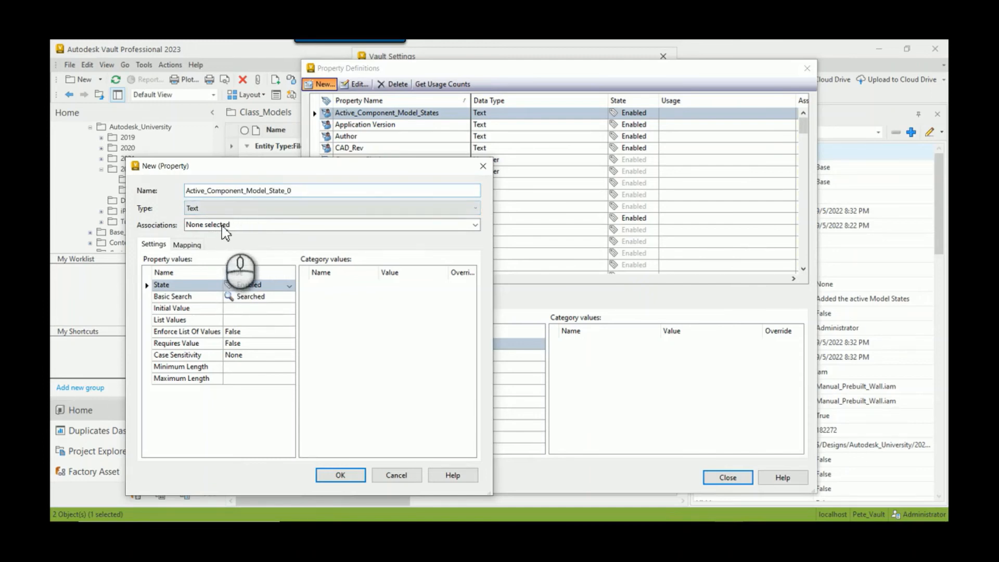
Step: Associate the new property with File and move on to its mapping settings
left_click(474, 225)
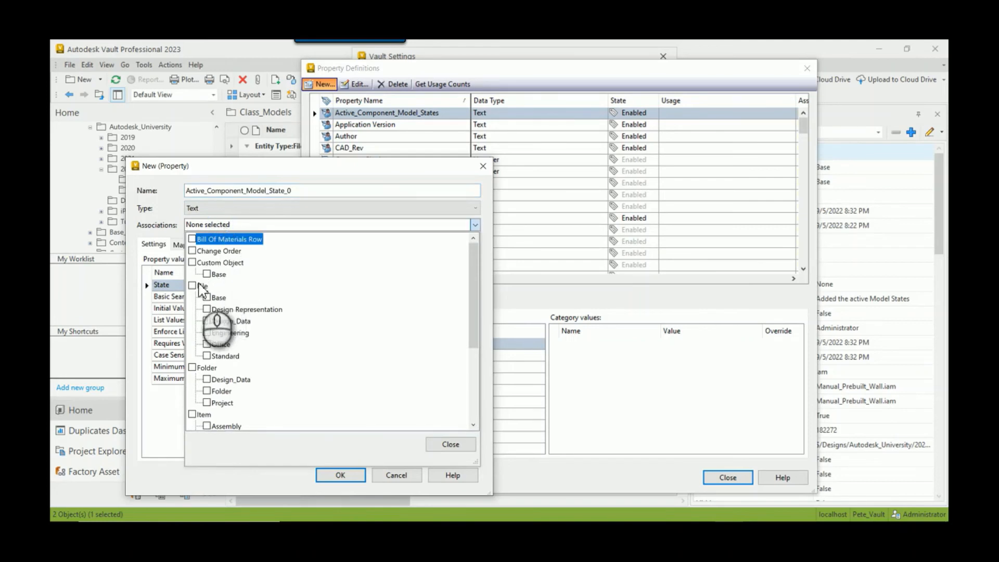
left_click(193, 285)
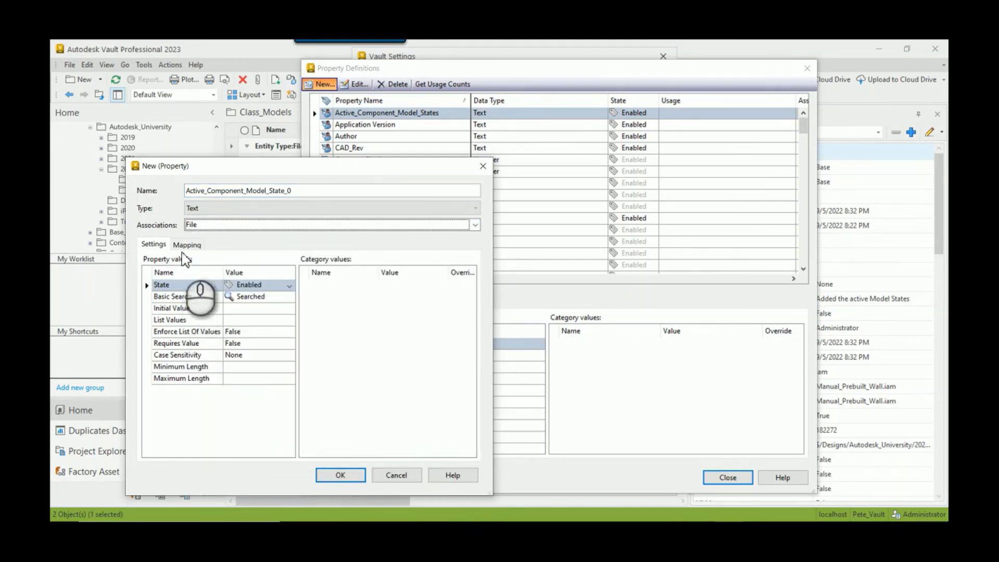
left_click(186, 244)
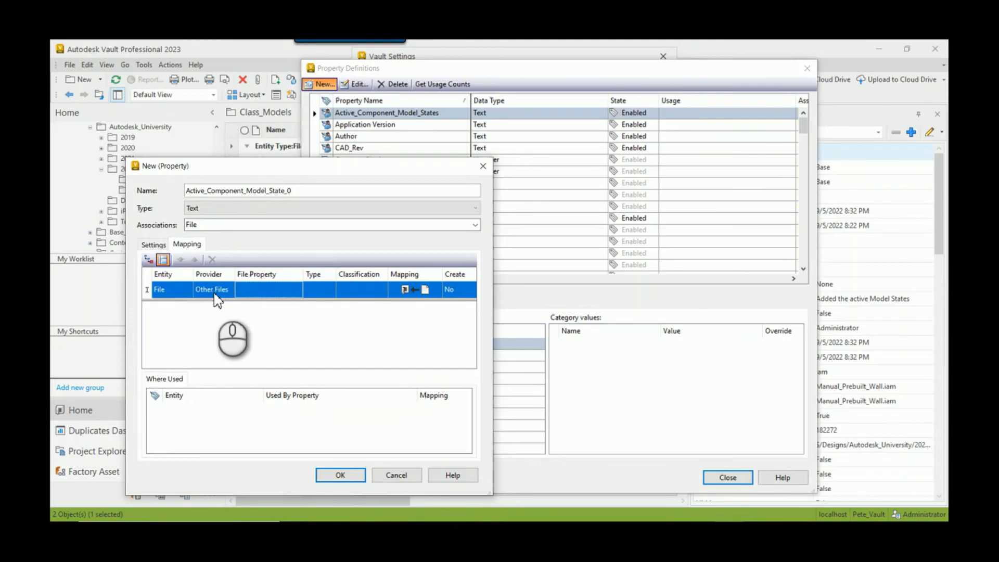
Step: Choose Inventor as the mapping provider and start importing file properties to map from
left_click(228, 289)
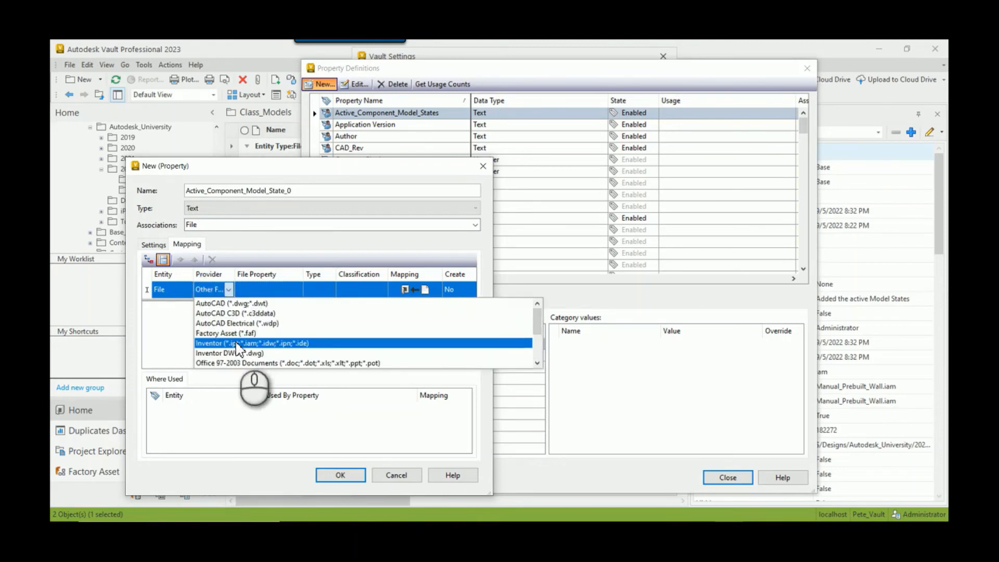
left_click(251, 342)
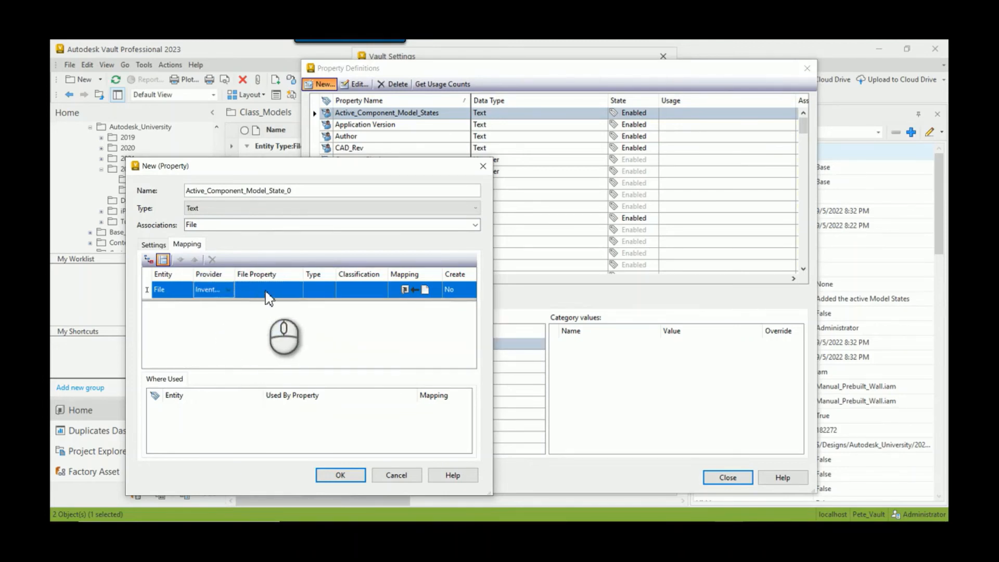
left_click(295, 289)
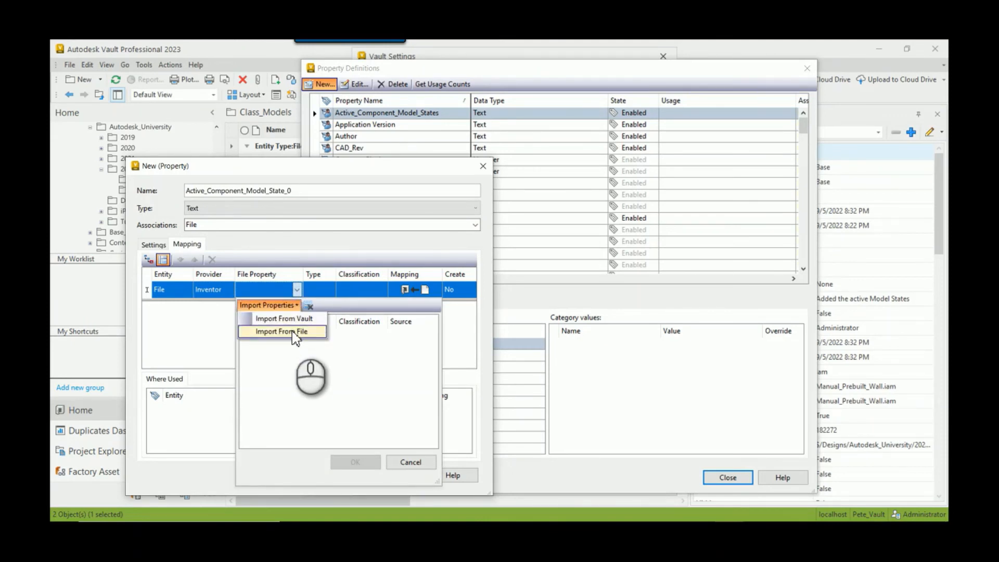
mouse_move(284, 318)
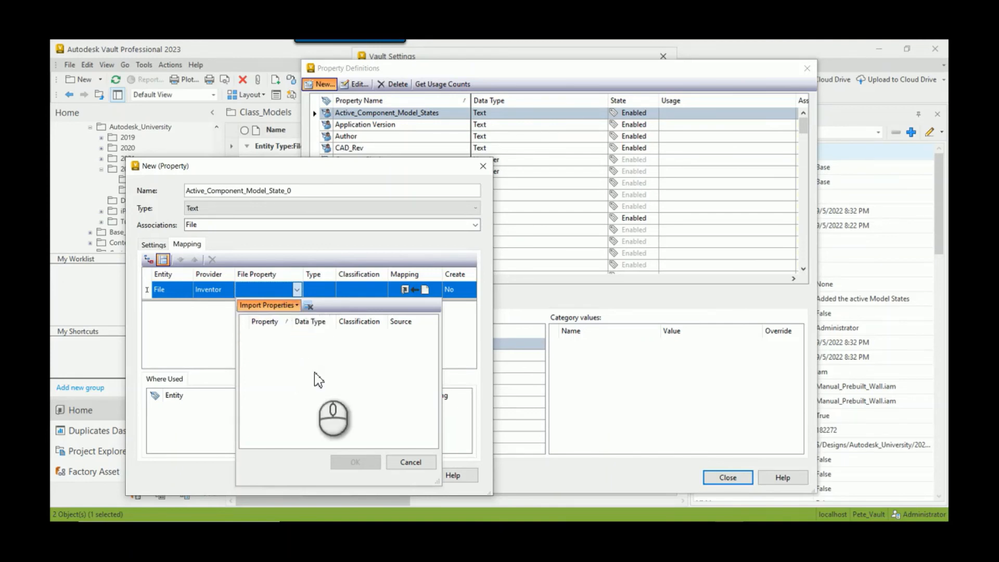
left_click(268, 305)
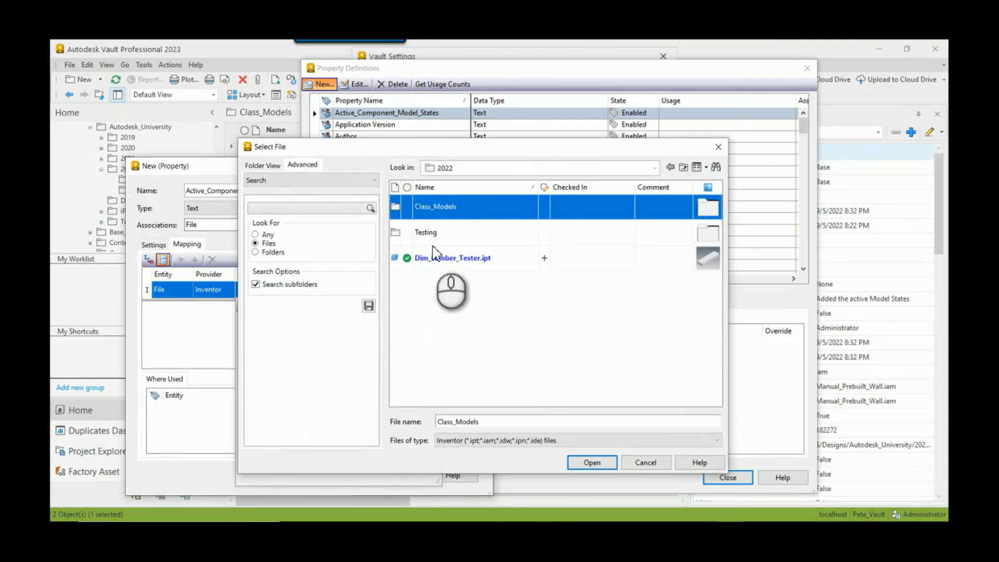
Step: Load properties from Class_Models\Manual_Prebuilt_Wall.iam and map Active_Component_Model_State_0, reviewing the mapping direction
double_click(435, 206)
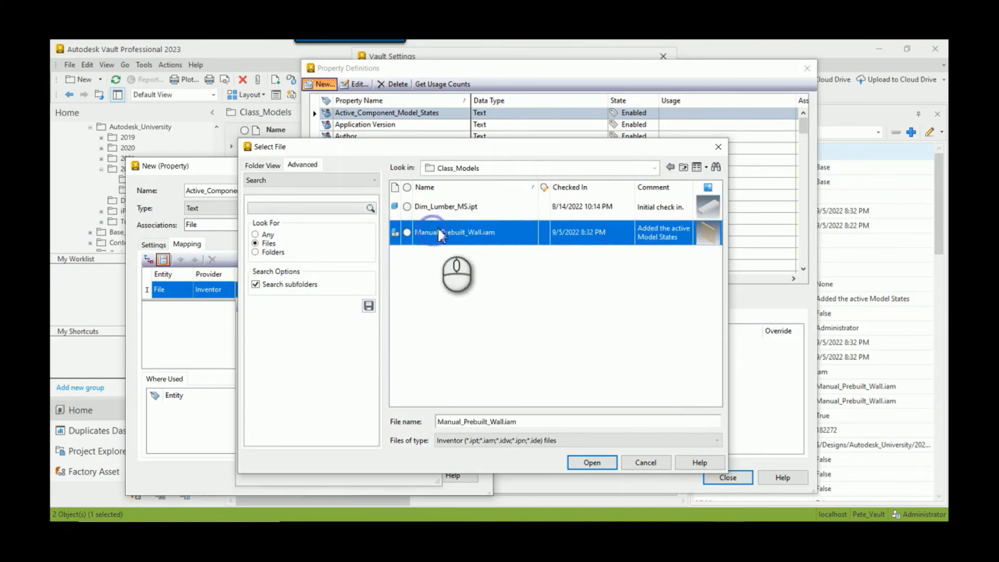
left_click(591, 462)
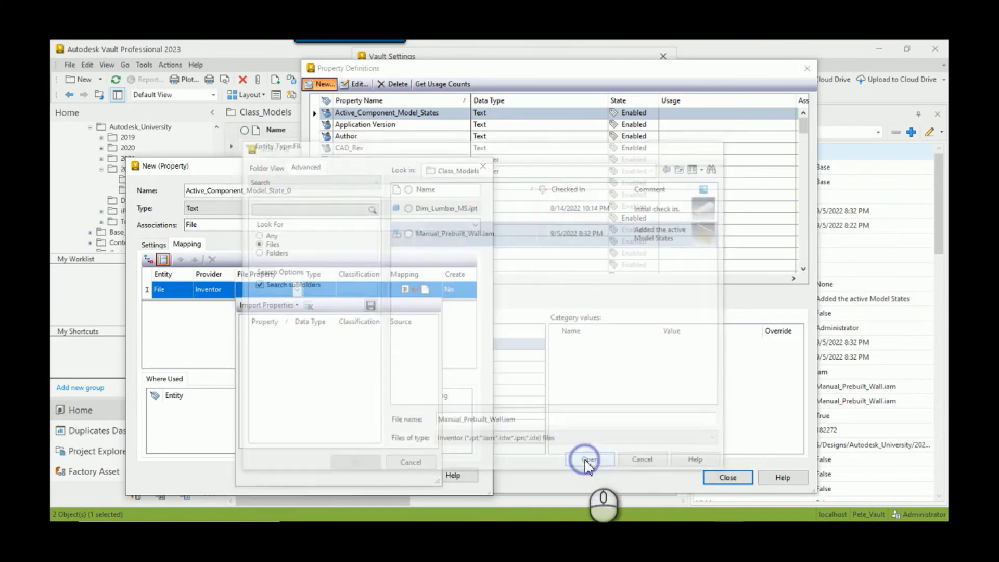
left_click(587, 459)
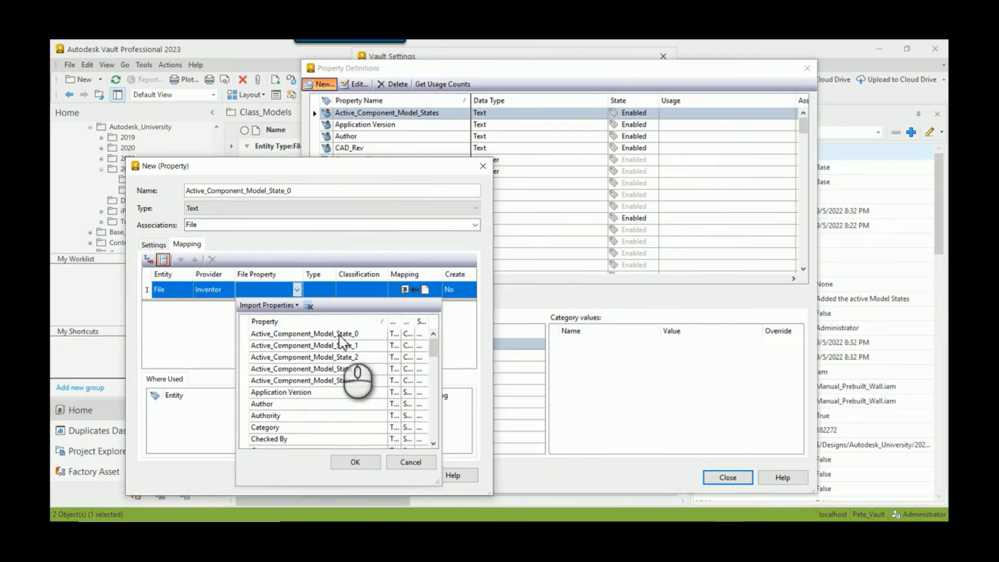
left_click(305, 333)
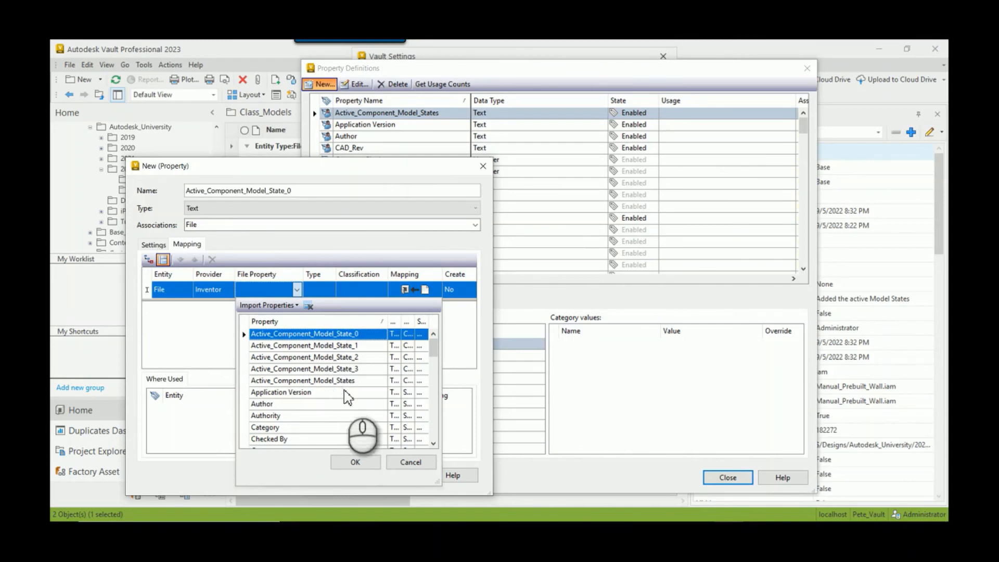
left_click(355, 462)
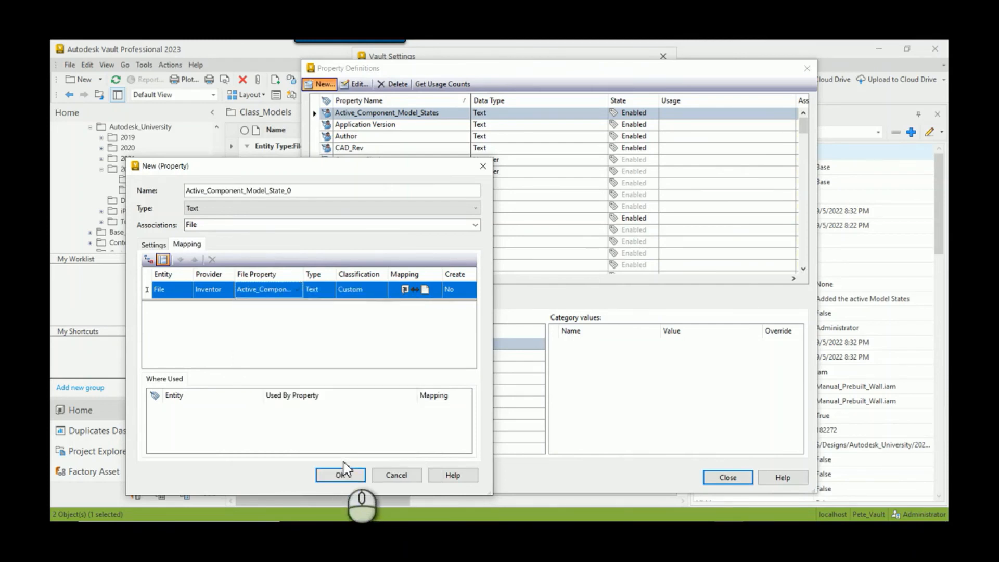
left_click(433, 289)
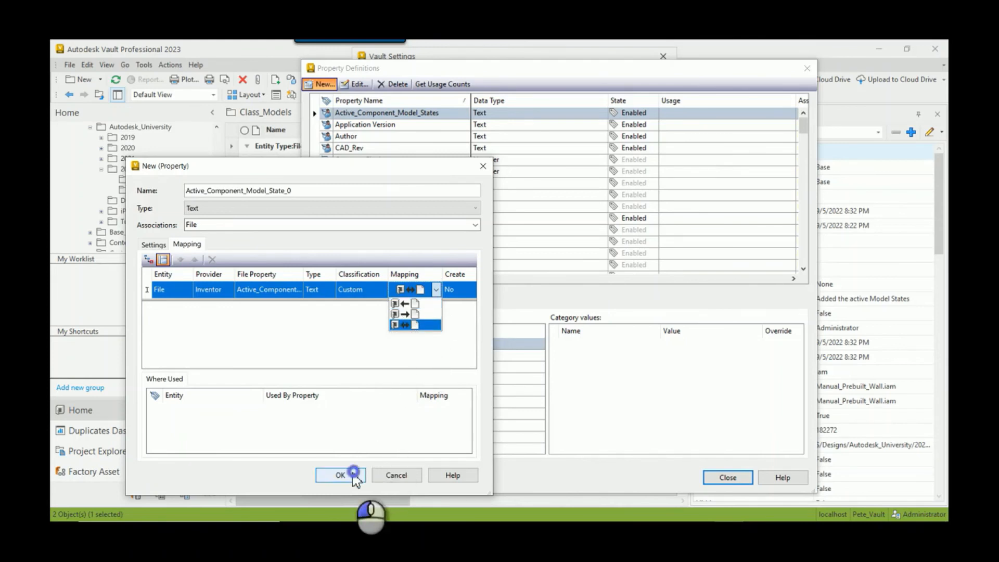
Step: Create the Active_Component_Model_State_0 property and close Property Definitions
left_click(340, 476)
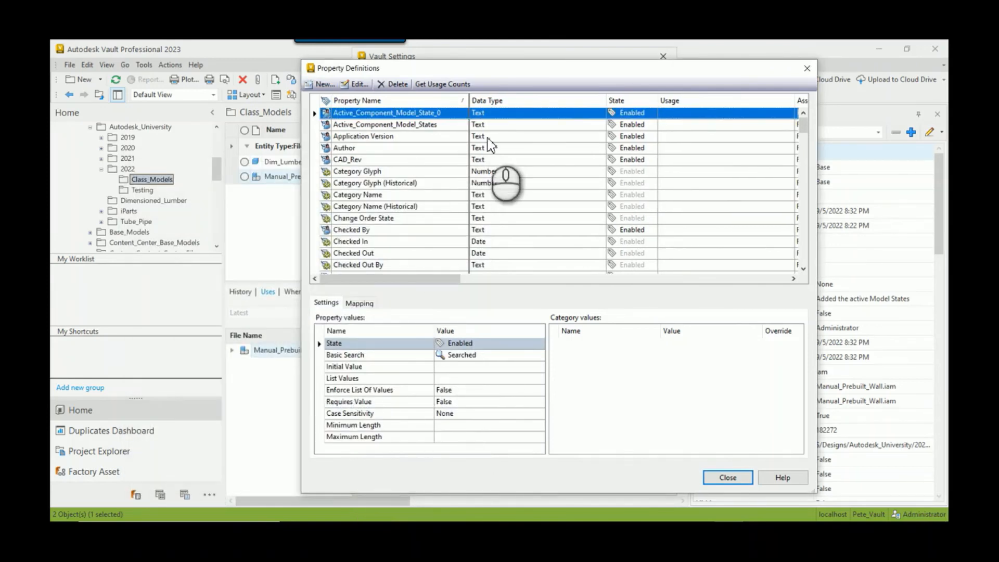
mouse_move(727, 477)
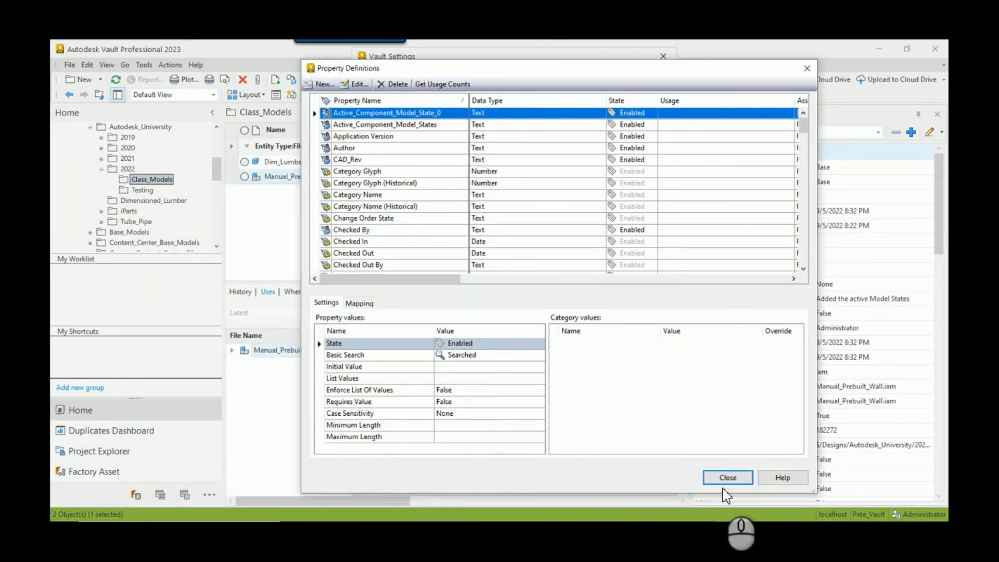
left_click(727, 478)
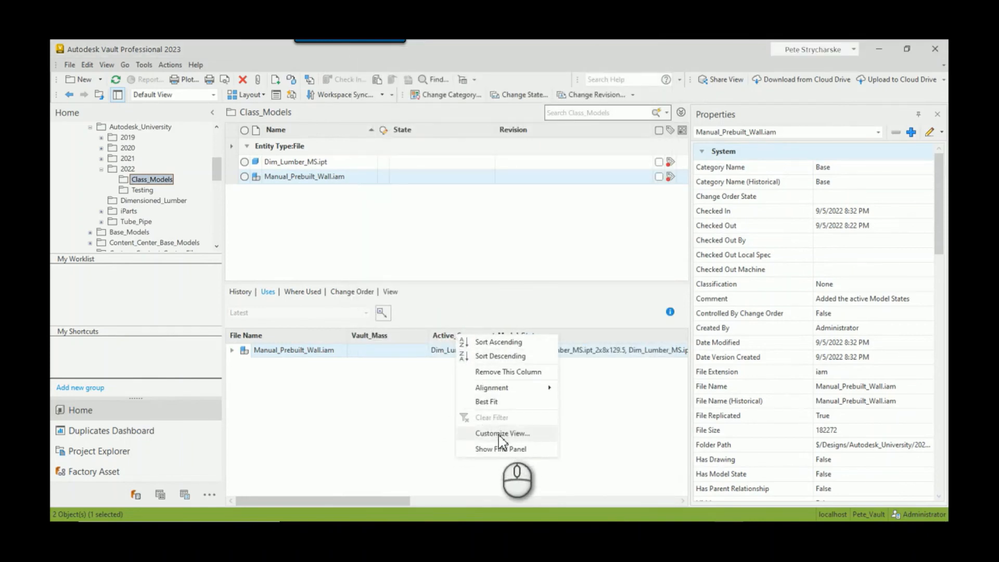
Step: Add the Active_Component_Model_State_0 version field as a Uses column right after Active_Component_Model_States
left_click(502, 433)
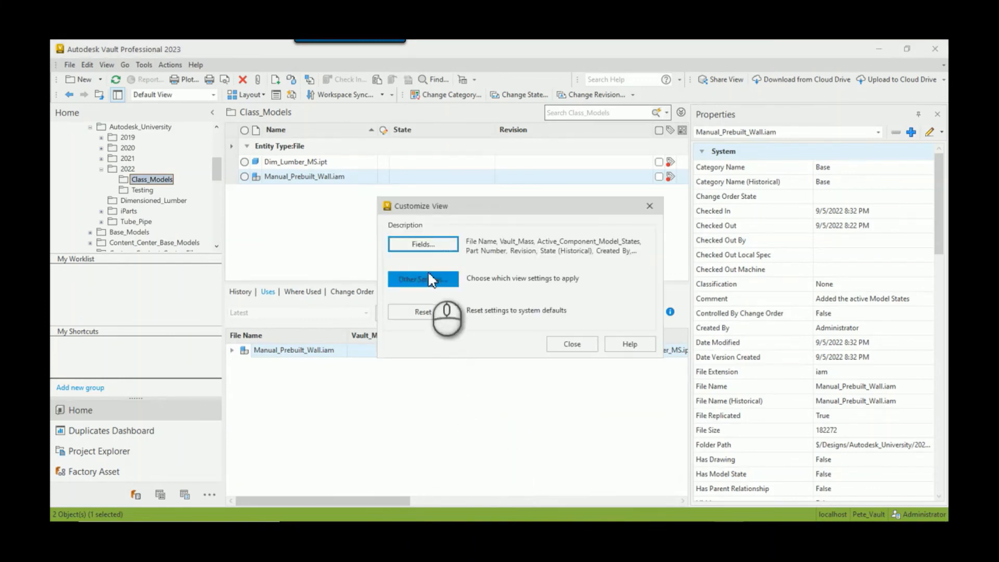
left_click(422, 243)
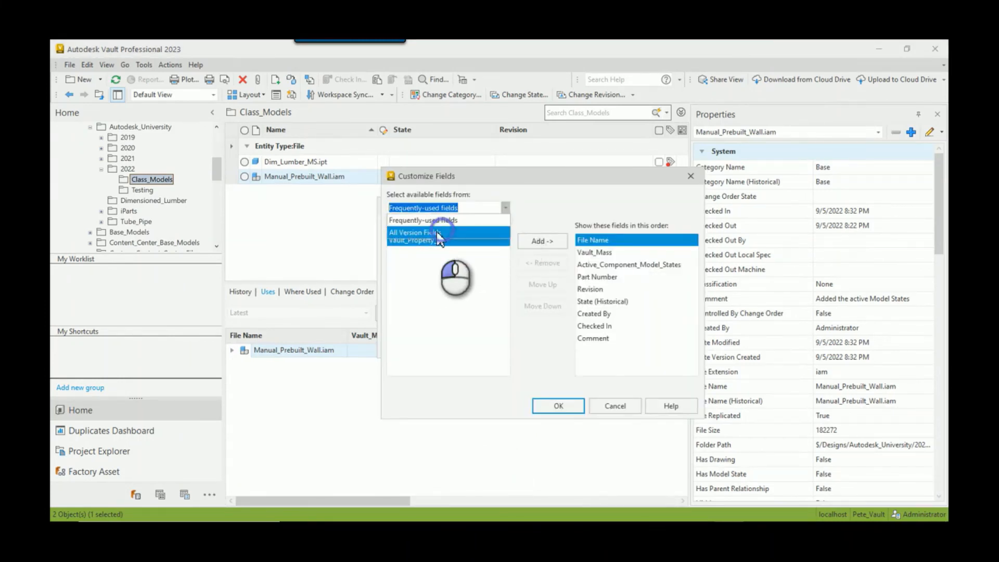
left_click(415, 232)
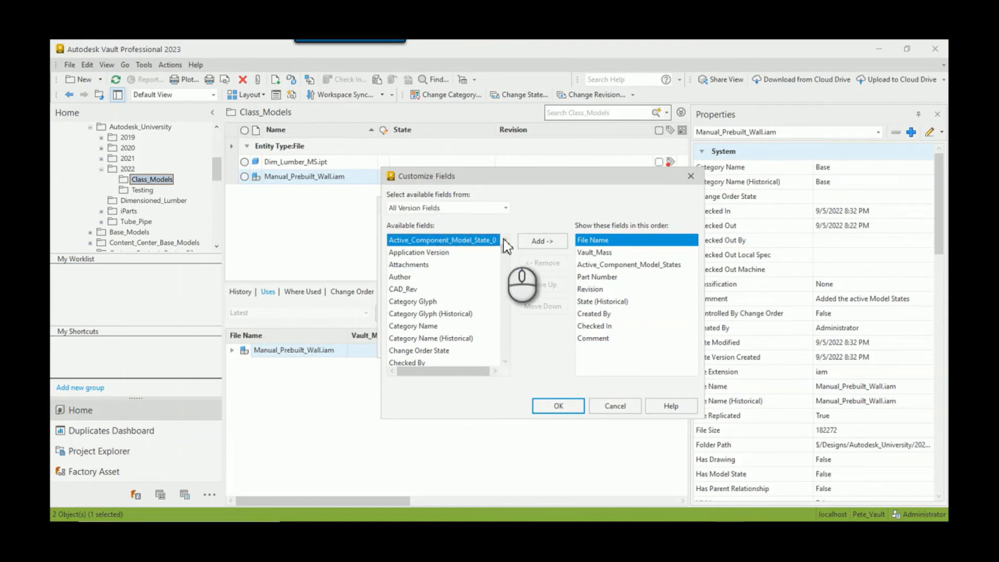
left_click(541, 241)
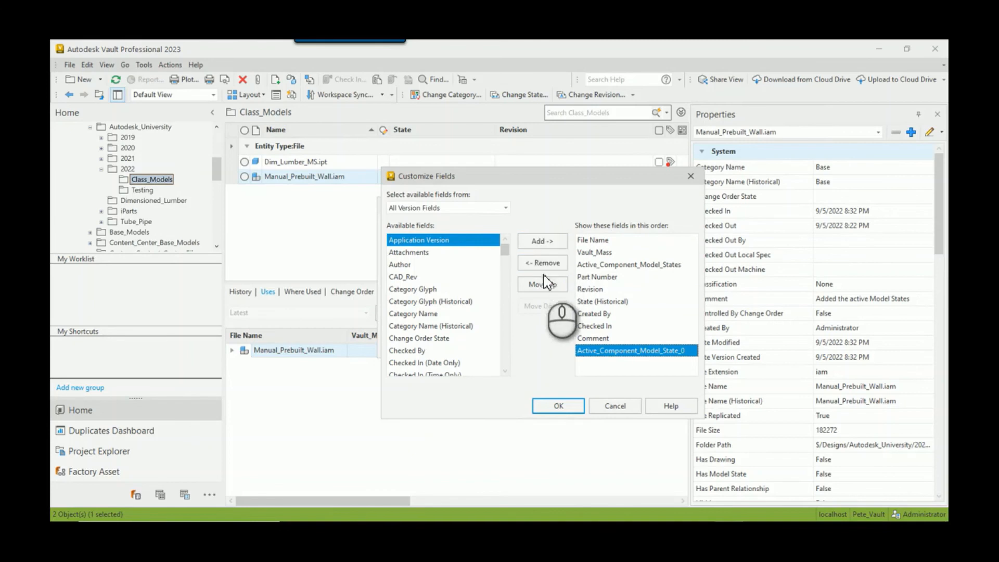
left_click(541, 283)
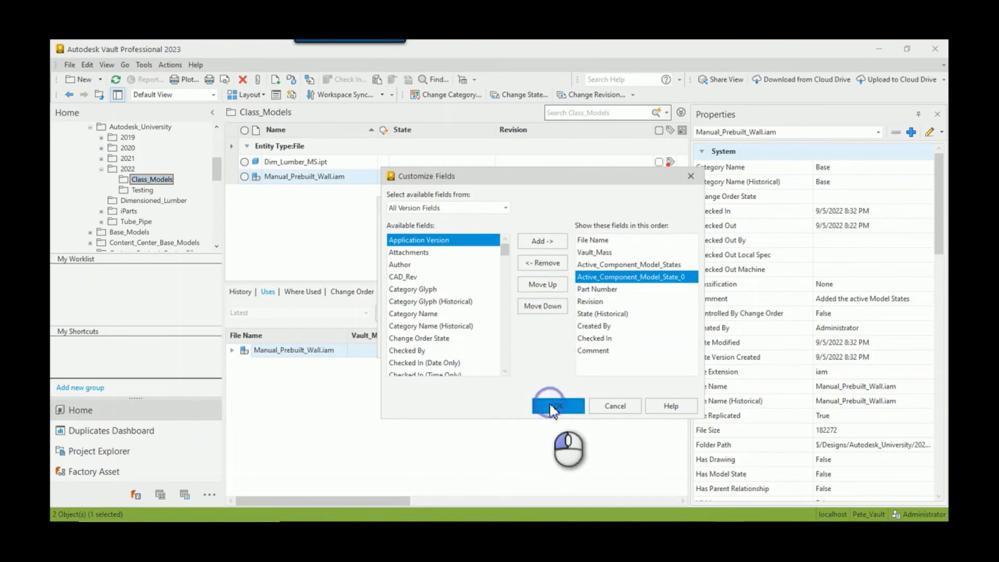
left_click(557, 405)
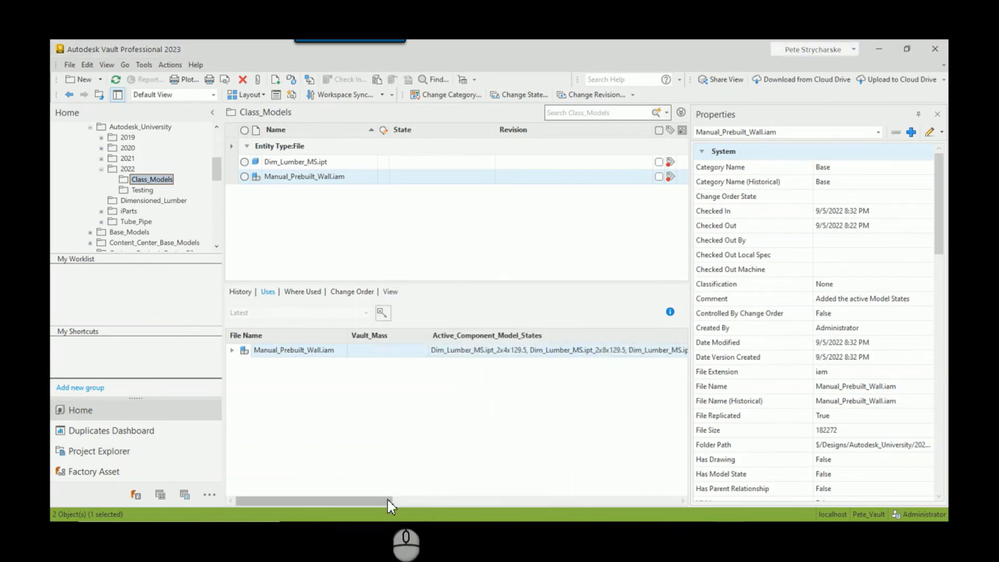
left_click_drag(388, 500, 558, 501)
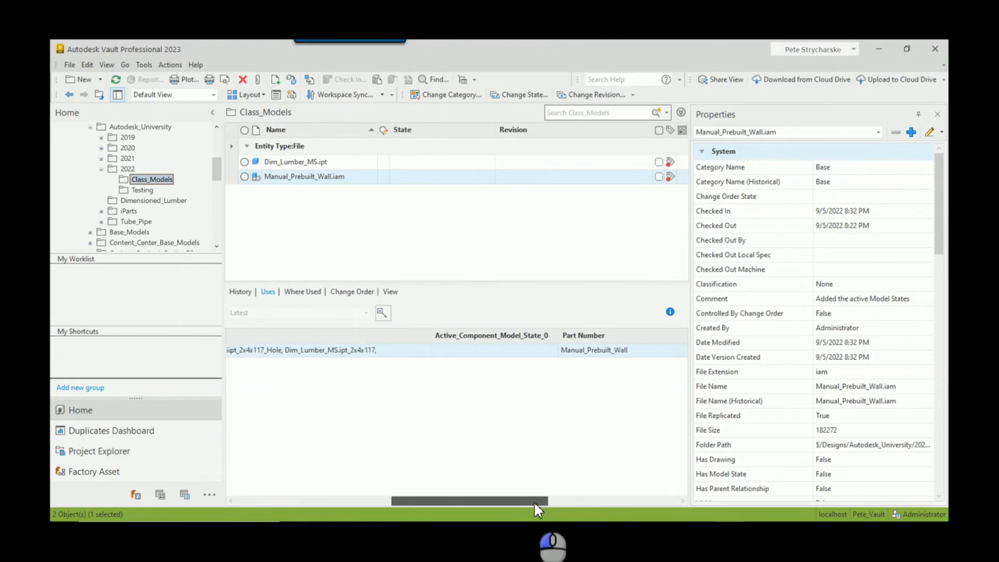
left_click_drag(541, 500, 468, 501)
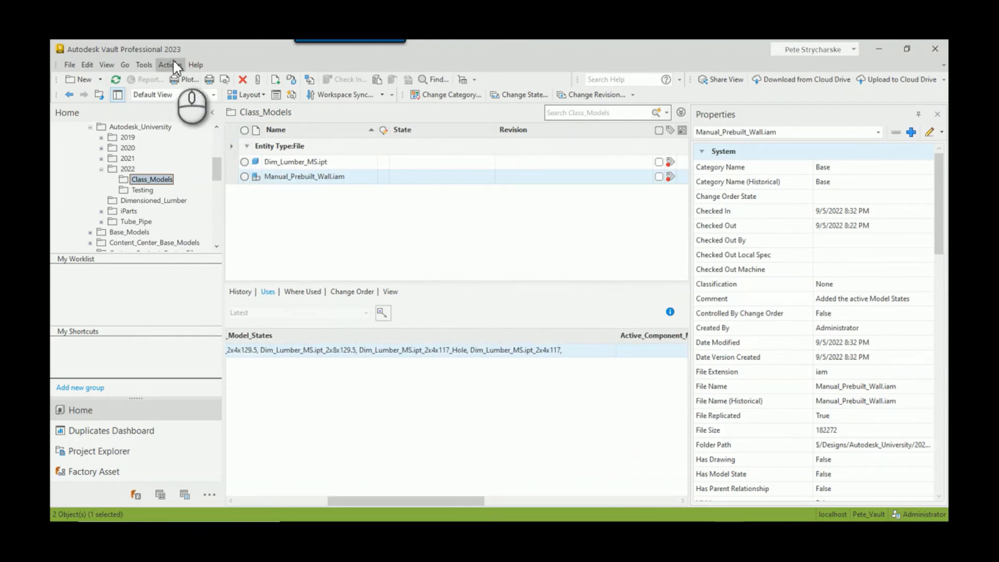
Step: Run Actions > Add or Remove Property to add Active_Component_Model_State_0 to Manual_Prebuilt_Wall.iam
left_click(170, 64)
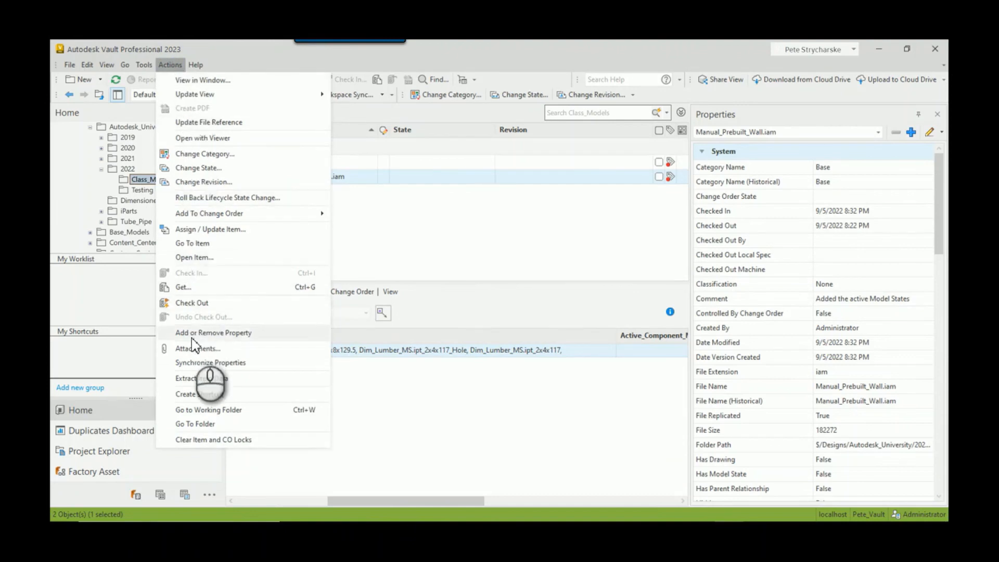
left_click(213, 331)
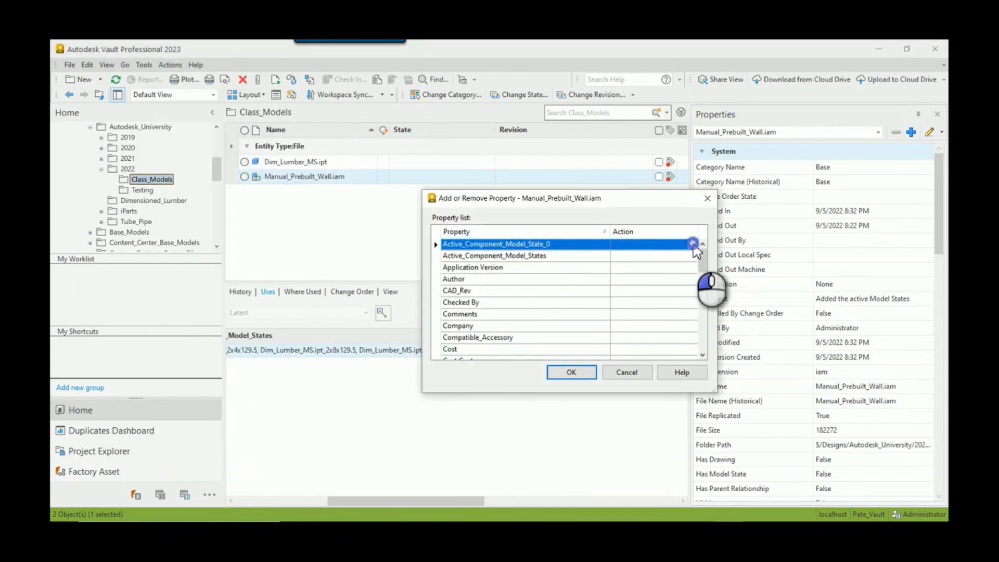
left_click(692, 244)
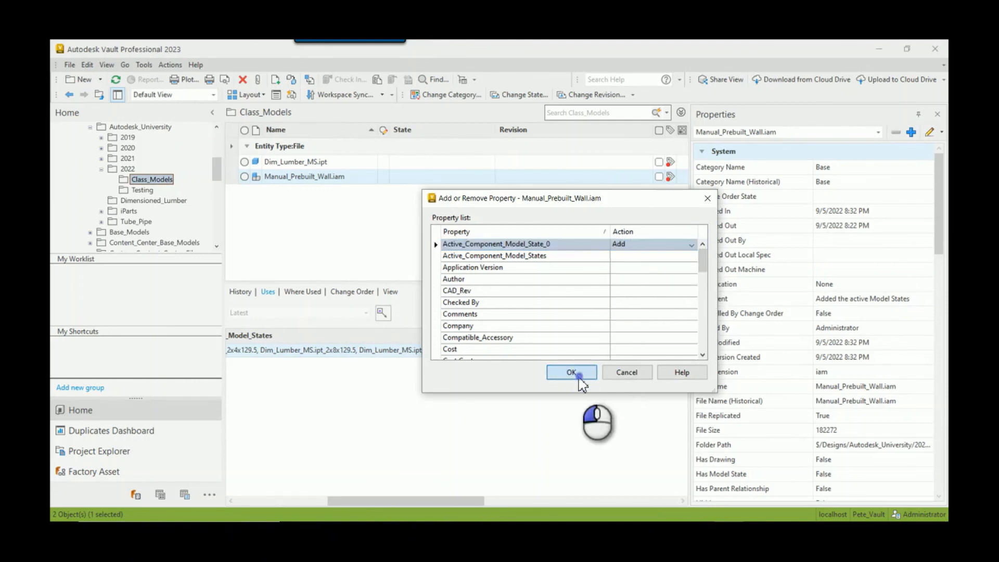
left_click(570, 372)
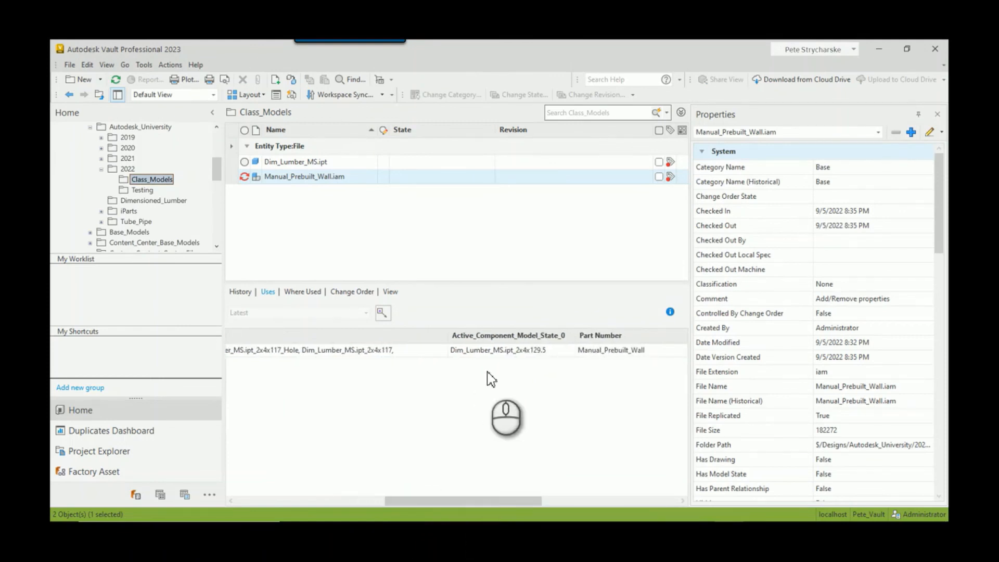
mouse_move(566, 355)
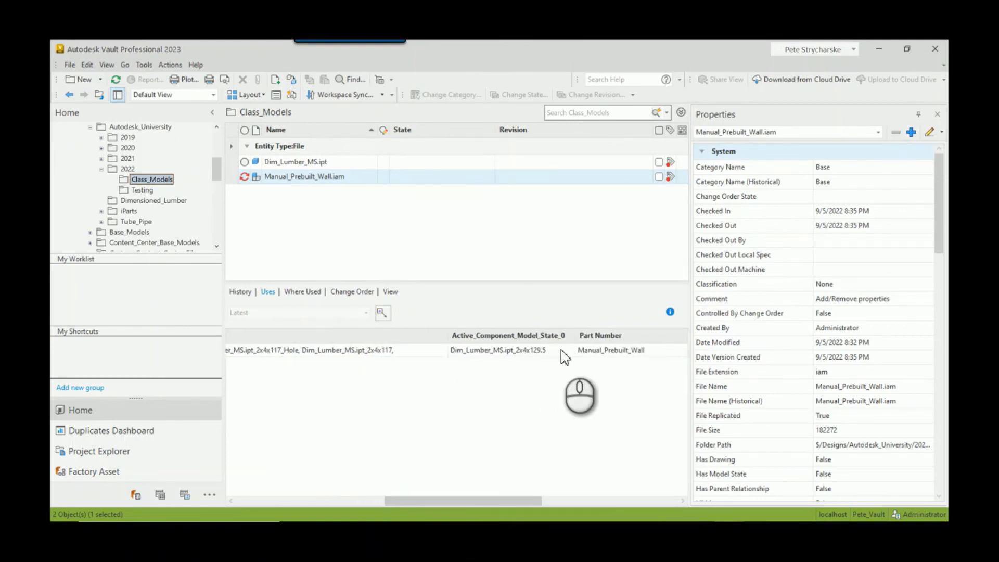
mouse_move(534, 356)
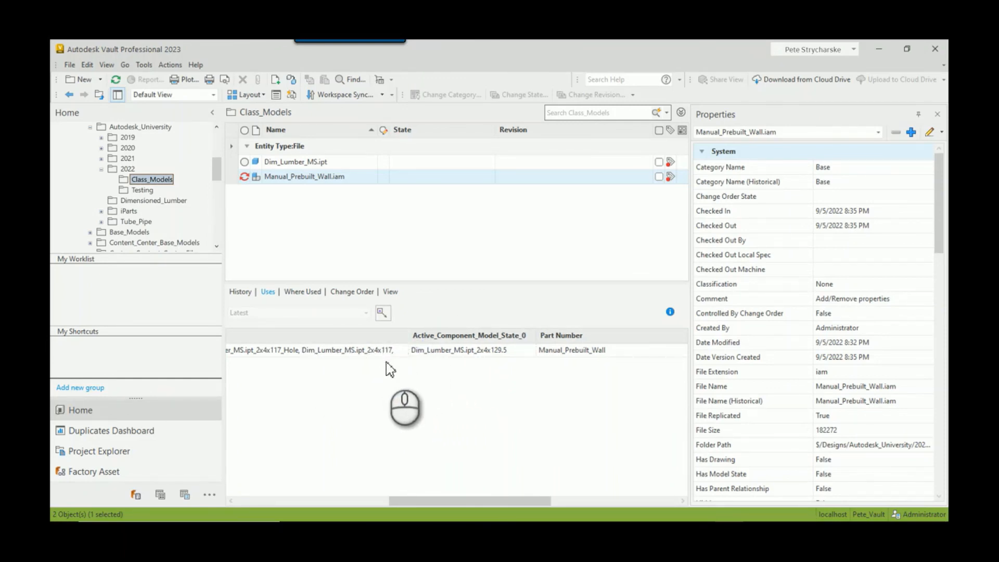
mouse_move(395, 382)
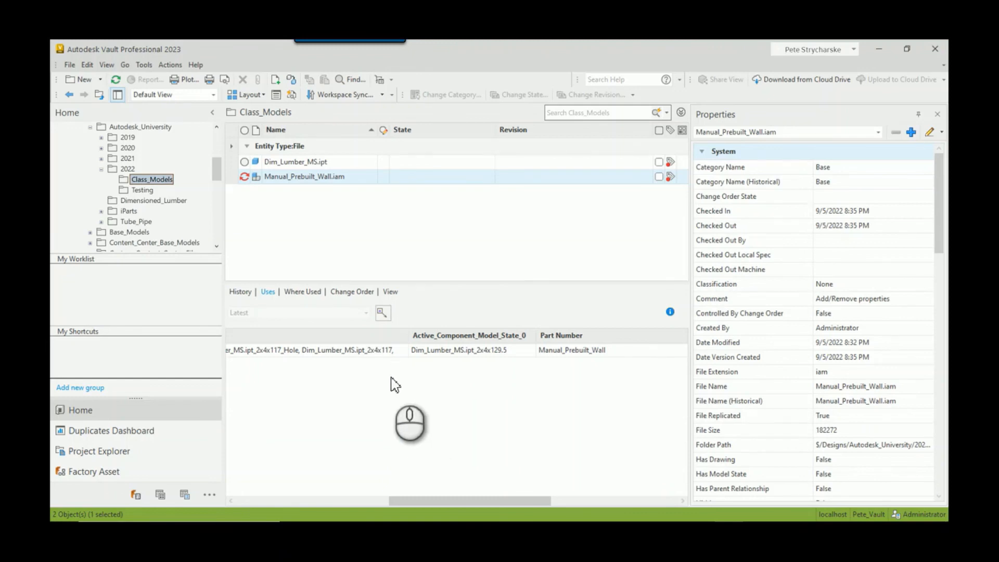
mouse_move(393, 433)
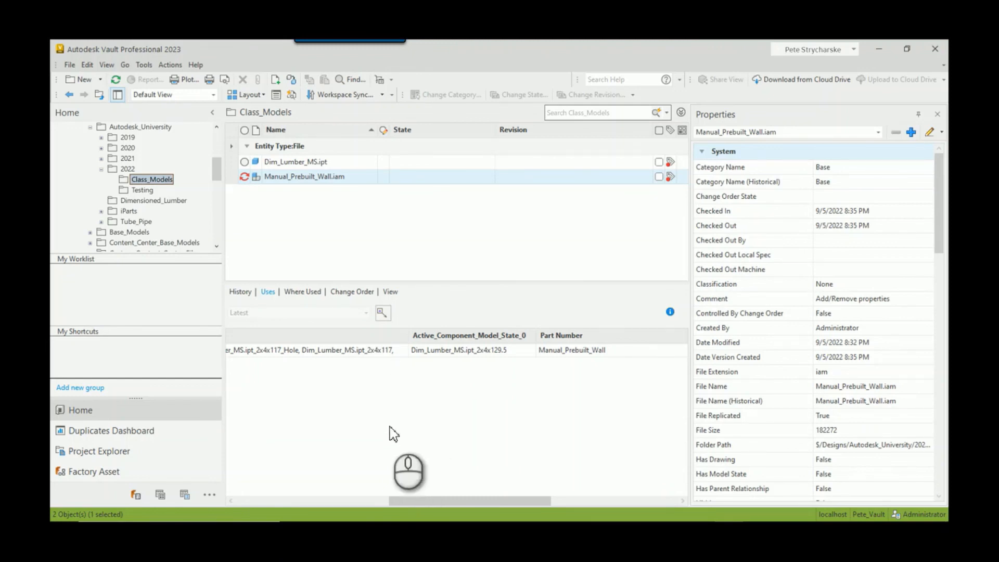